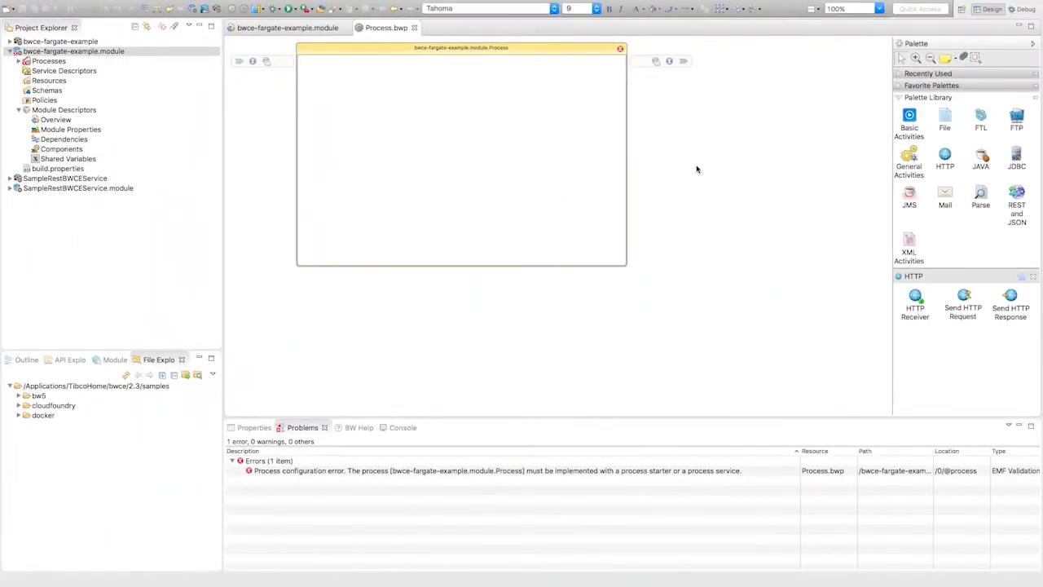
mouse_move(504, 127)
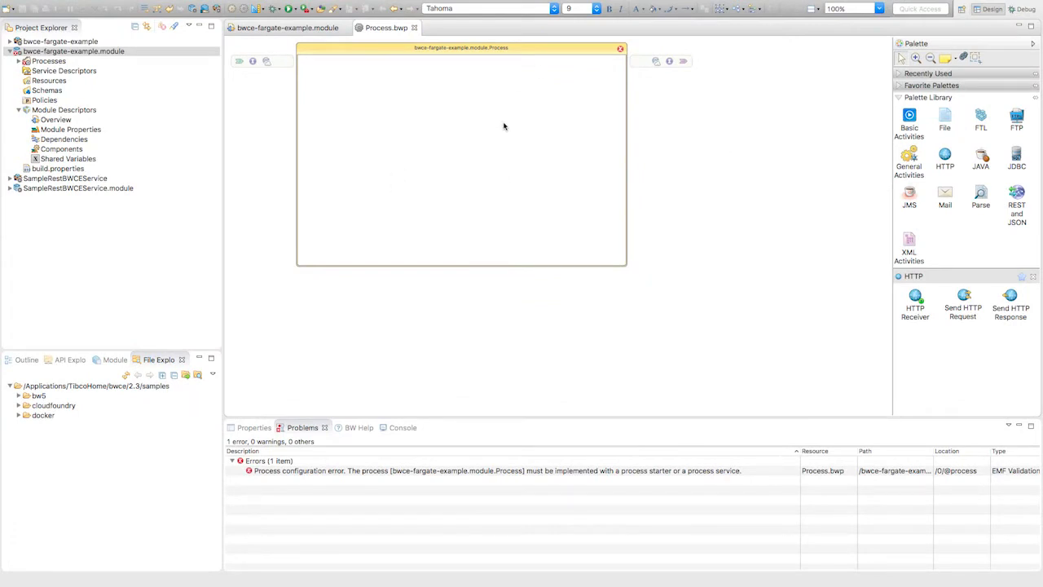
Place HTTP Receiver and Send HTTP Response in the process, link them, and save.
drag(915, 298, 342, 151)
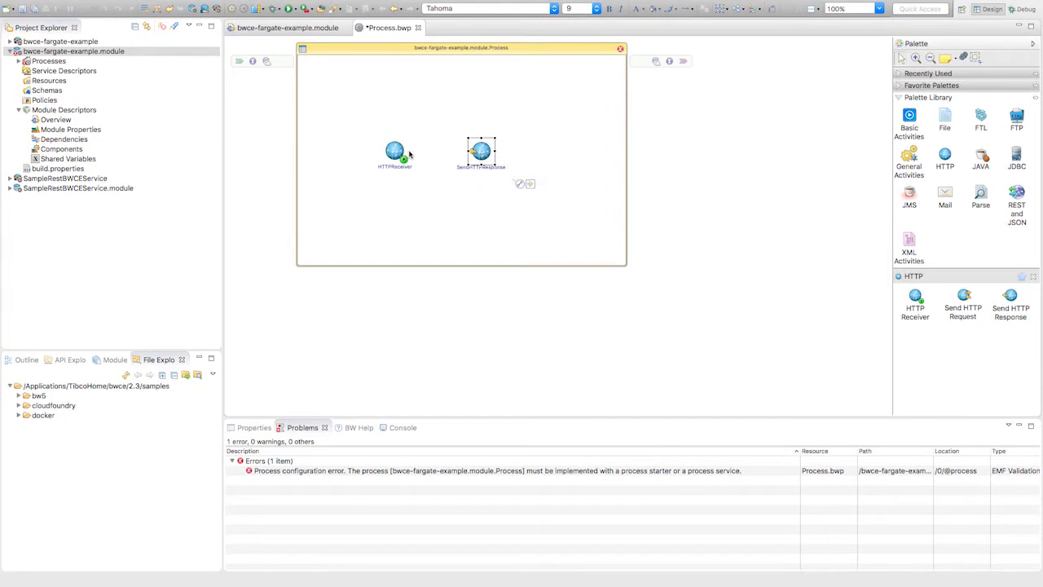
mouse_move(388, 188)
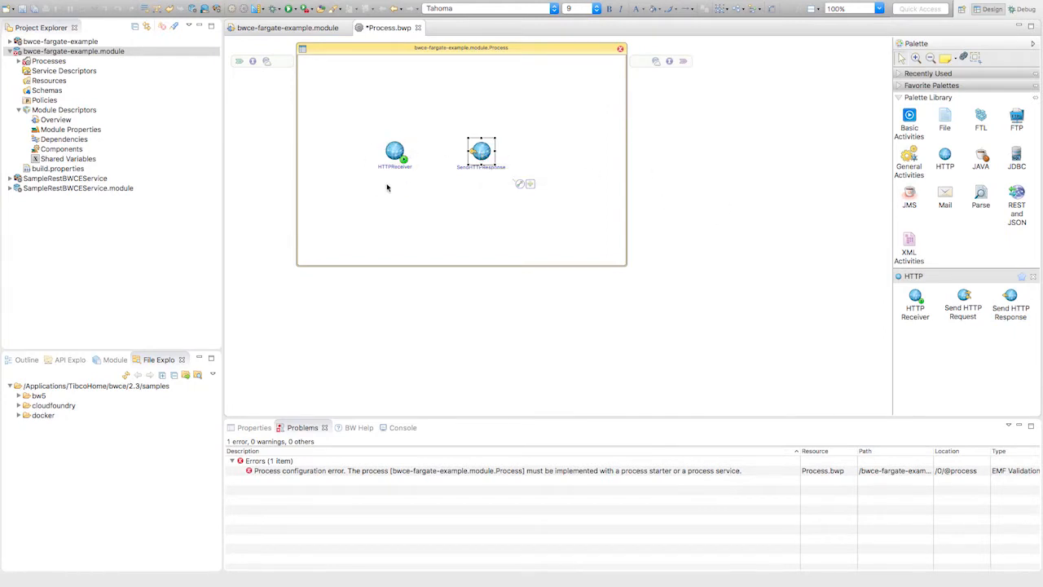
click(395, 152)
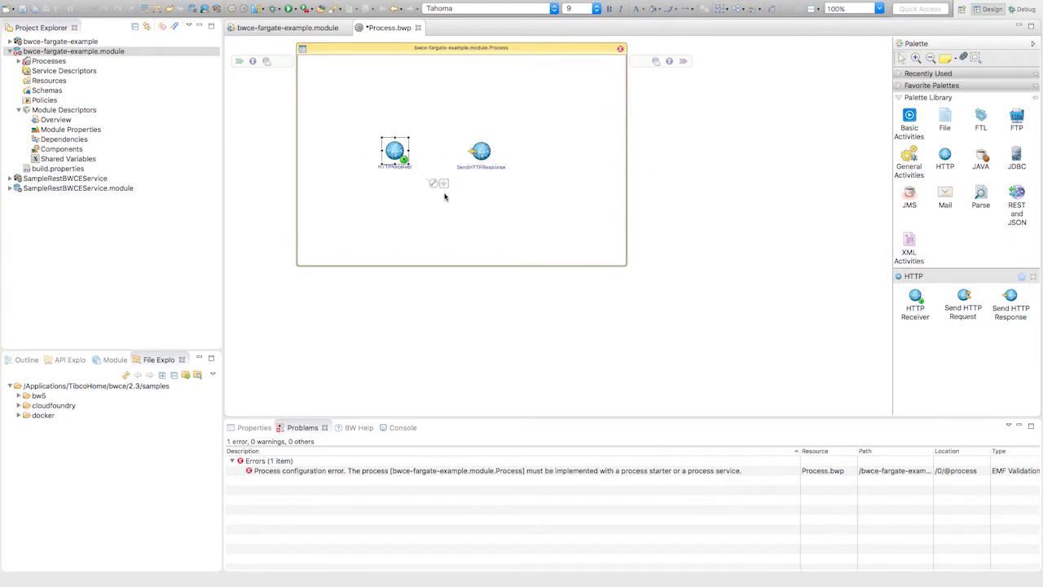
drag(408, 152, 471, 152)
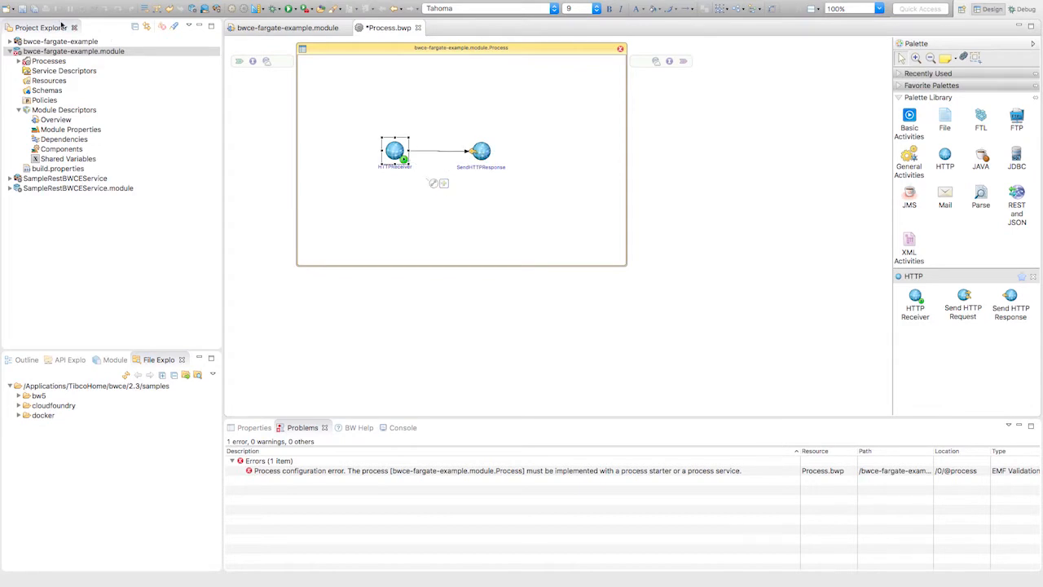
key(ctrl+s)
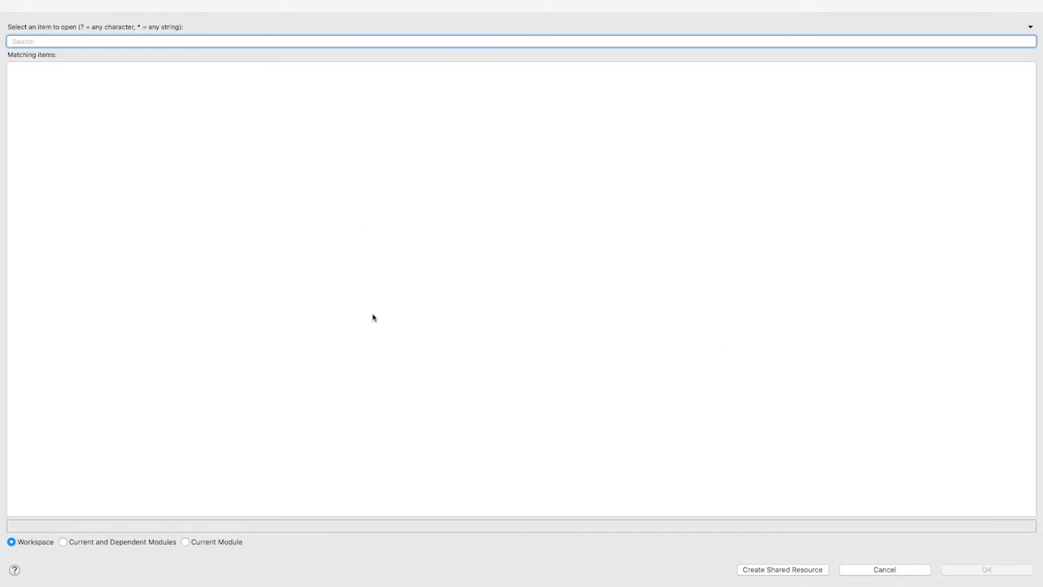
mouse_move(805, 536)
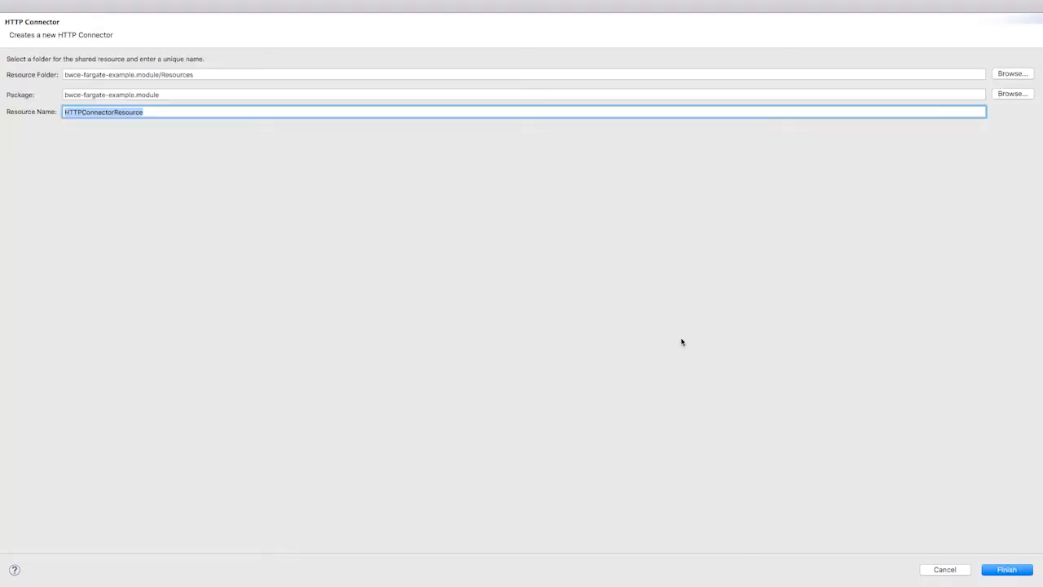
Finish creating the HTTPConnectorResource shared resource for the HTTP Receiver.
click(1006, 569)
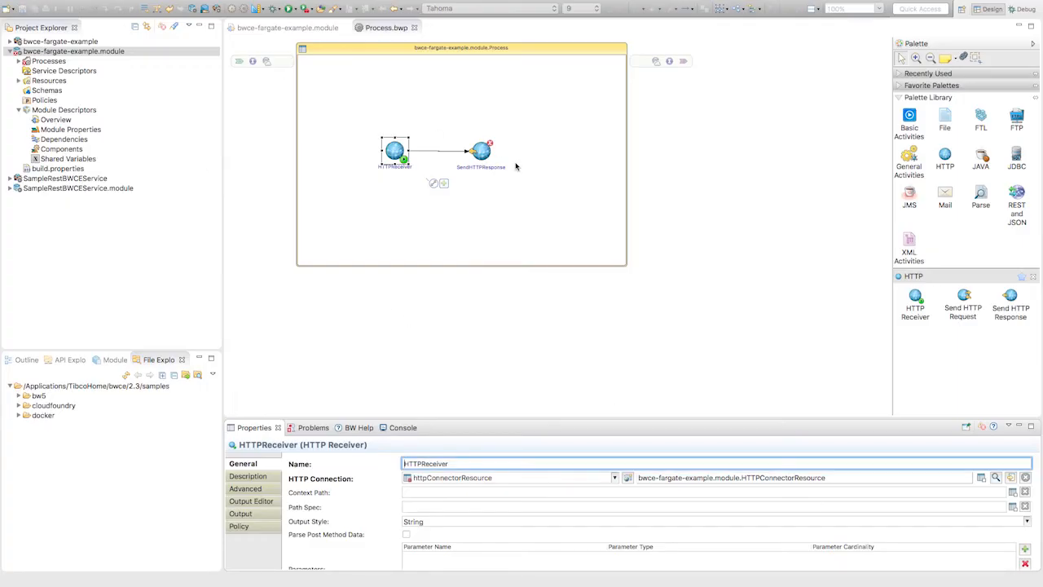
Set SendHTTPResponse to reply for HTTPReceiver and enter 'Heli' as its asciiContent.
click(481, 151)
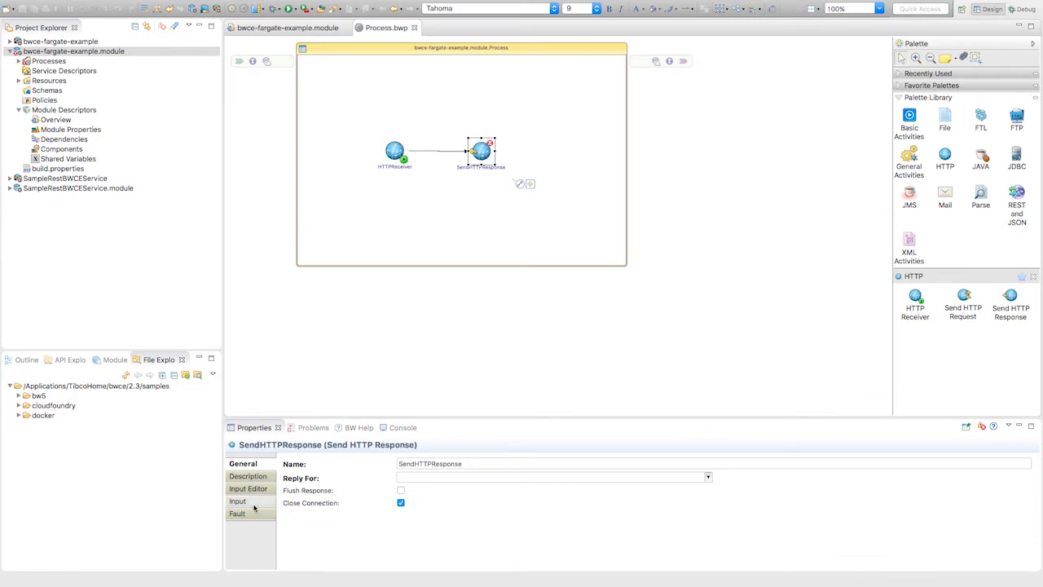
click(707, 477)
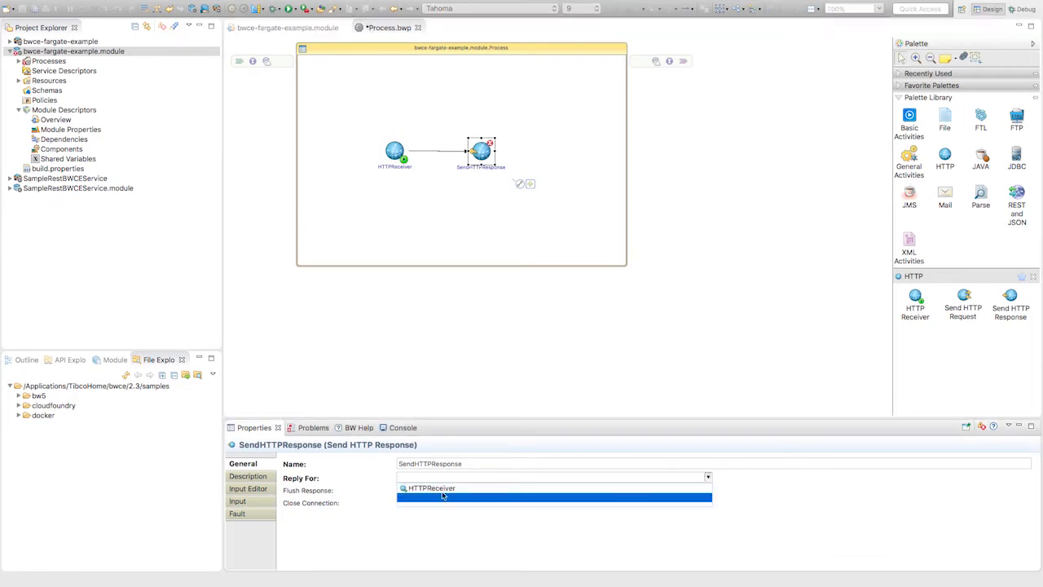
click(432, 487)
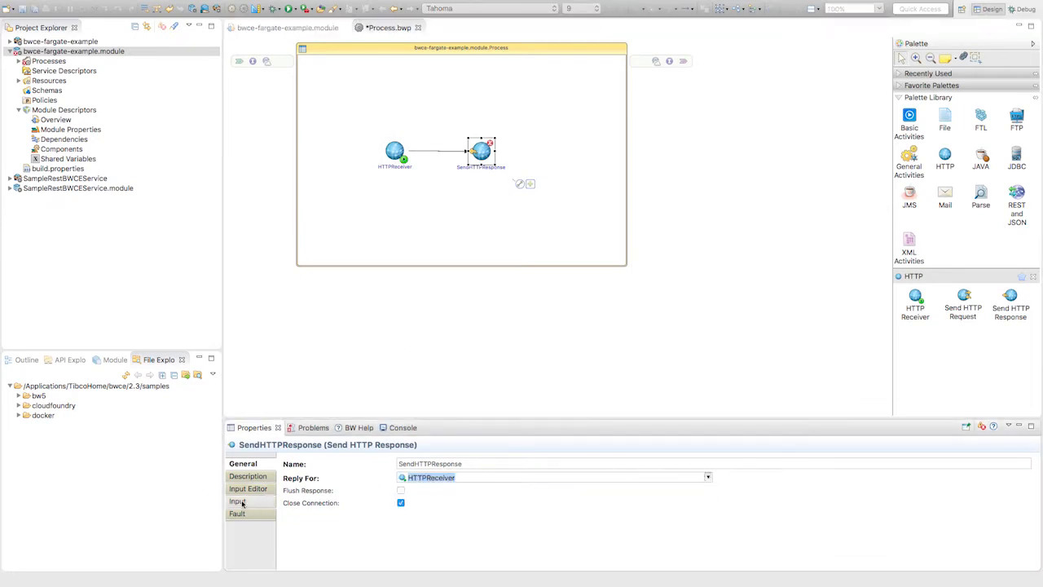
click(237, 501)
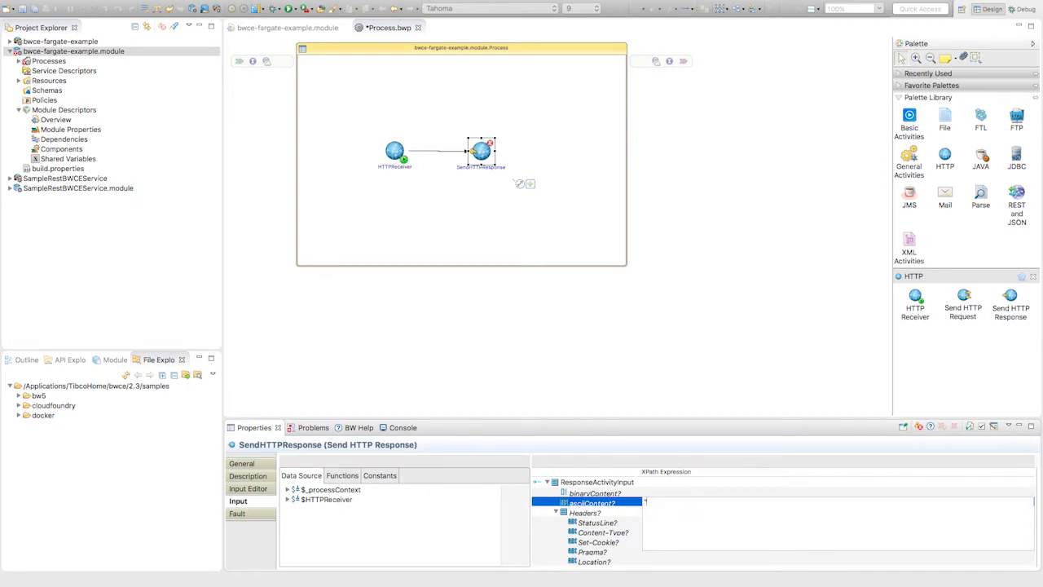
text(Heli)
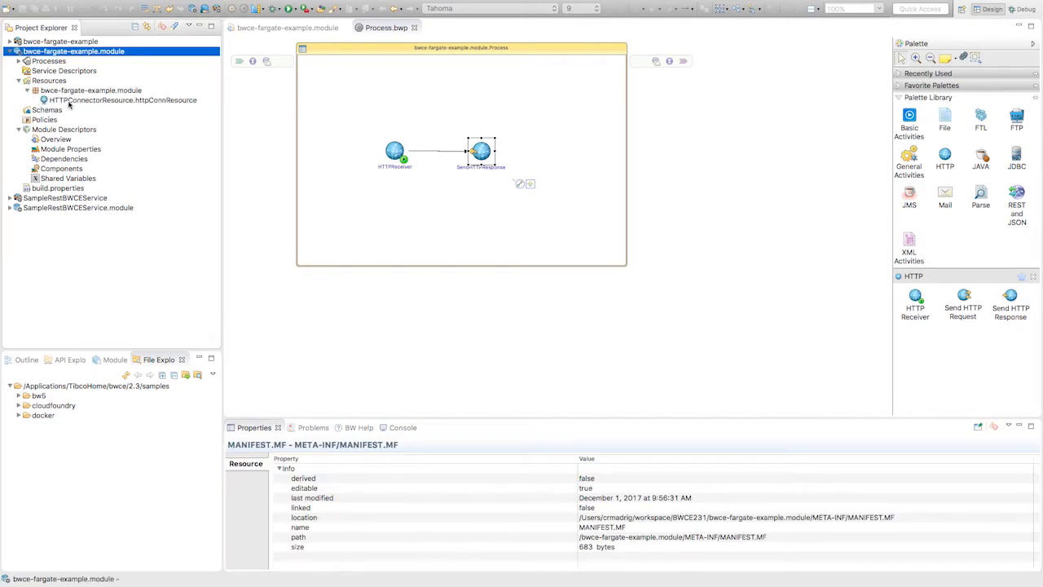
Open HTTPConnectorResource from Project Explorer and expand its Host module property dropdown.
double_click(122, 99)
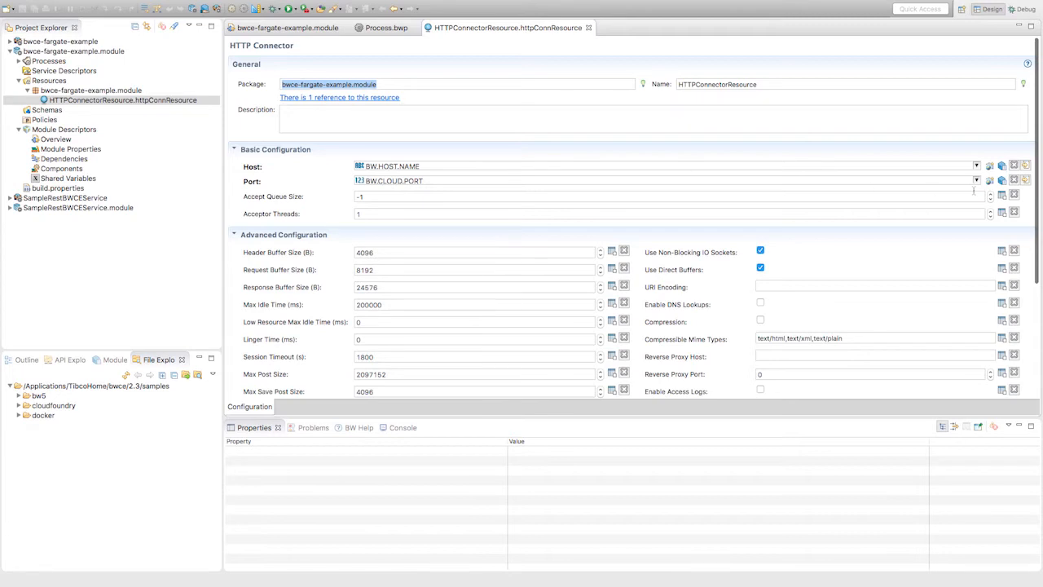
click(991, 180)
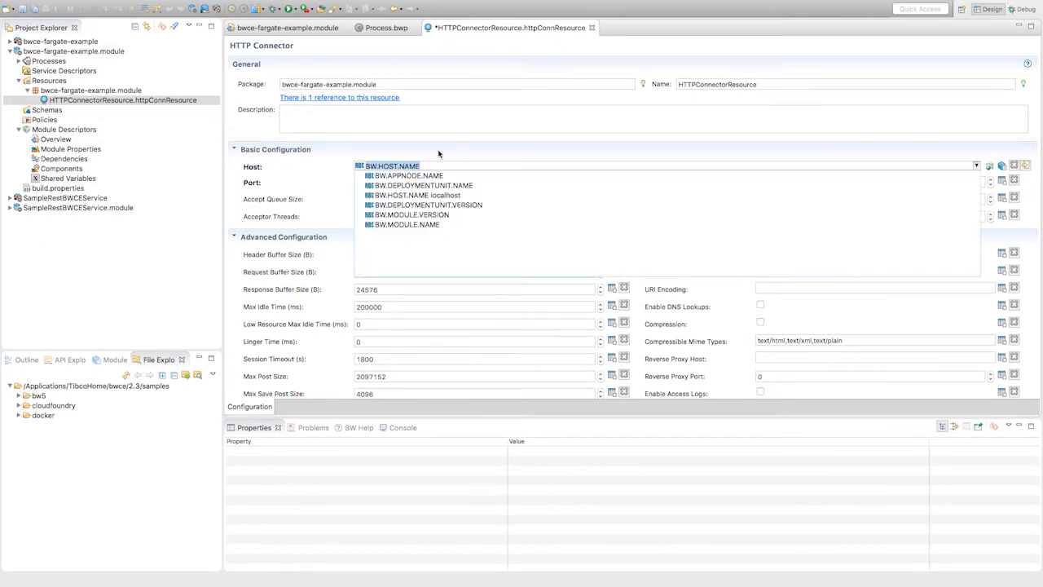
mouse_move(447, 195)
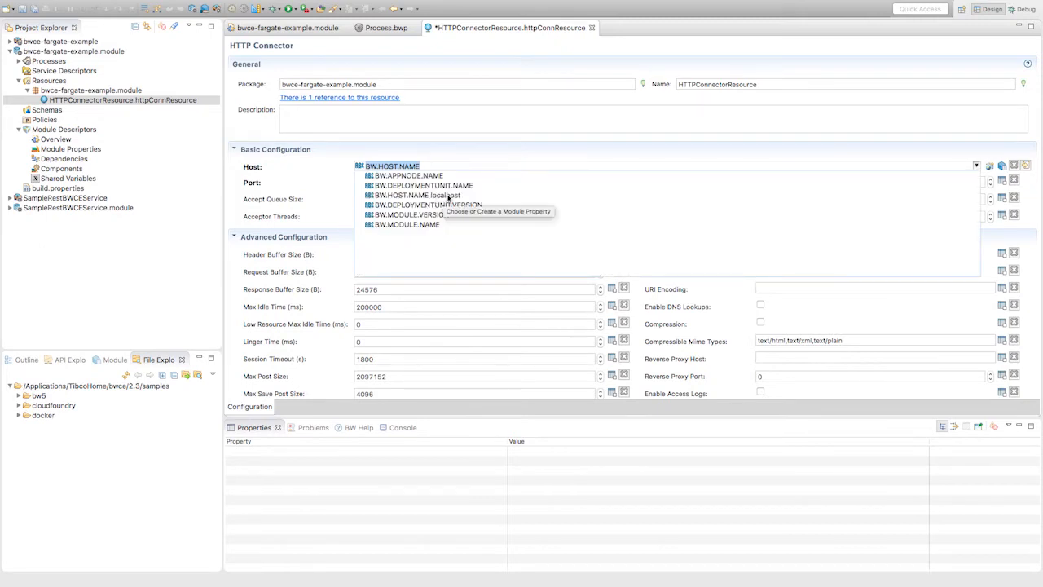
mouse_move(636, 138)
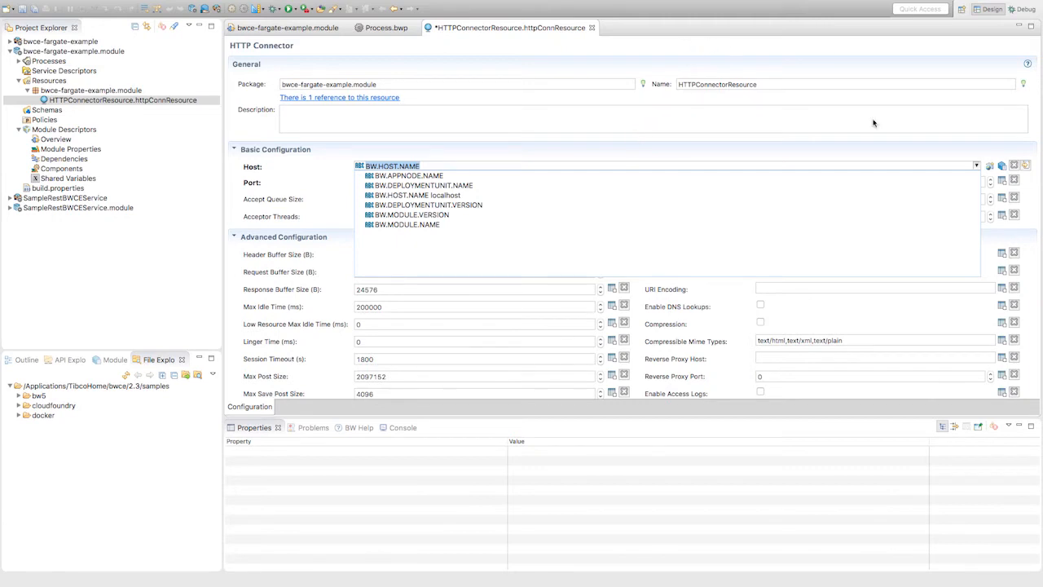
Add module property hostBW defaulting to 0.0.0.0 and set it as the connector's host.
click(293, 406)
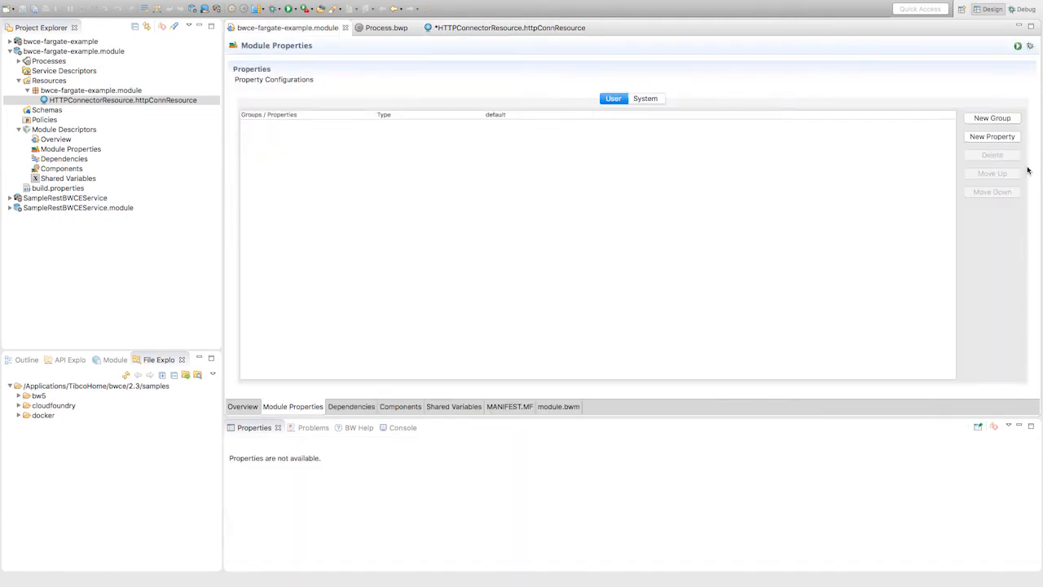
click(992, 136)
text(hostBW)
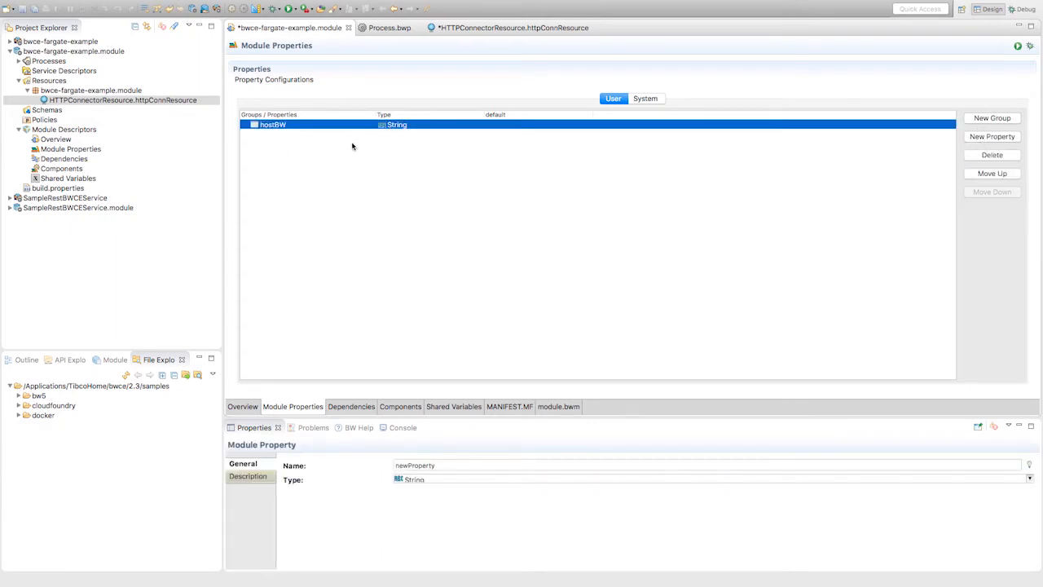
double_click(538, 123)
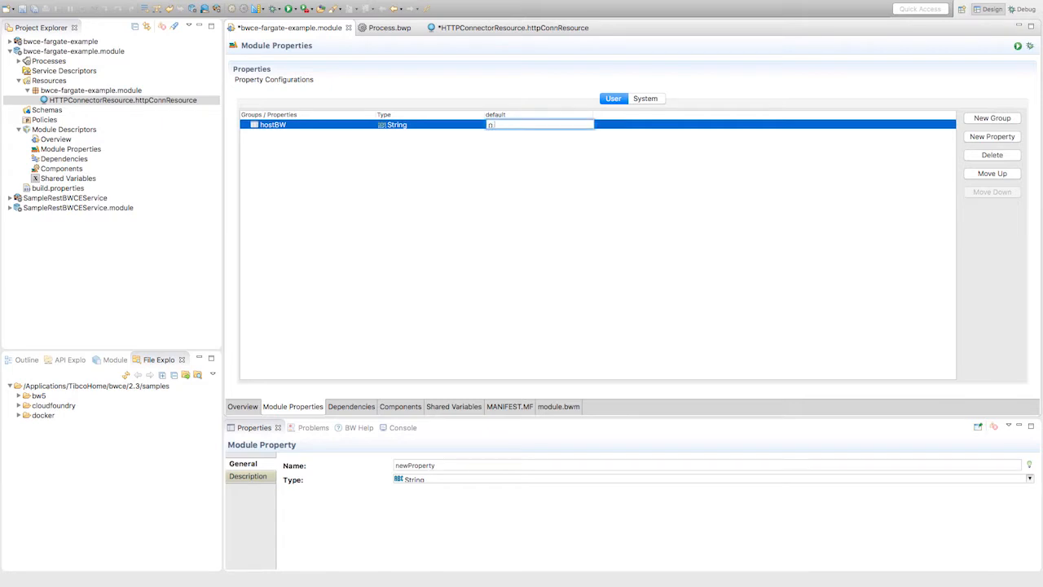
text(0.0.0.0)
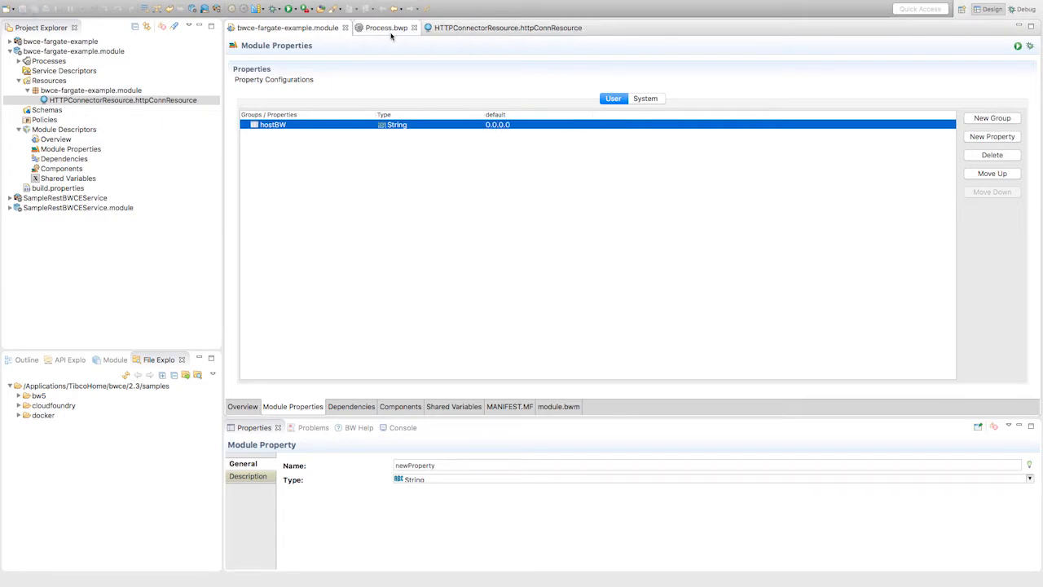
click(507, 27)
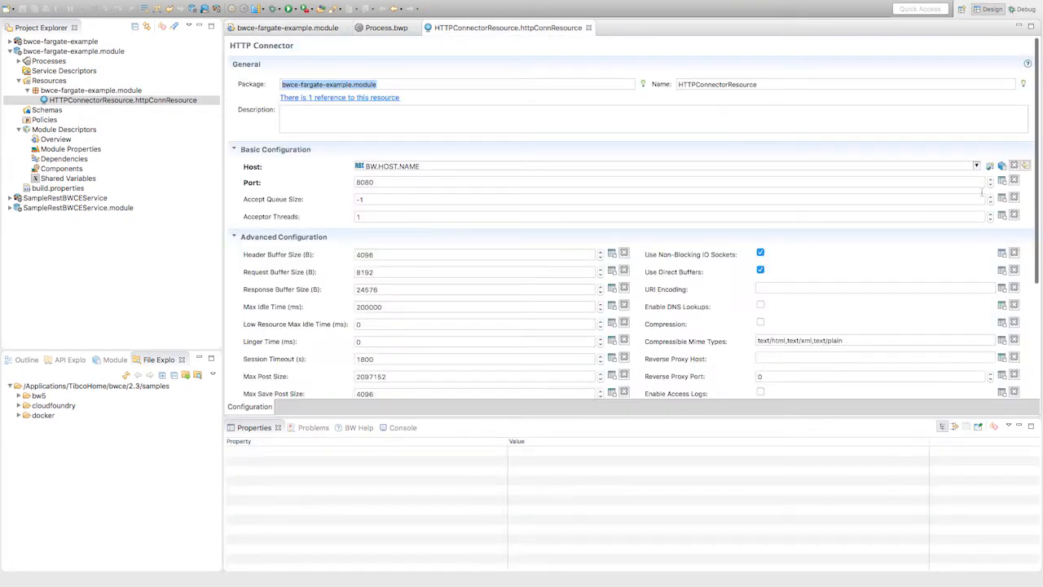
text(hostBW)
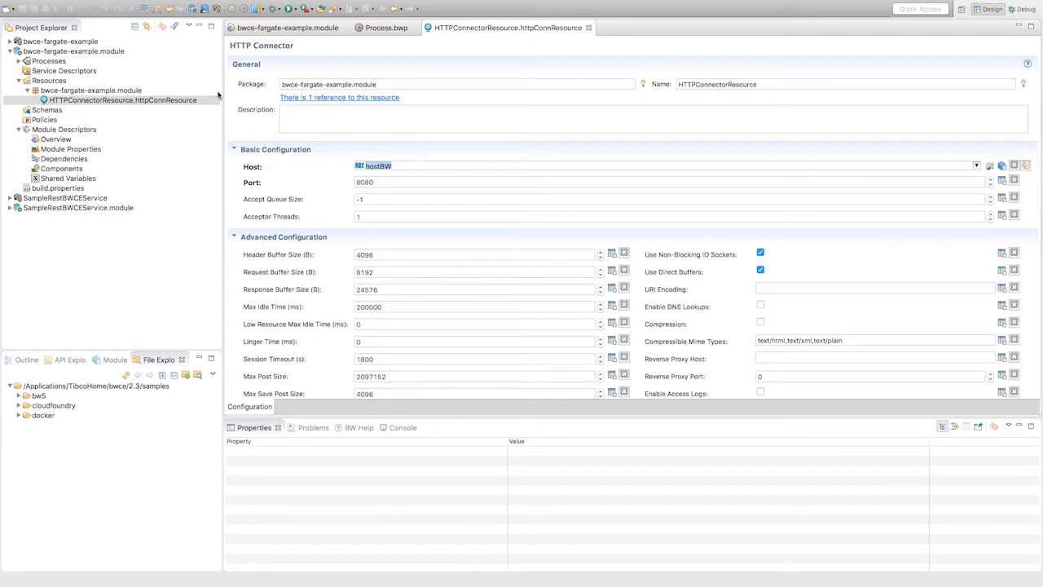
Export bwce-fargate-example from its Overview as an EAR into the DemoEarFiles folder.
click(123, 110)
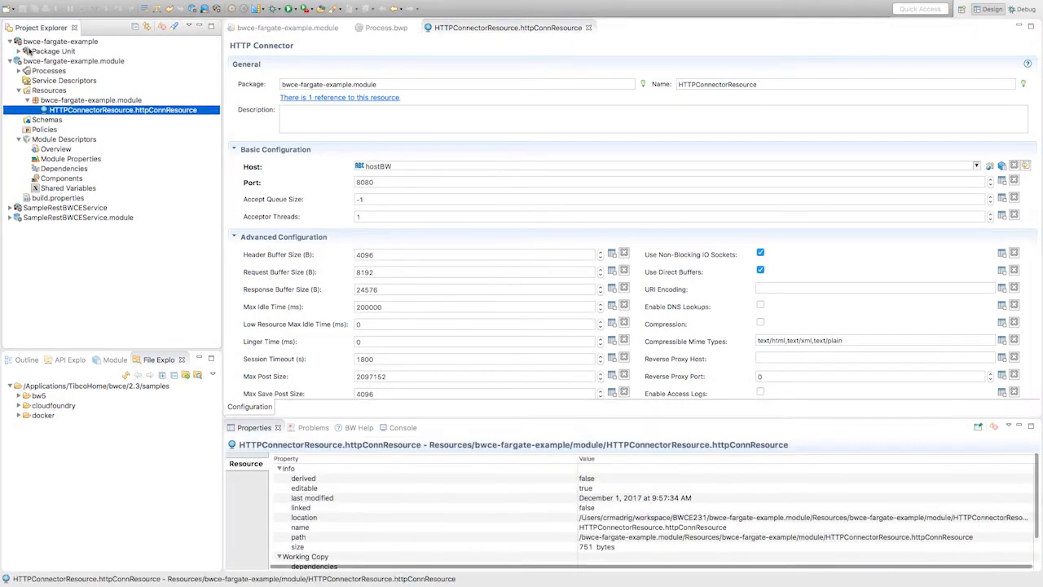
click(53, 51)
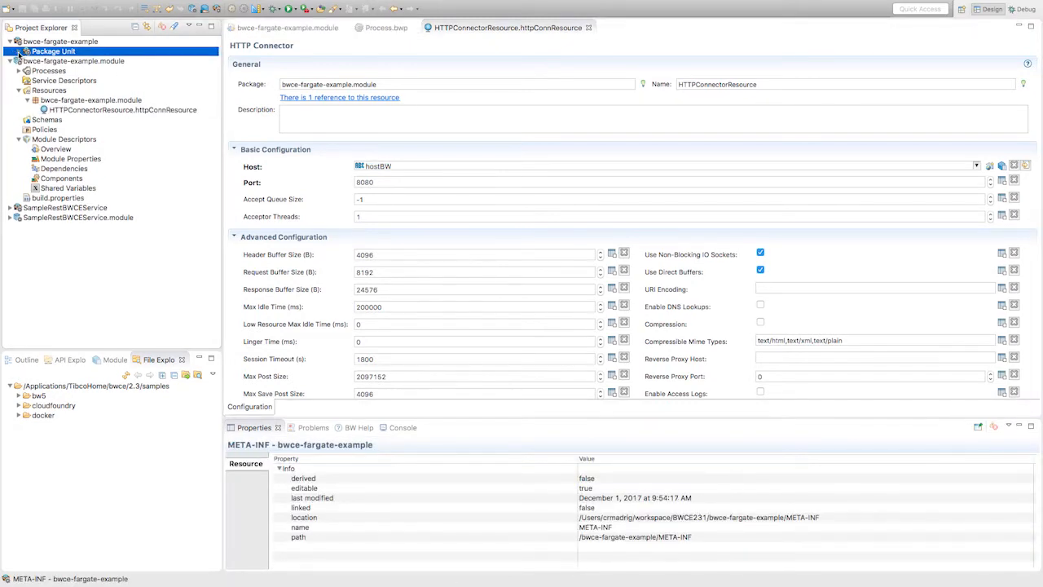
double_click(53, 50)
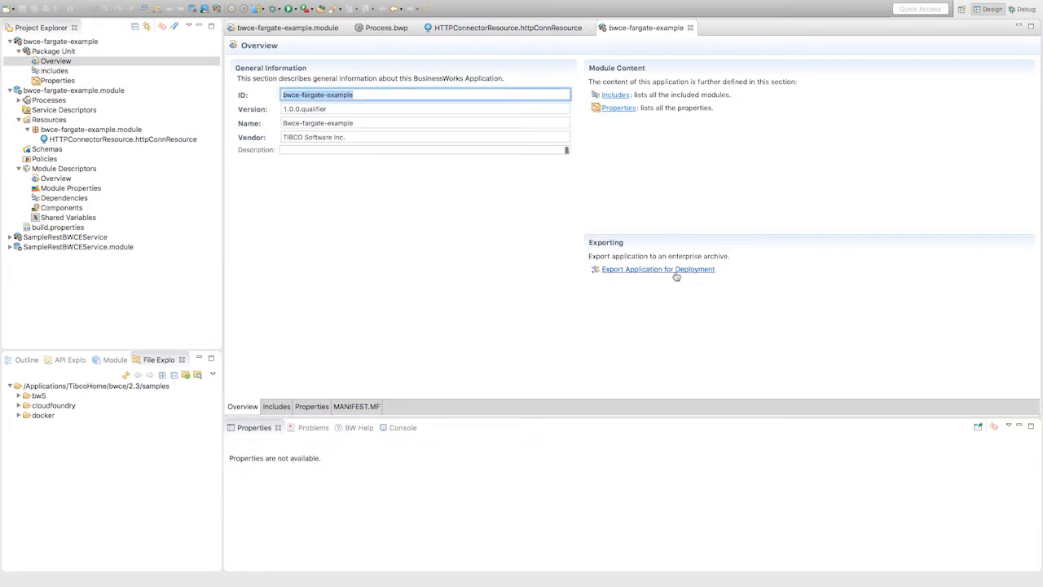
click(658, 269)
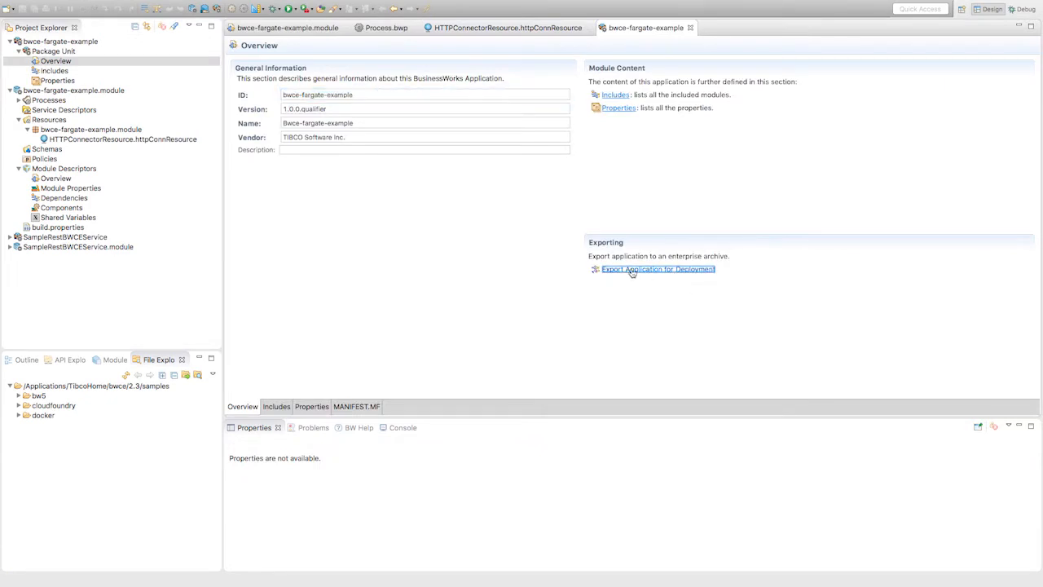
click(658, 269)
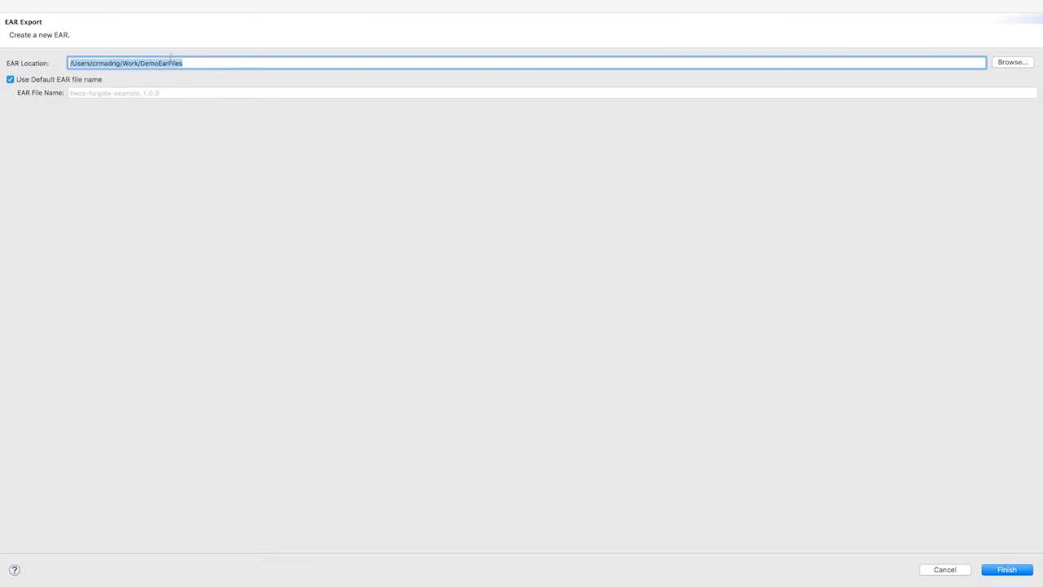
click(1007, 569)
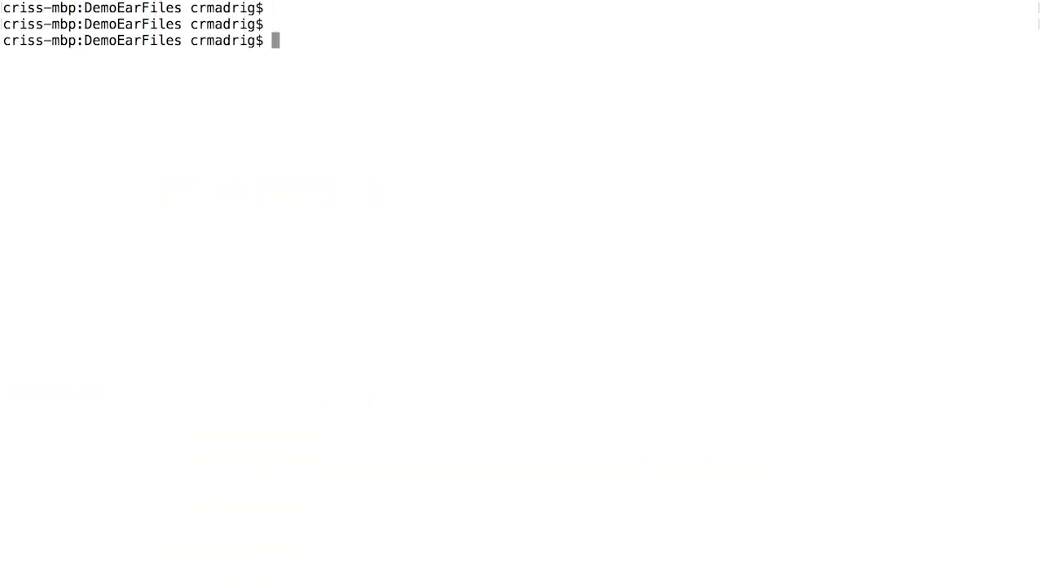
List the folder's files and view DockerfileFargate in vim, then quit with :q.
text(ls)
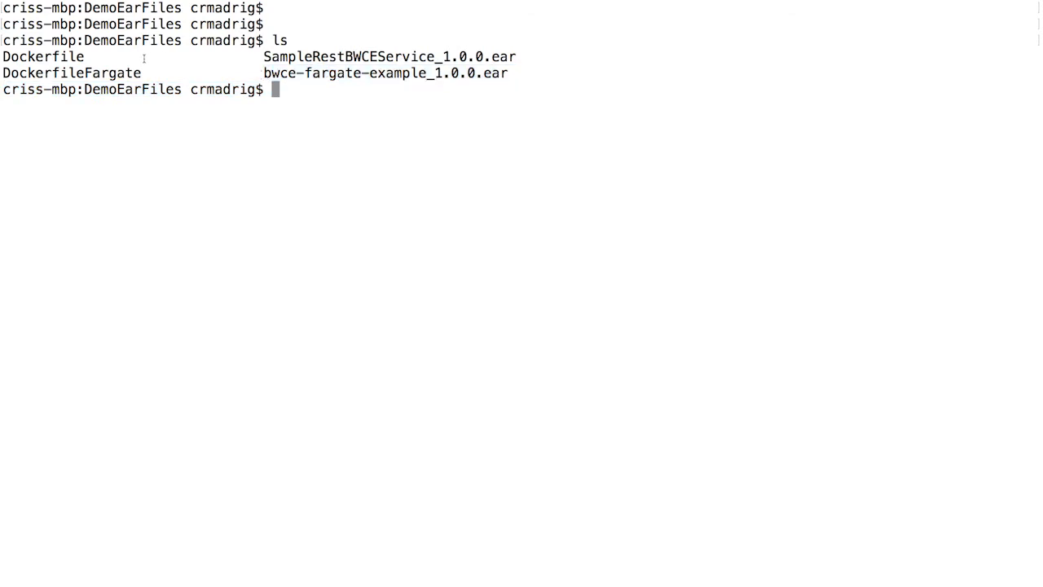
double_click(71, 72)
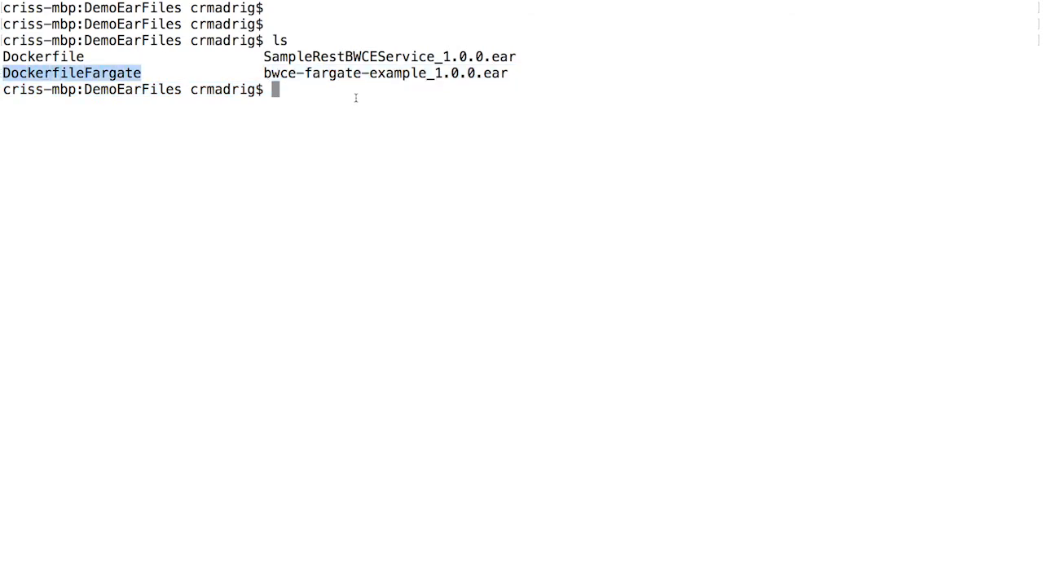
text(vim D)
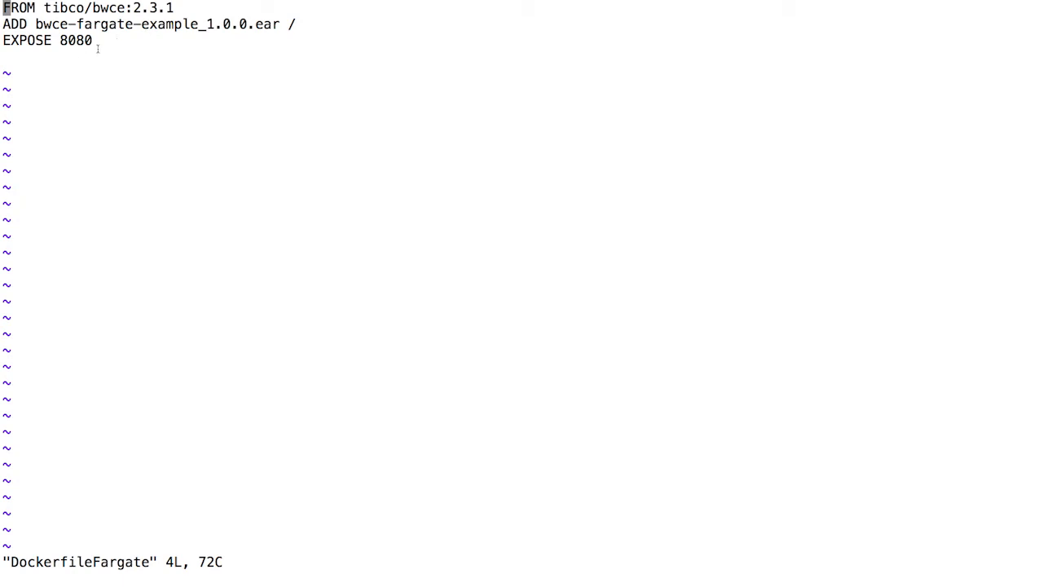
text(:q)
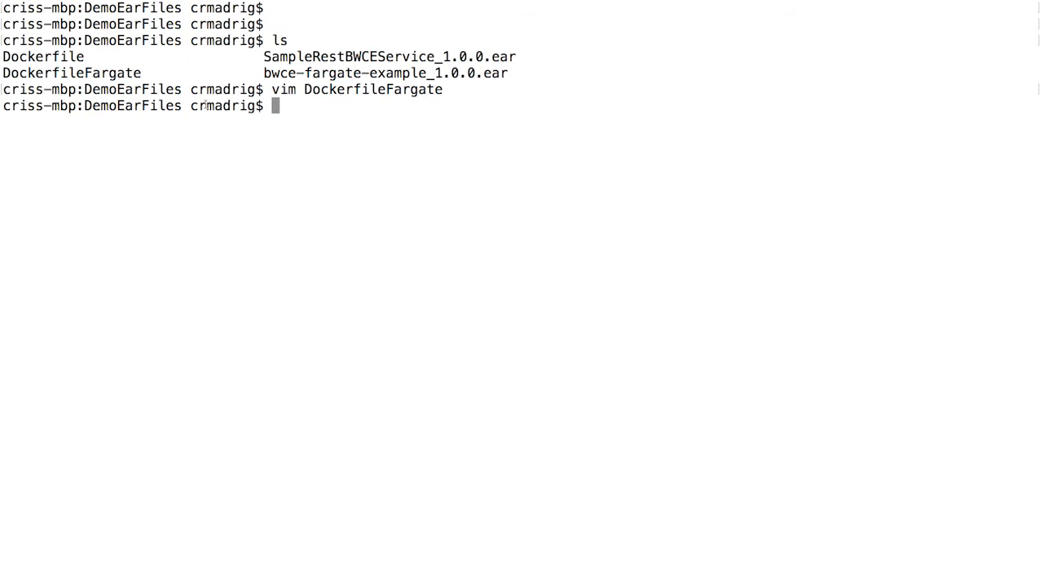
Type 'docker build -f DockerfileFargate -t' at the Terminal prompt.
text(d)
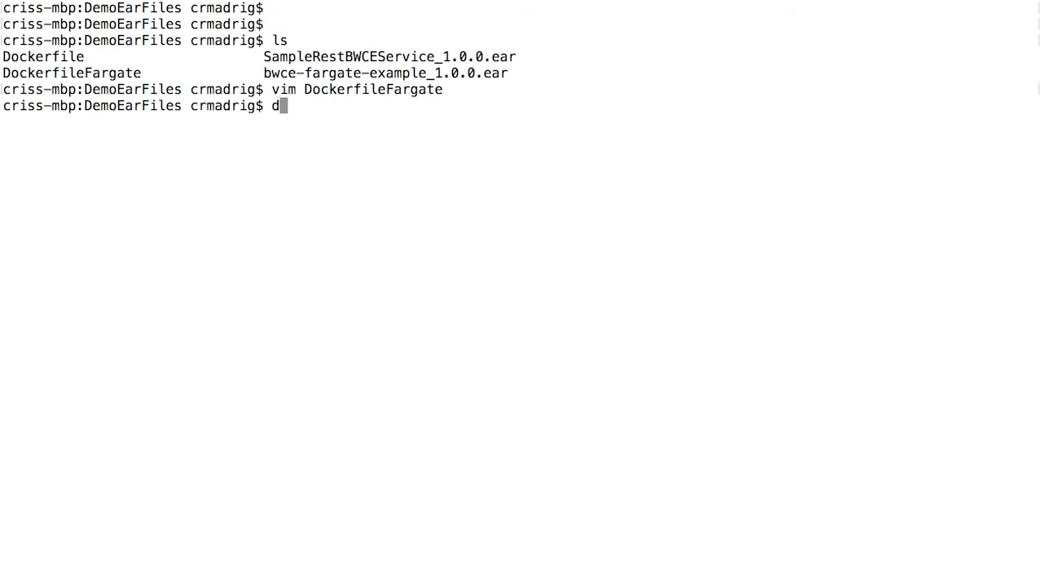
text(ocker build -f)
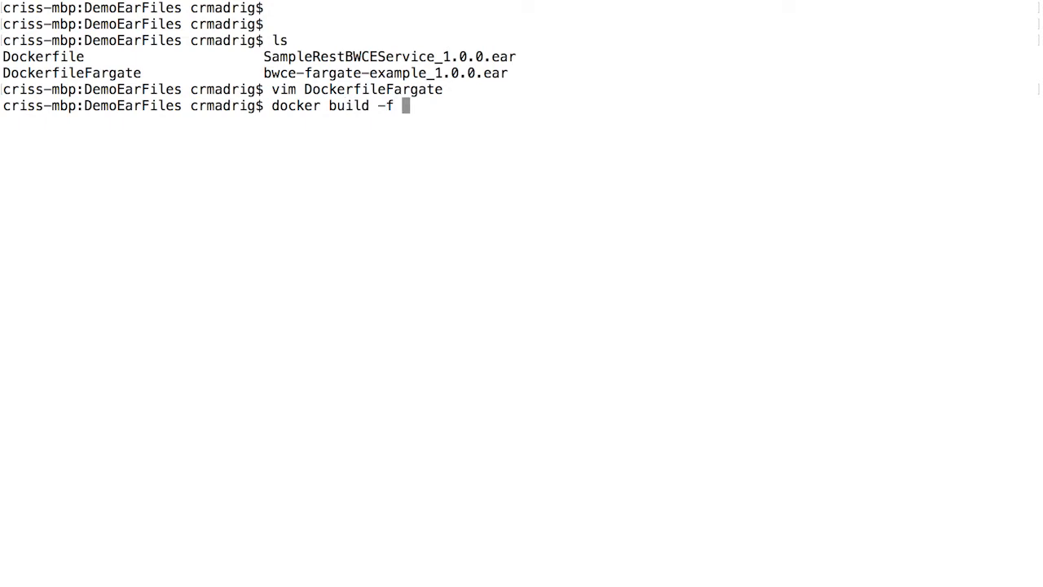
text(Dockerfile)
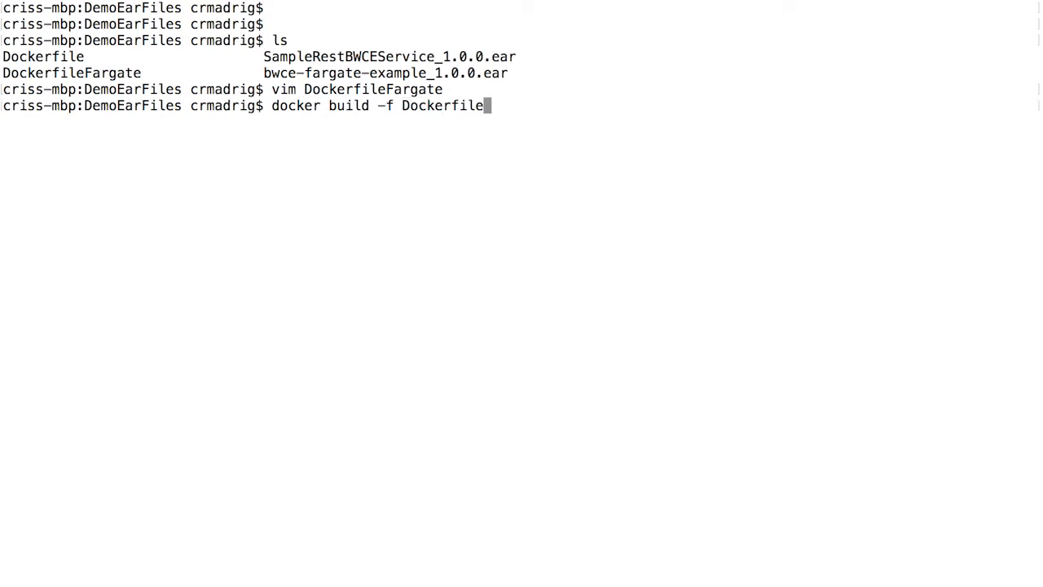
text(Fargate)
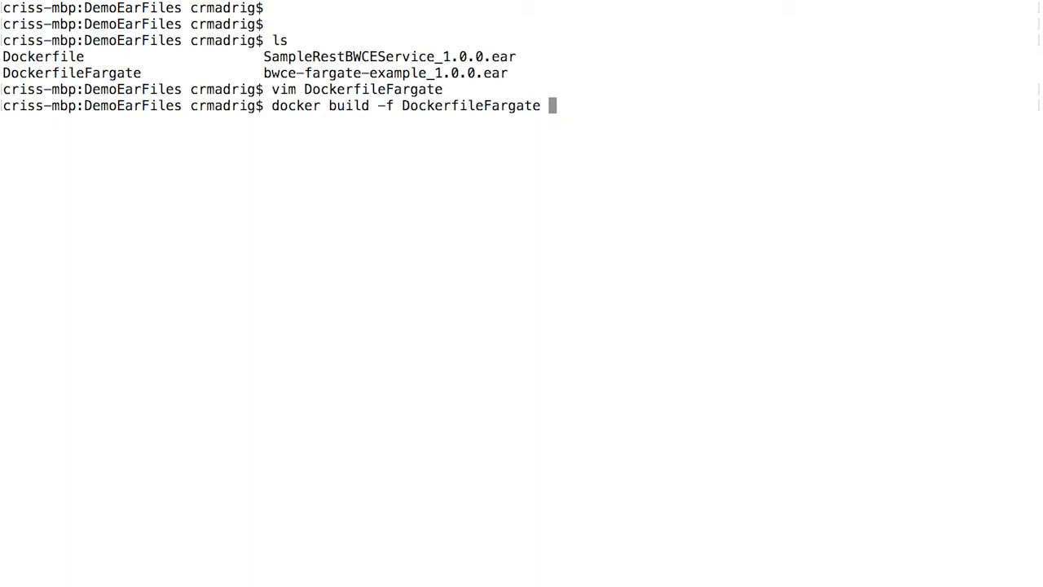
text(-t)
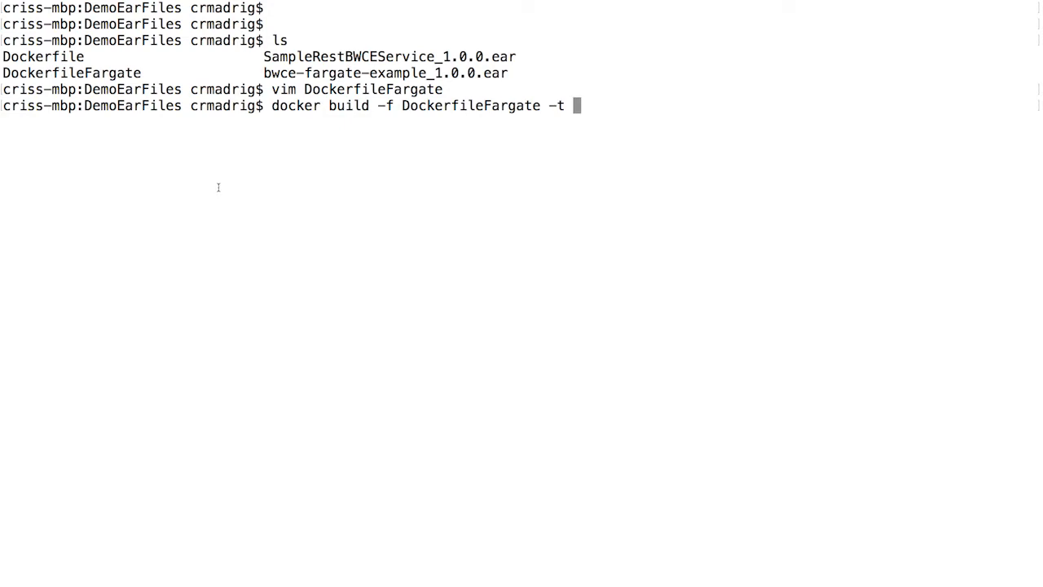
mouse_move(391, 177)
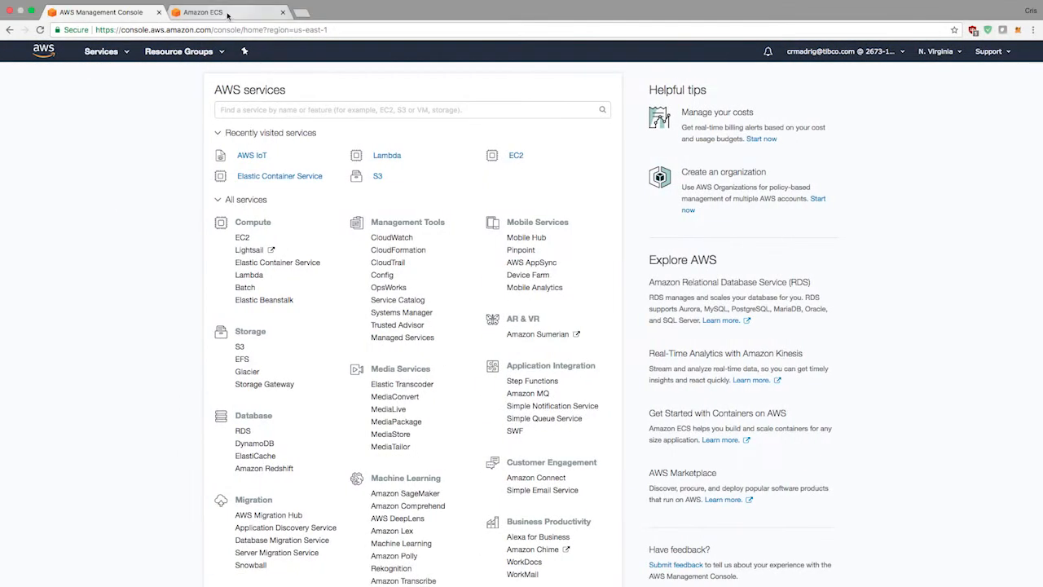
Open the bwce-fargate repository in the AWS console and show its push commands.
click(200, 12)
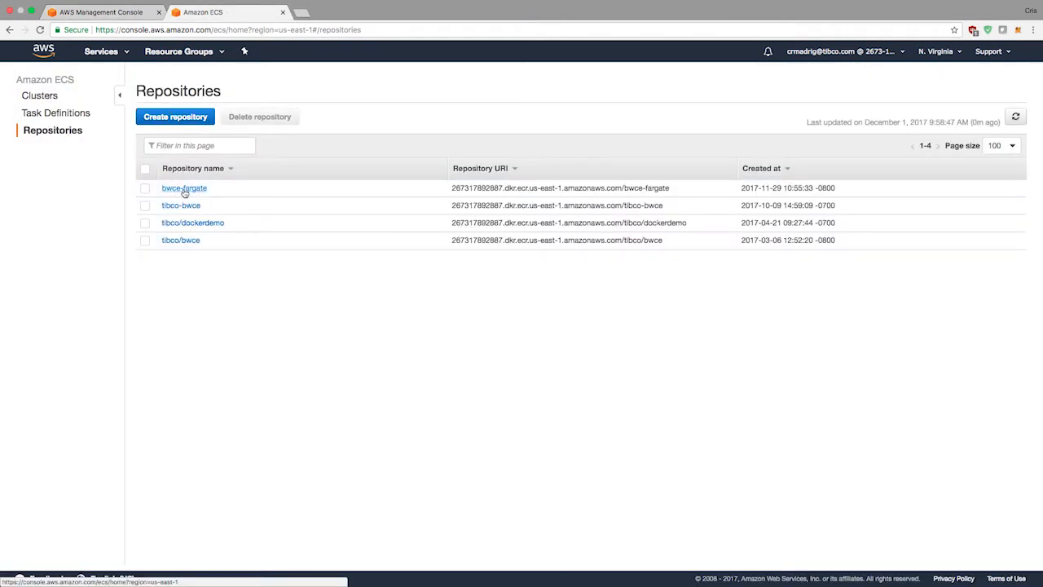
click(184, 188)
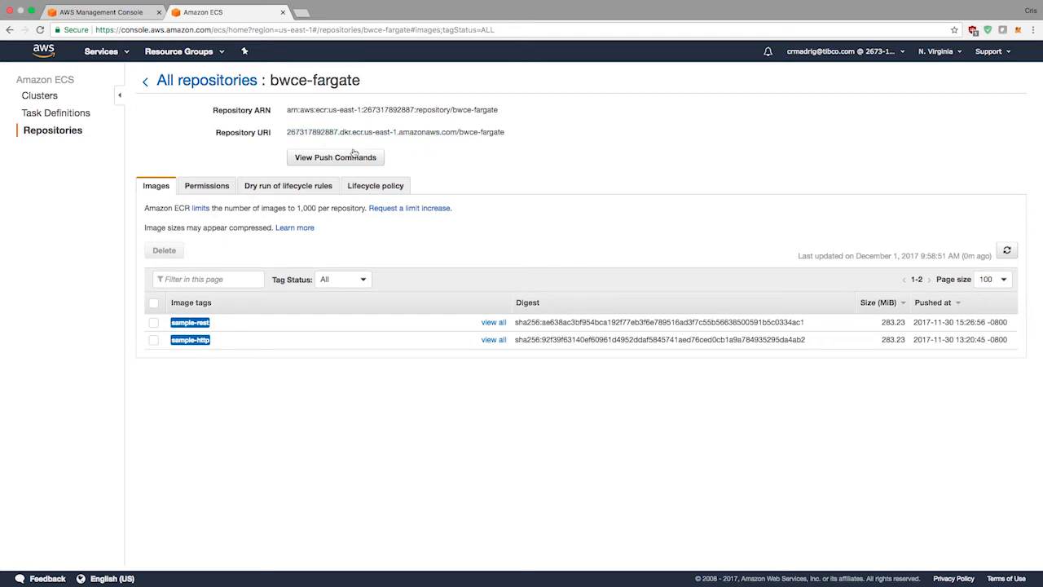
click(335, 157)
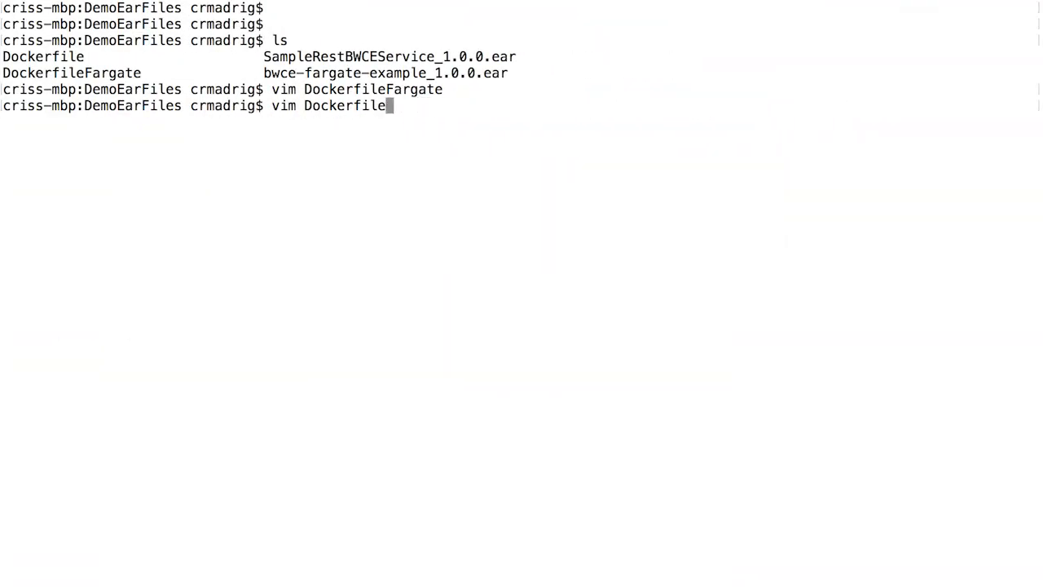
Log in to ECR (us-east-1), build the sample-http image from DockerfileFargate, and list images.
text(aws ecr get-login --no-include-email --region us-east-1)
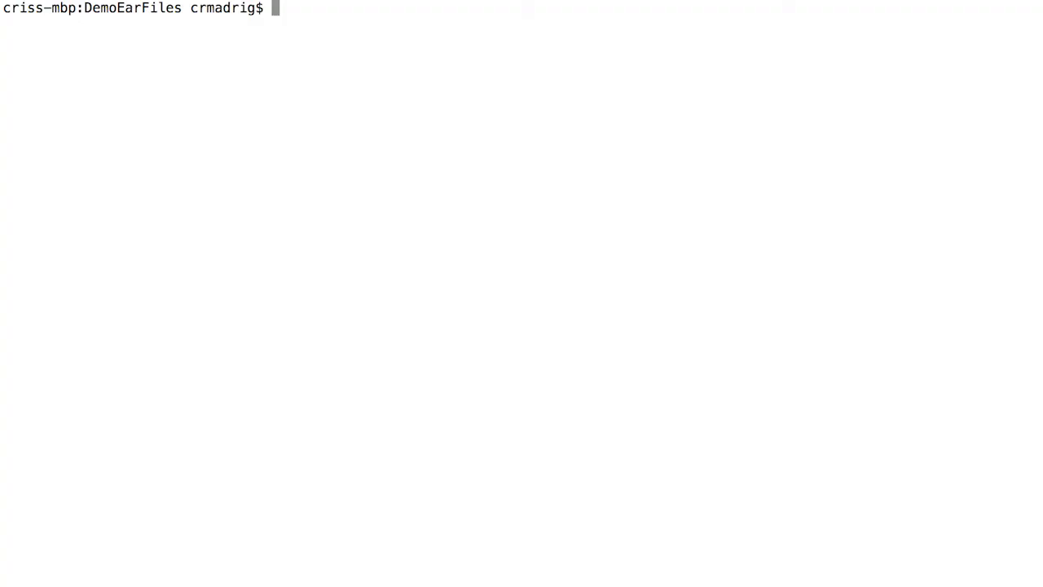
text(docker)
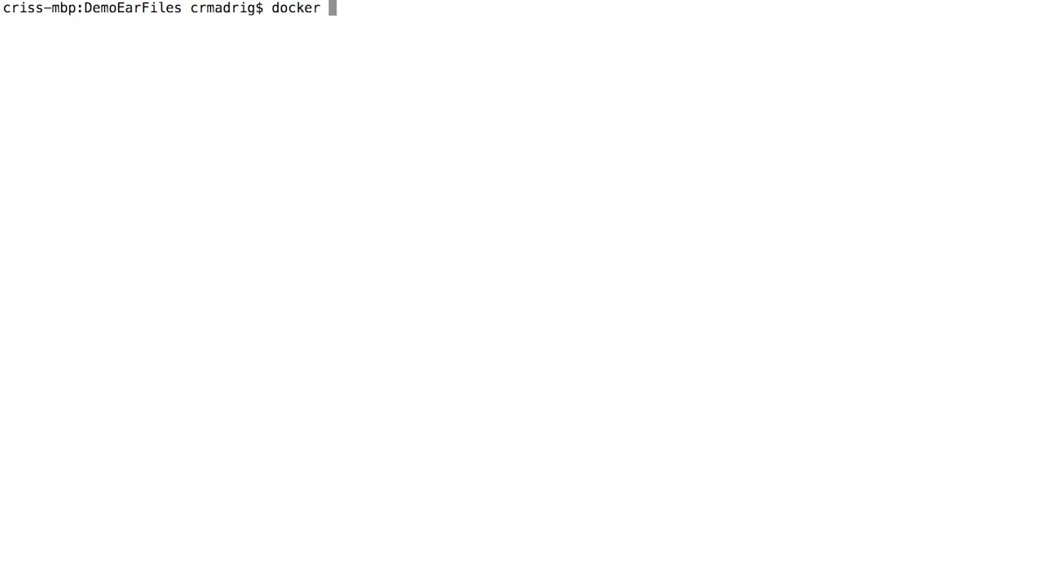
text(build -f)
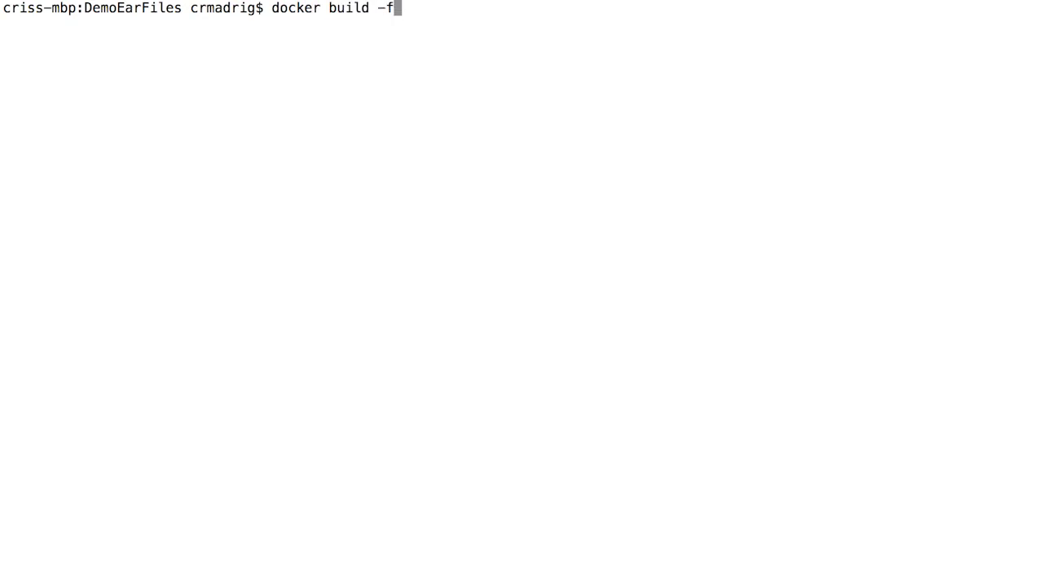
text(DockerfileFargate)
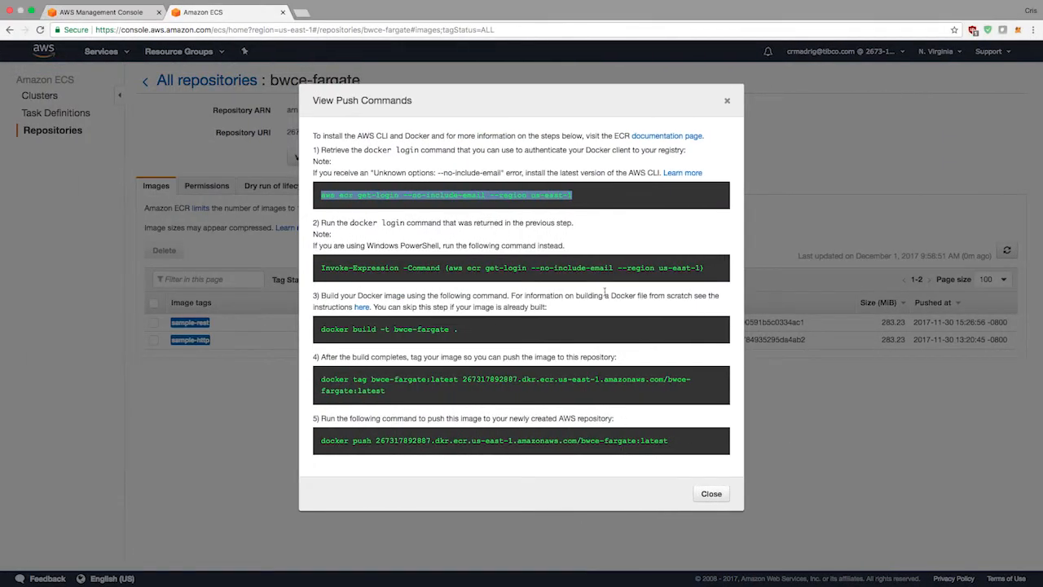
click(711, 494)
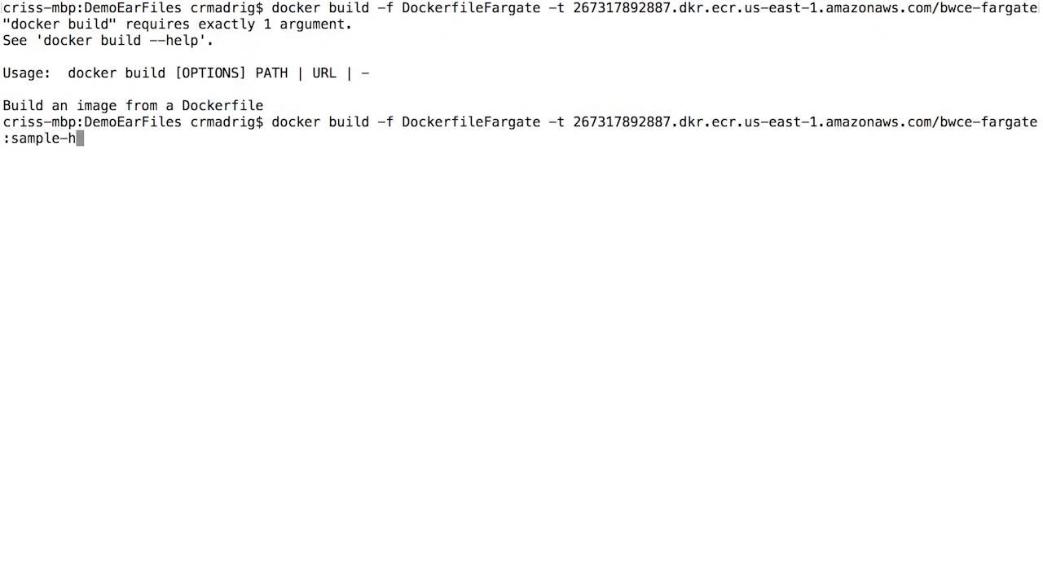
text(tp .)
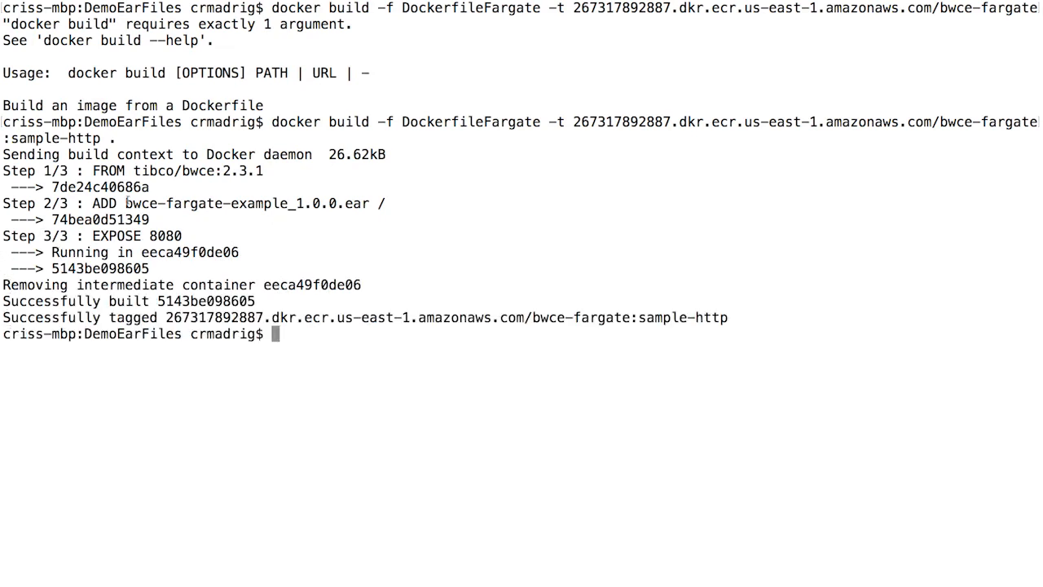
mouse_move(172, 237)
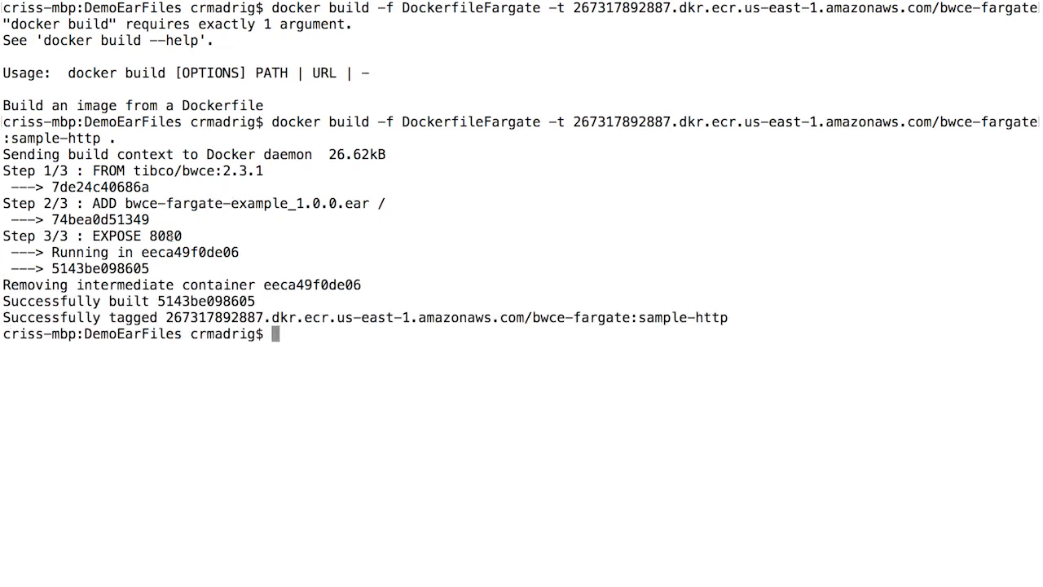
text(docker images)
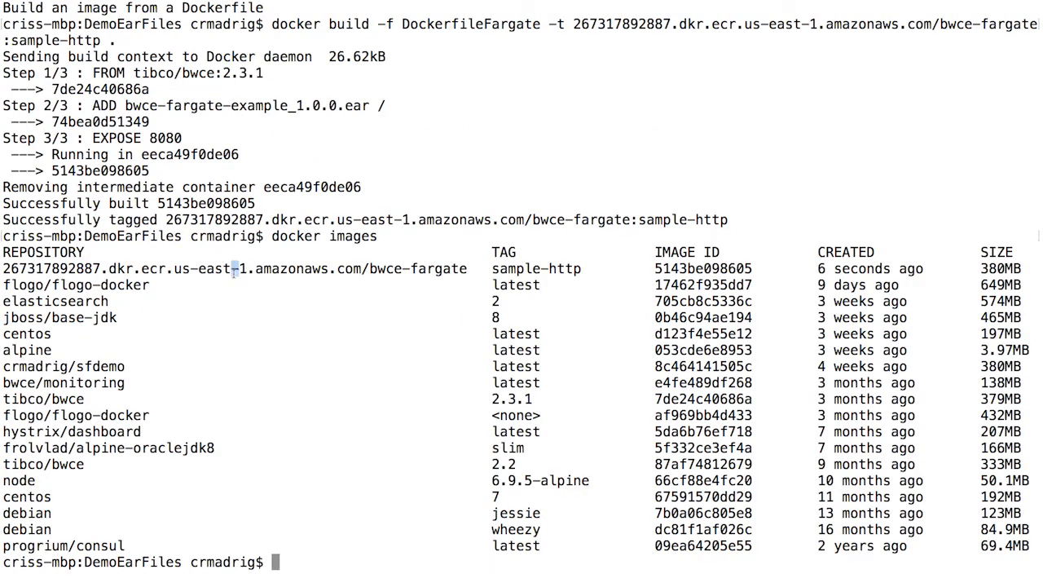
mouse_move(411, 331)
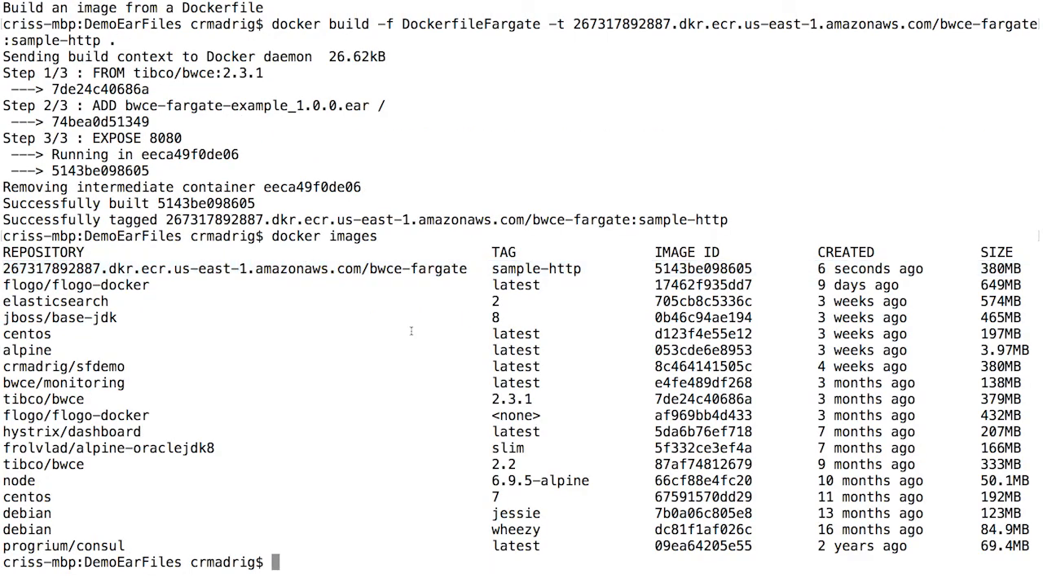
text(docker push)
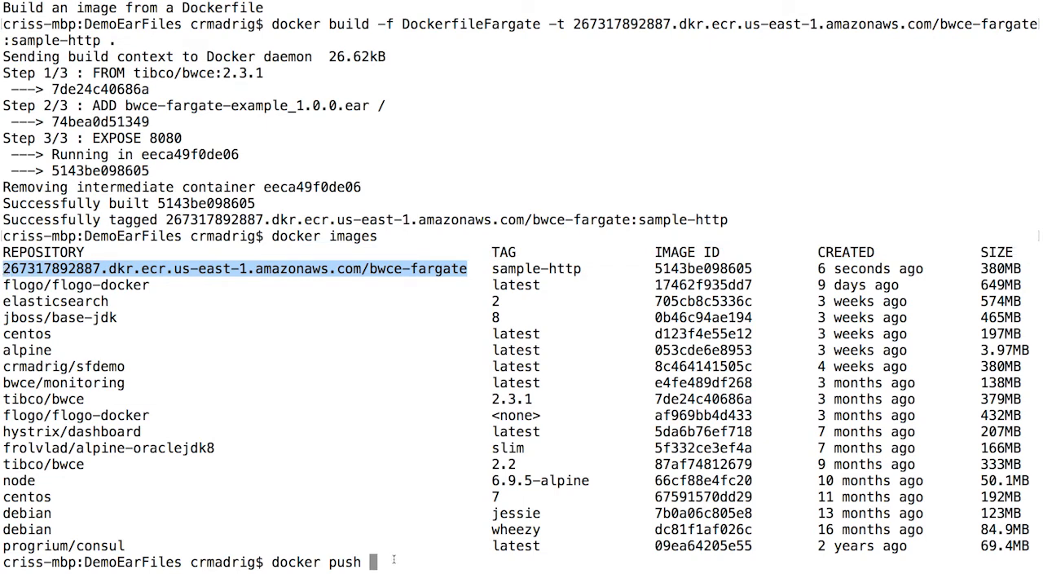
text(267317892887.dkr.ecr.us-east-1.amazonaws.com/bwce-fargate:sample-http)
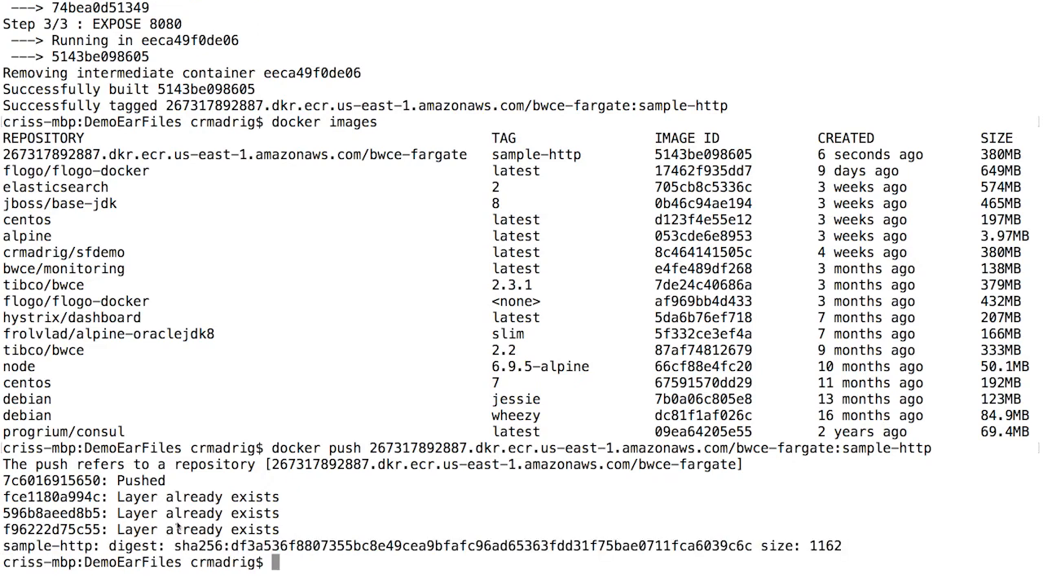
mouse_move(234, 505)
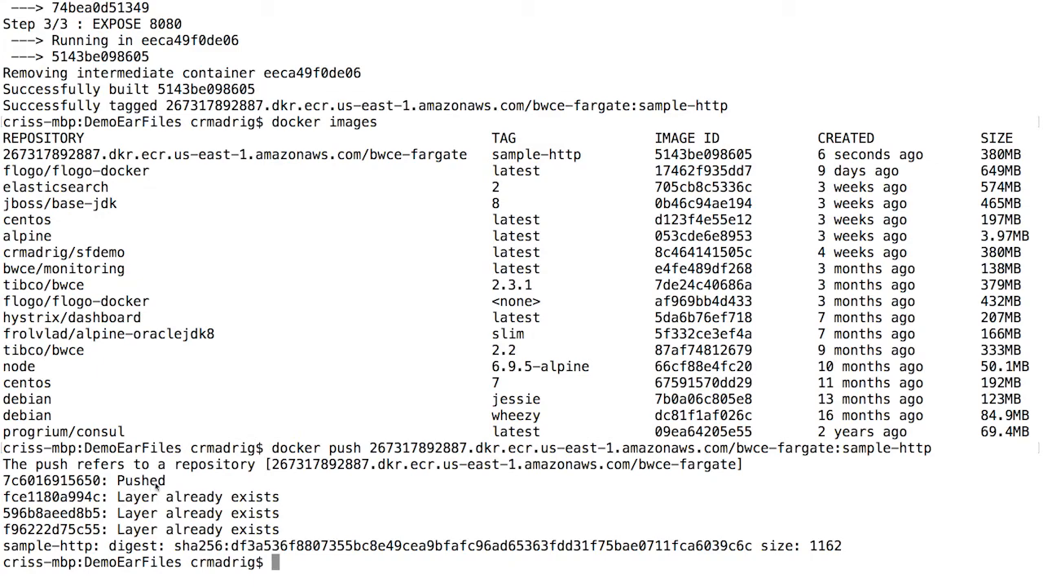
mouse_move(160, 483)
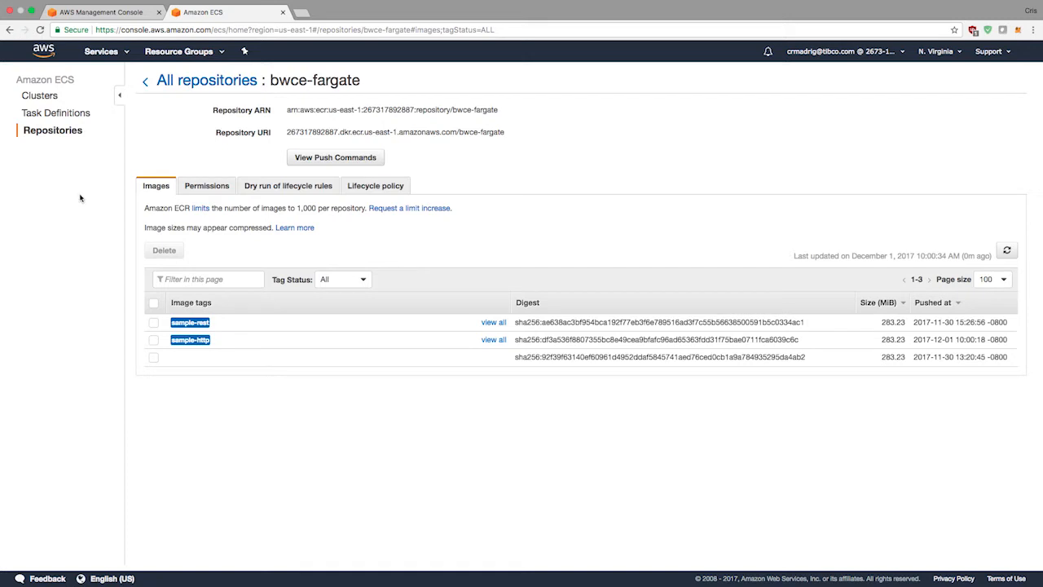
mouse_move(56, 112)
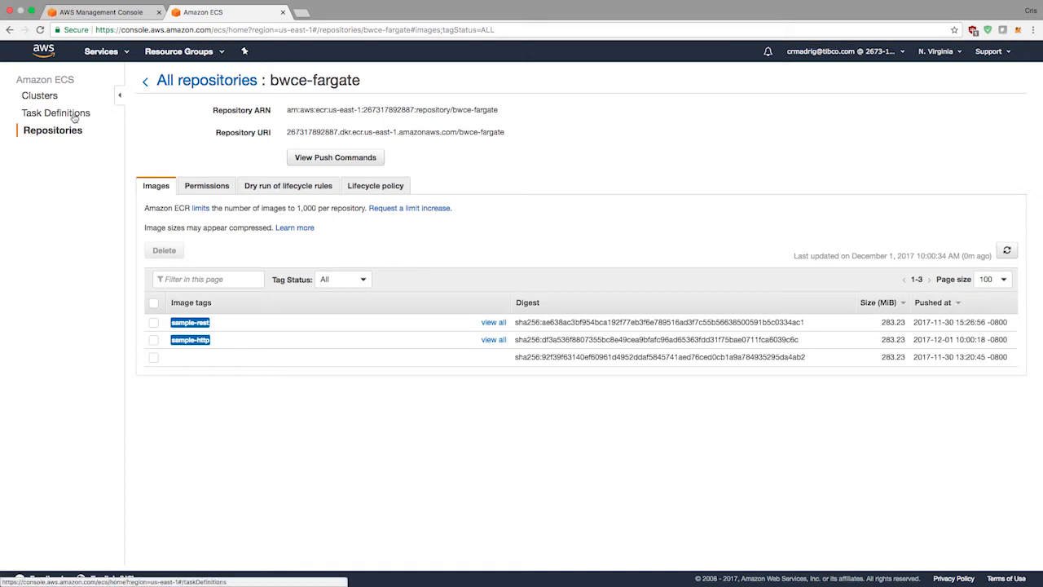
Open the Task Definitions list from the ECS sidebar.
click(56, 112)
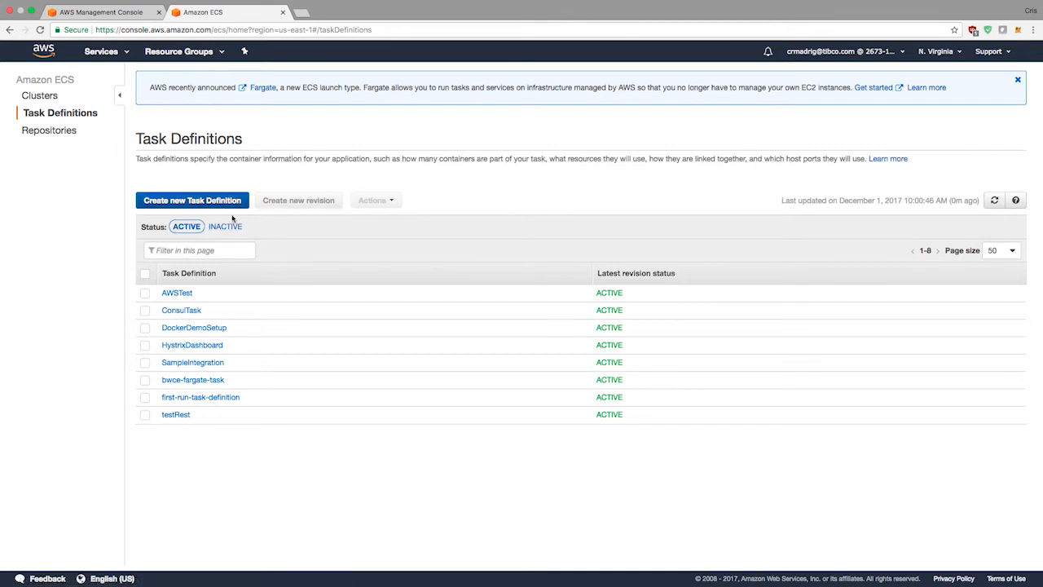
mouse_move(303, 400)
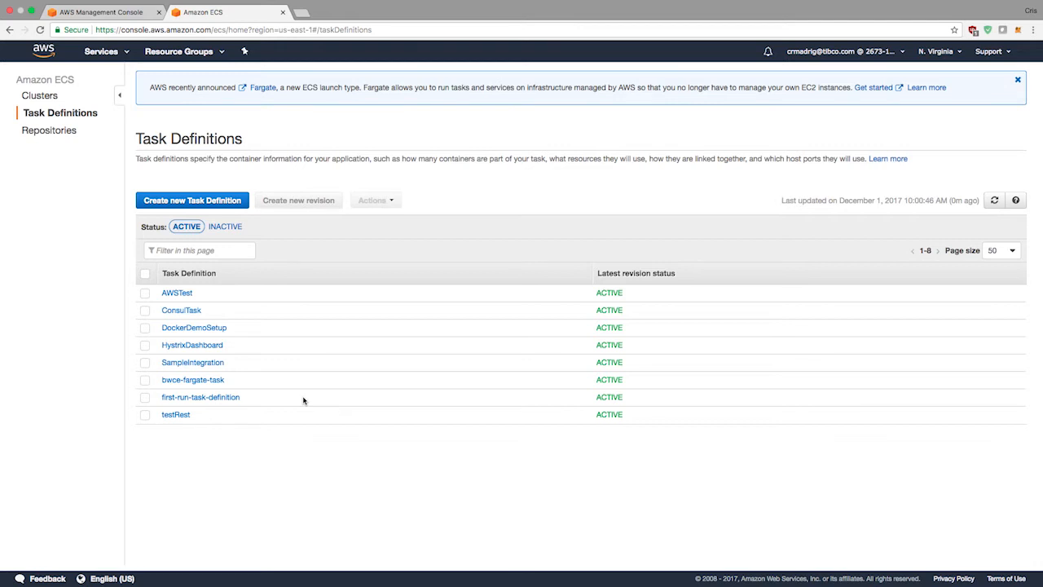
mouse_move(218, 388)
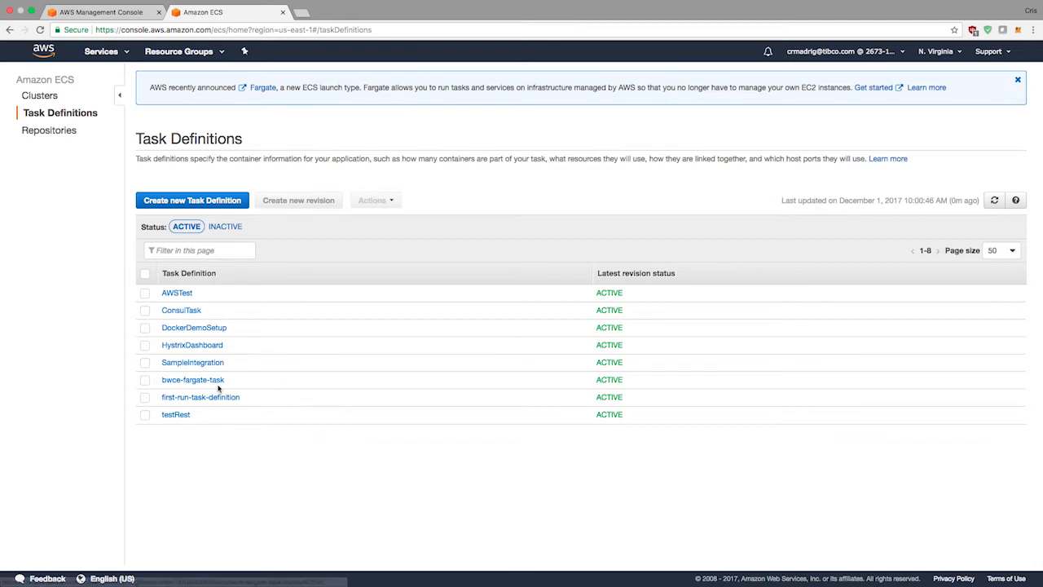
Open bwce-fargate-task revision 7 and review its awsvpc and FARGATE details.
click(193, 379)
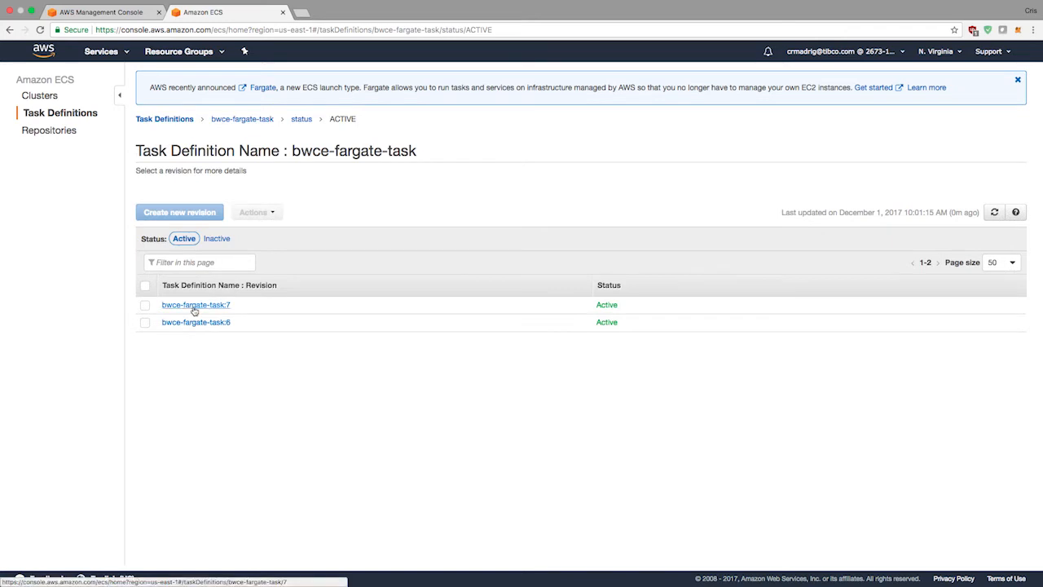
click(196, 304)
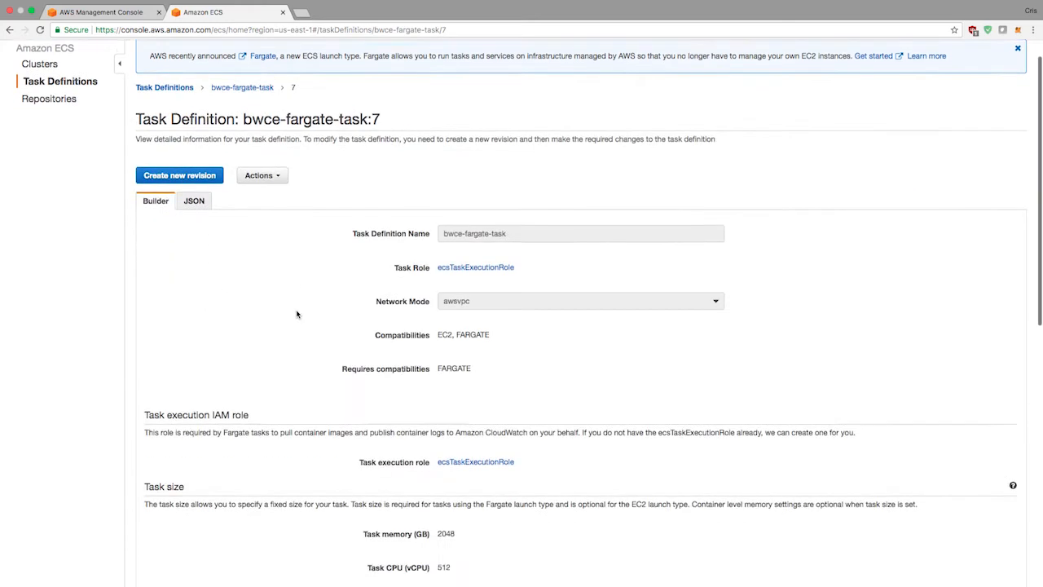
scroll(down, 3)
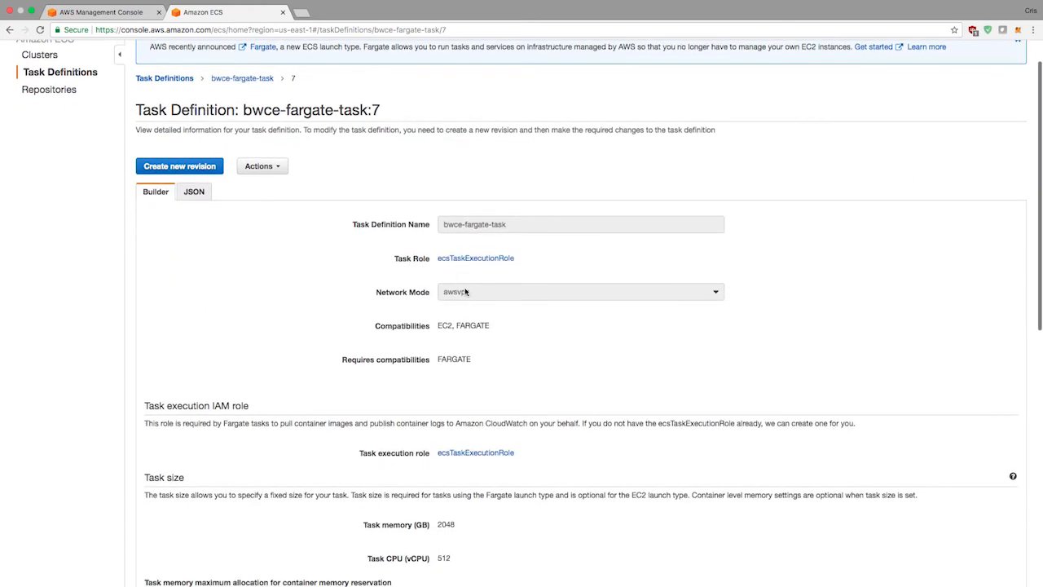
mouse_move(463, 293)
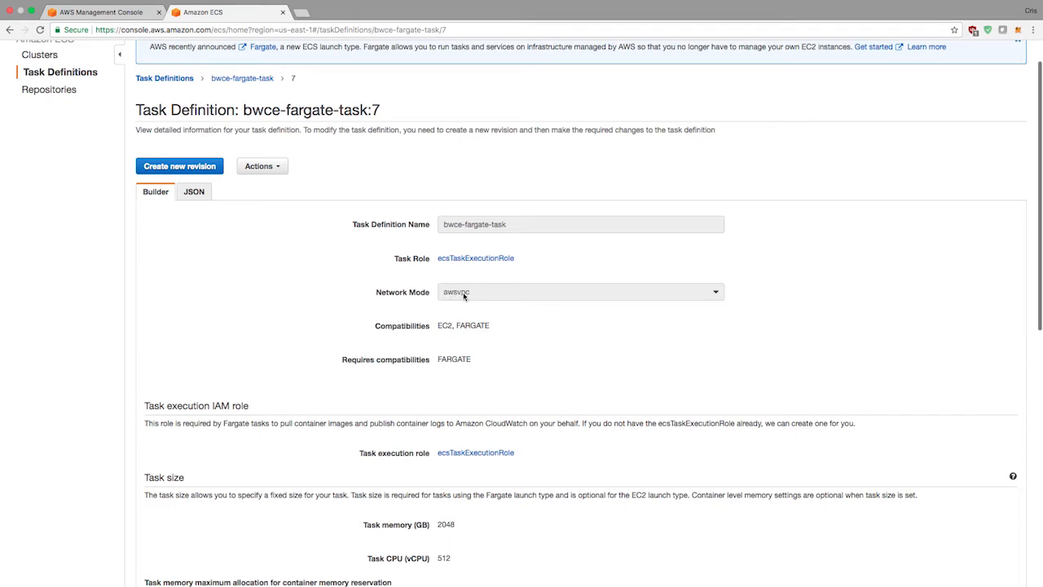
scroll(down, 3)
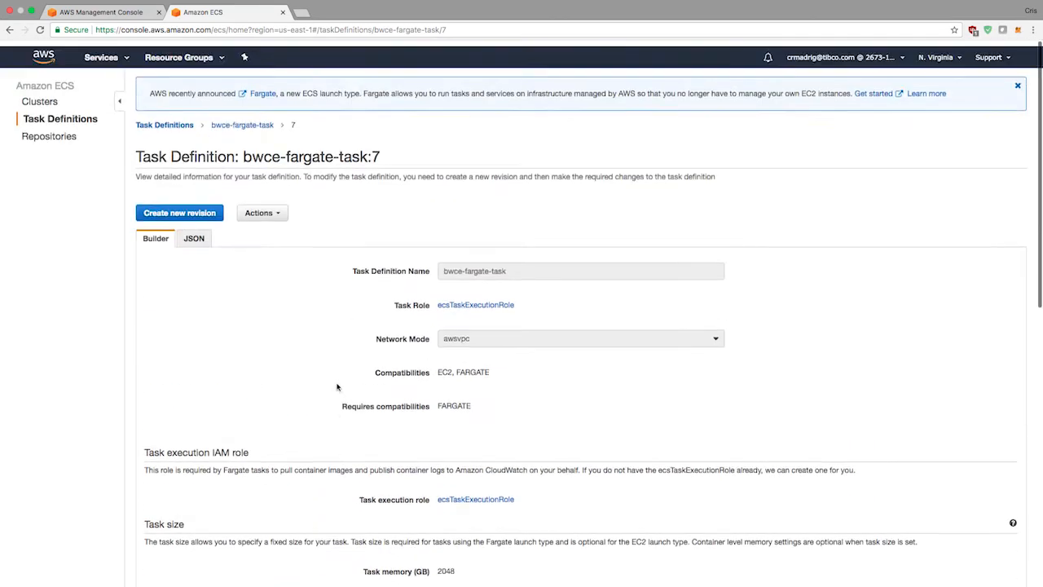
Draft a new revision from revision 7 with awsvpc network mode and 1GB task memory.
click(180, 213)
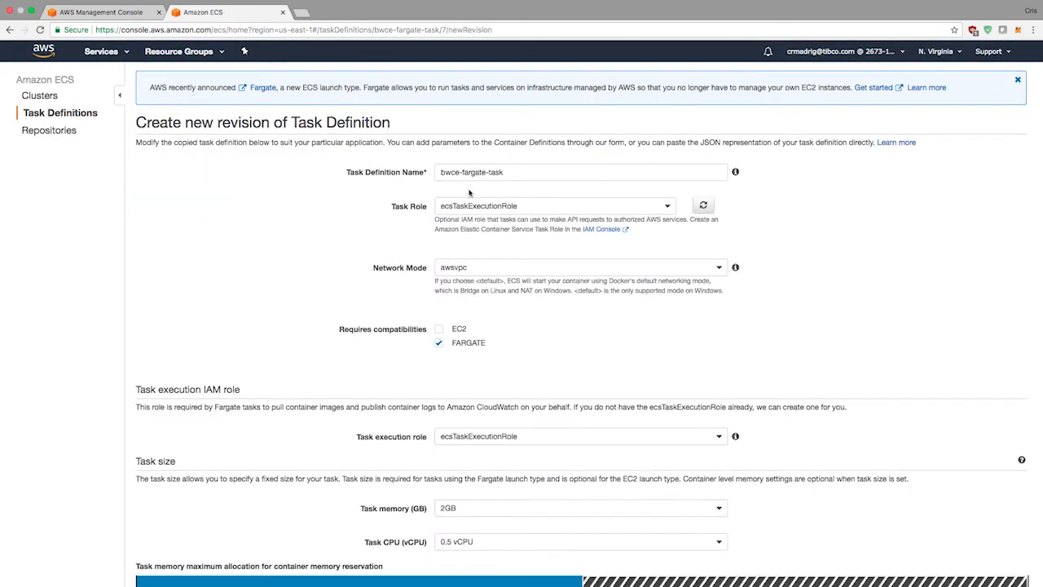
click(580, 267)
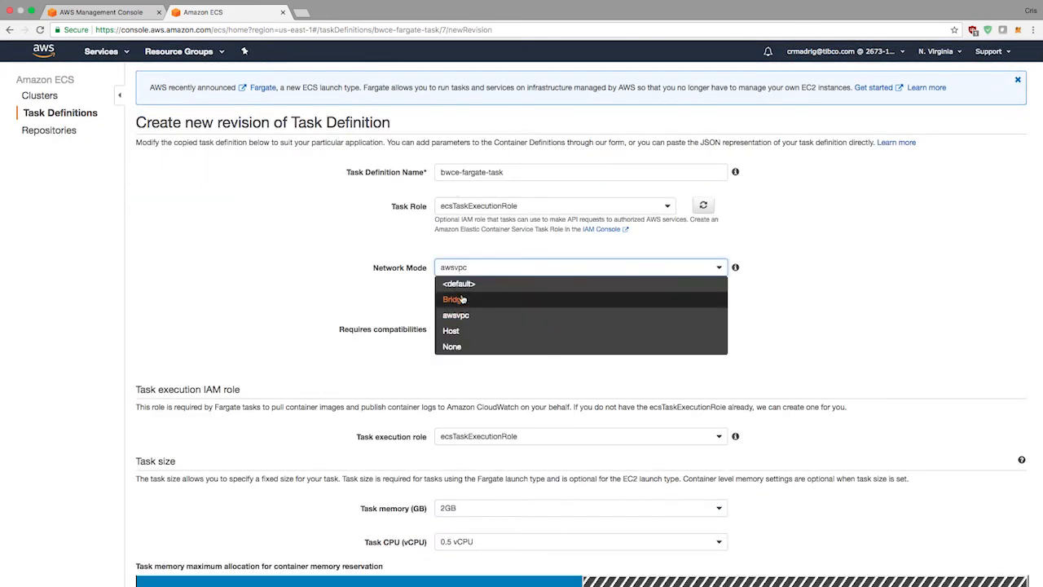
click(453, 299)
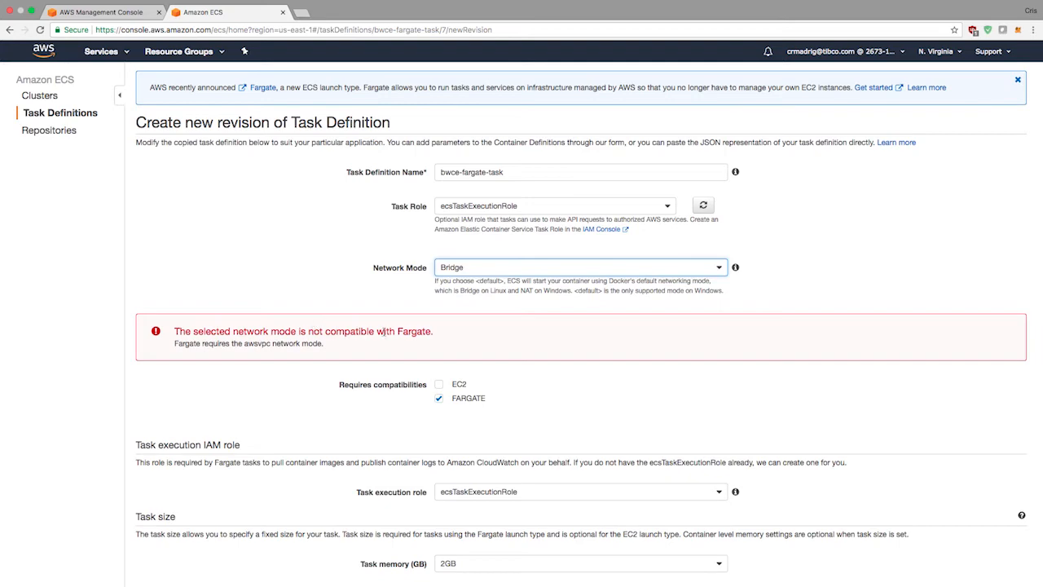
click(580, 266)
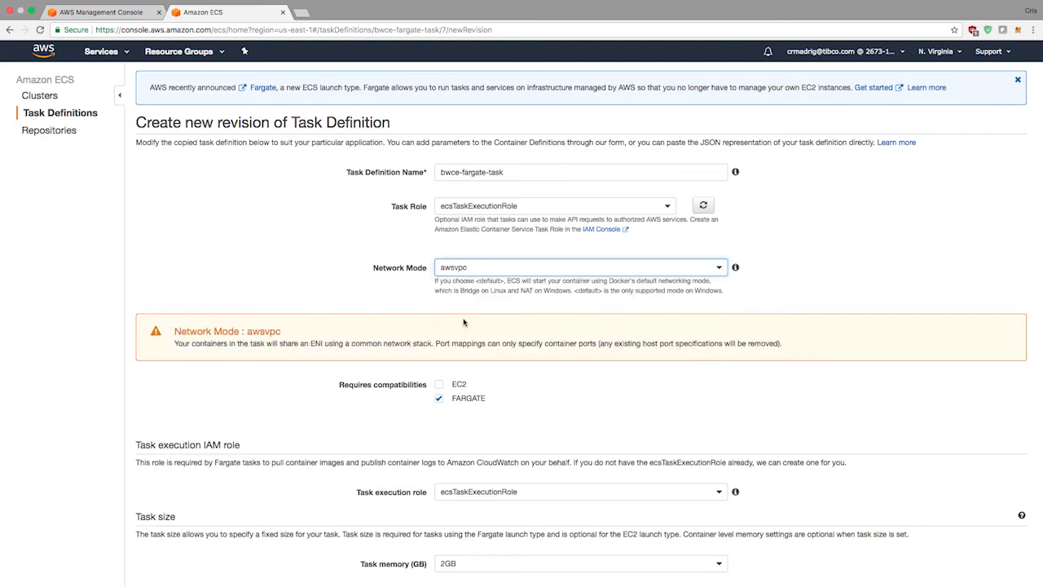
scroll(down, 3)
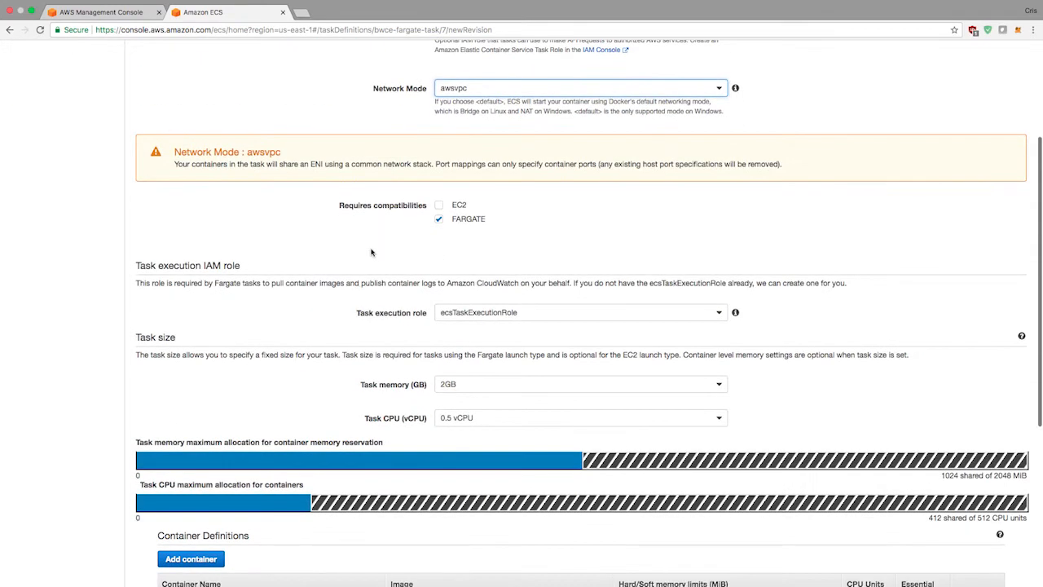
click(578, 320)
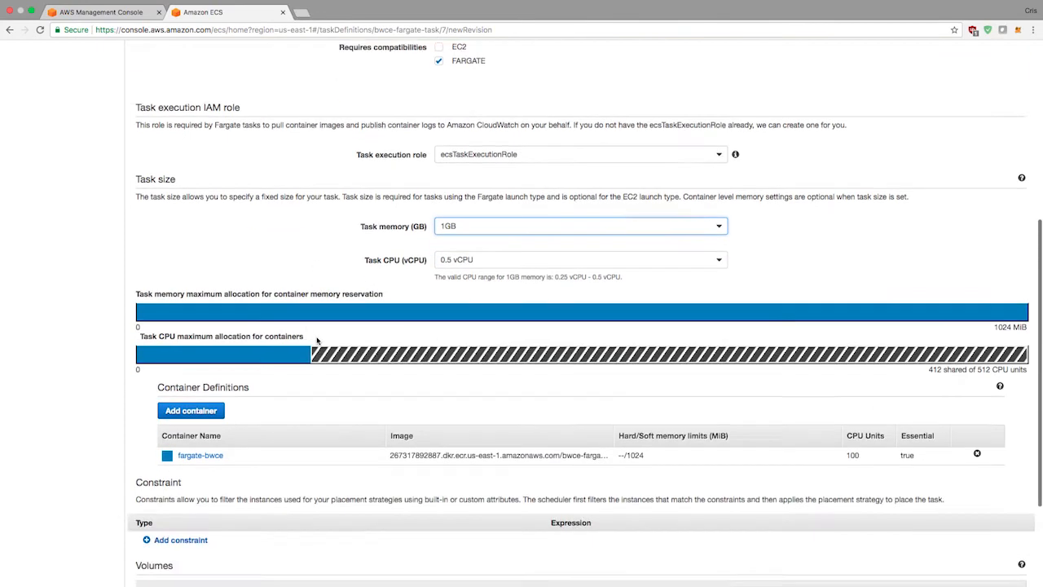
scroll(down, 3)
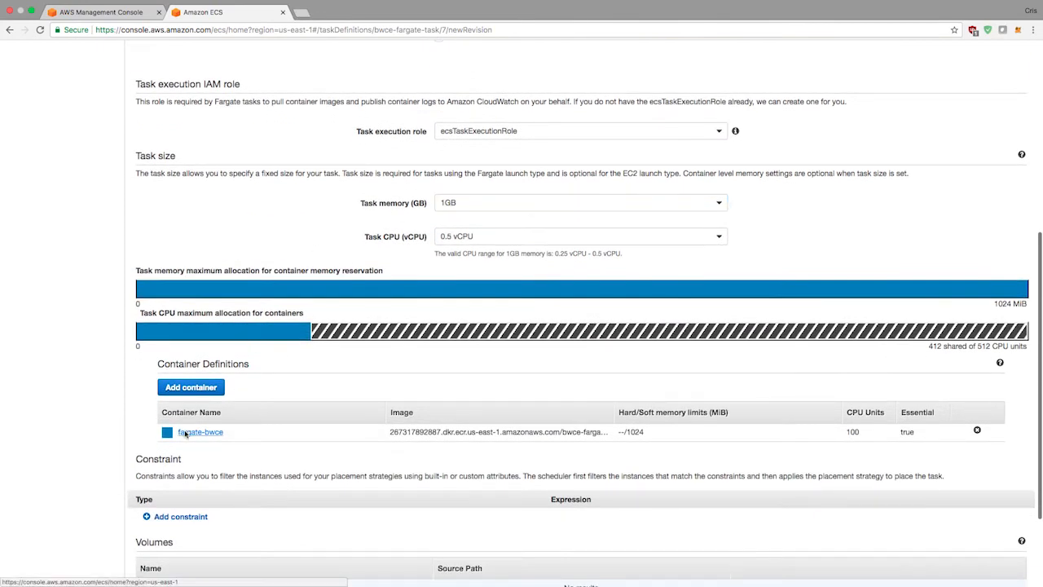
Set the fargate-bwce container's soft limit to 512 MiB and review its awslogs settings.
click(200, 432)
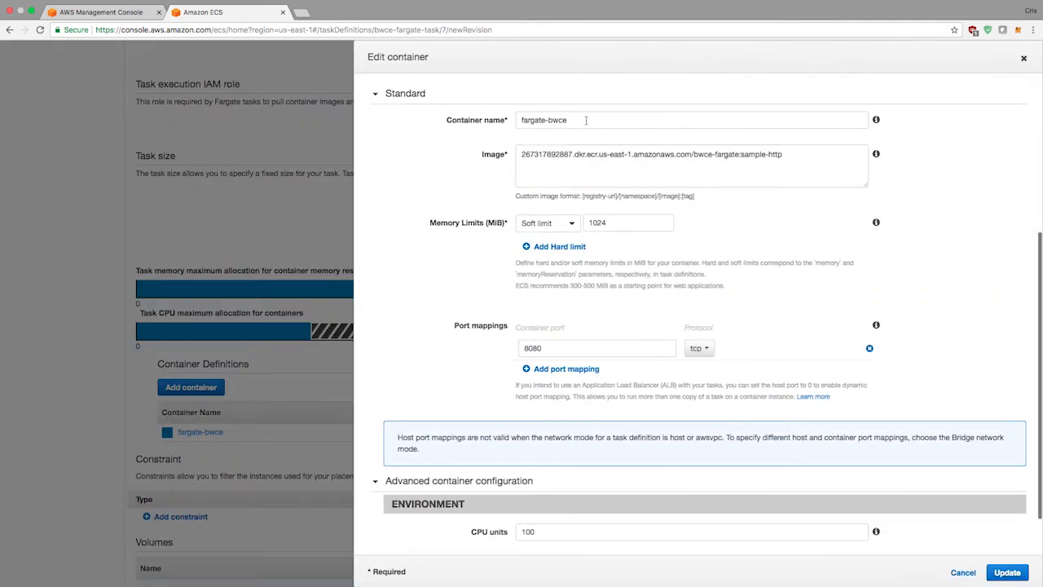
click(628, 222)
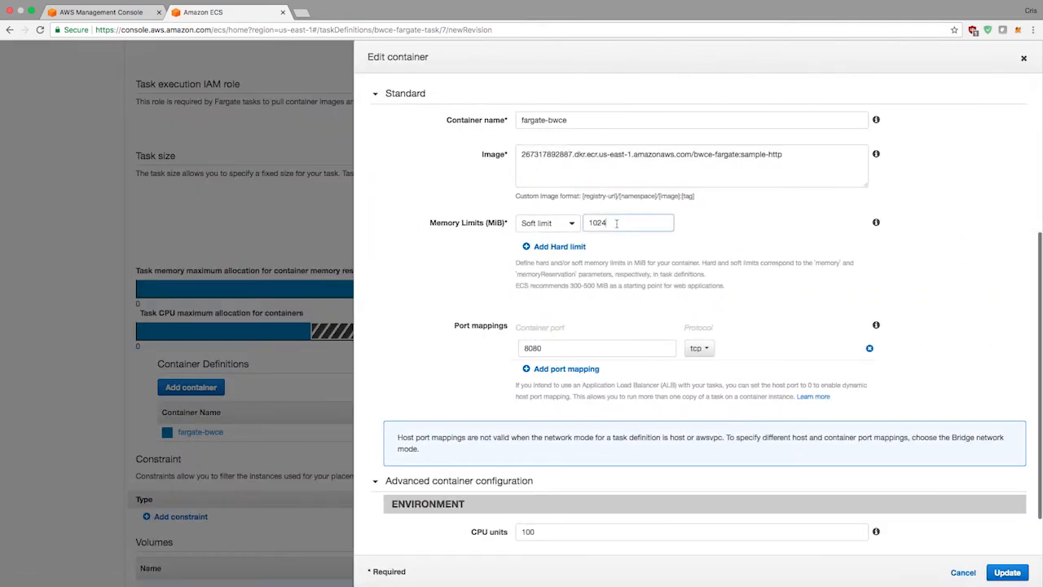
text(5)
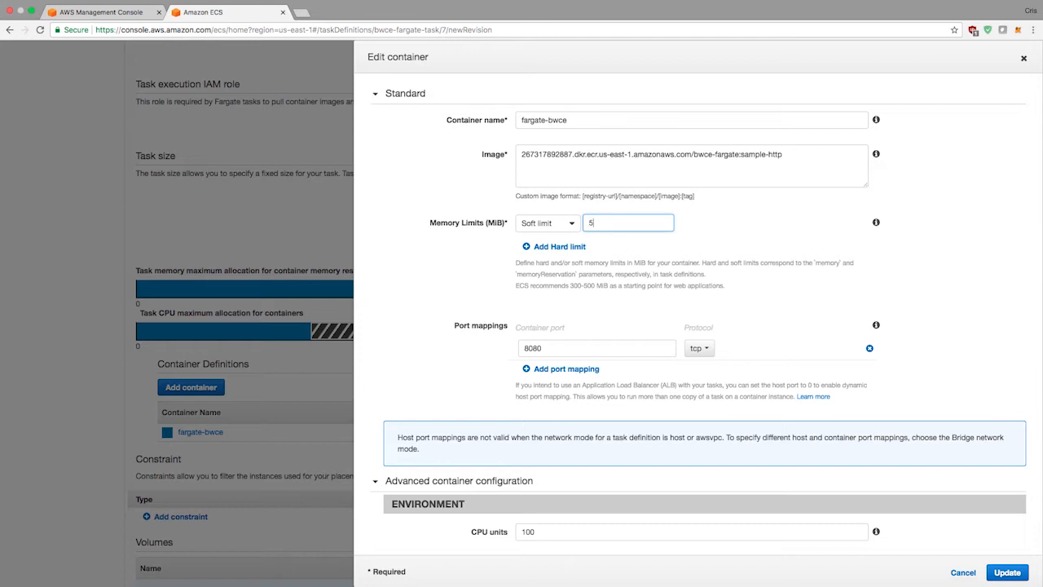
text(12)
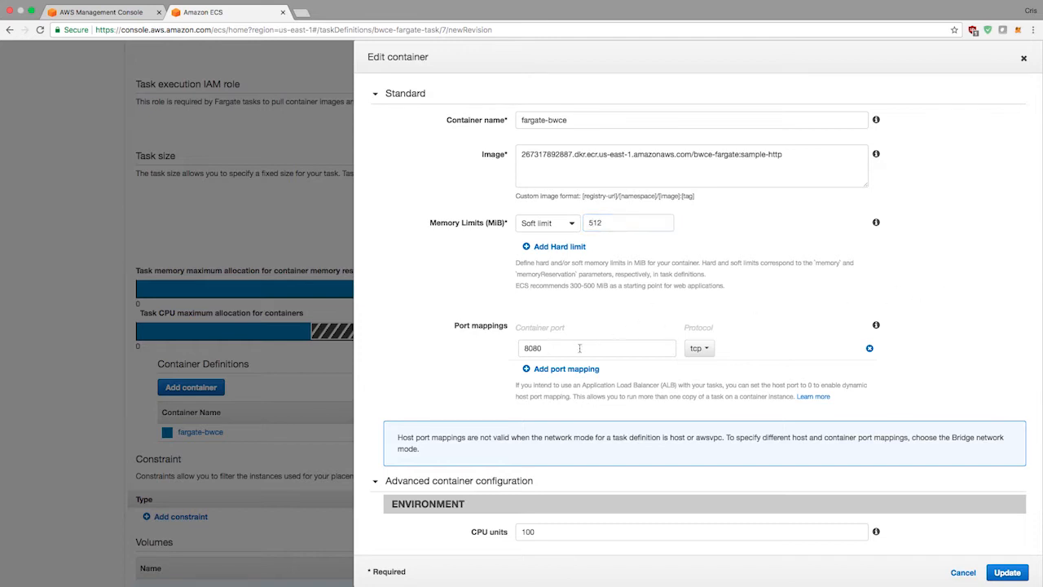
scroll(down, 3)
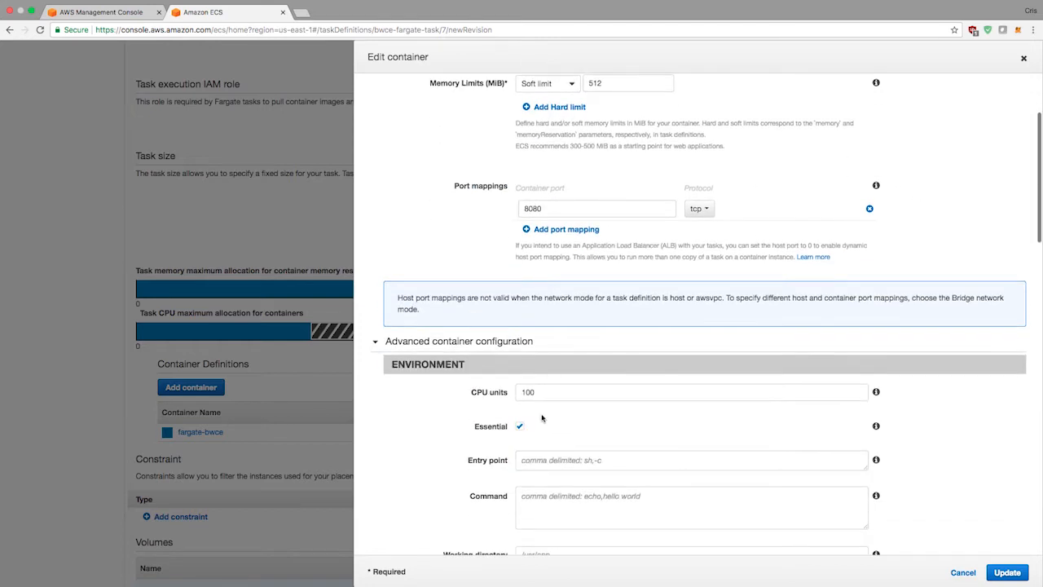
scroll(down, 3)
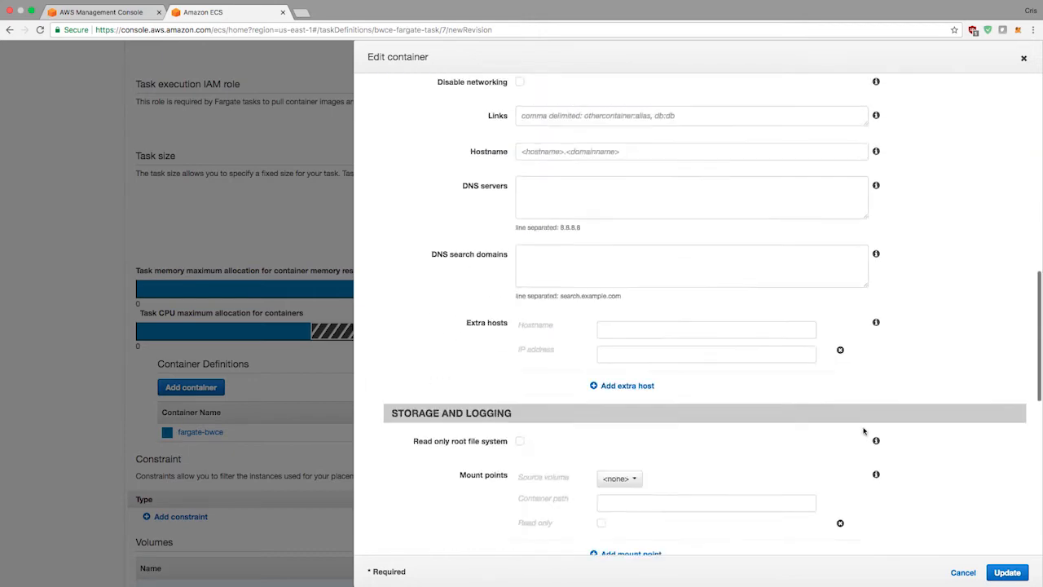
scroll(down, 3)
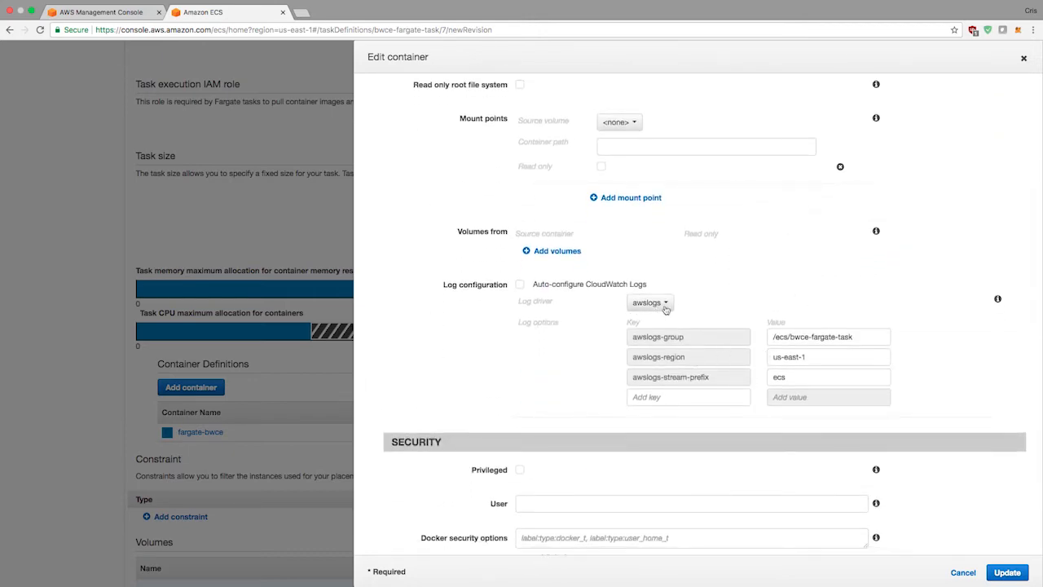
mouse_move(785, 312)
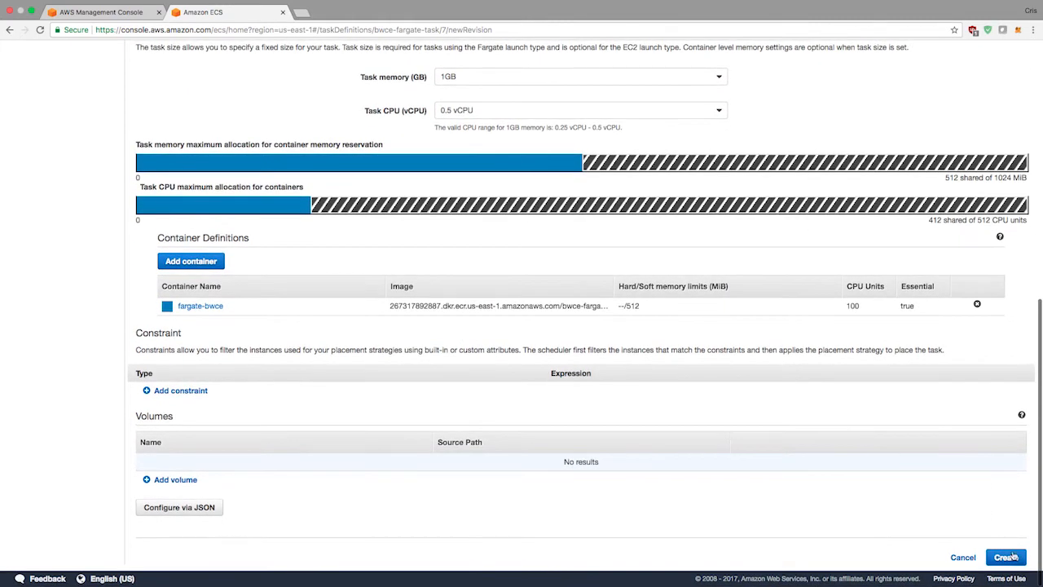
Create revision bwce-fargate-task:8 and go to the Clusters page.
click(1006, 556)
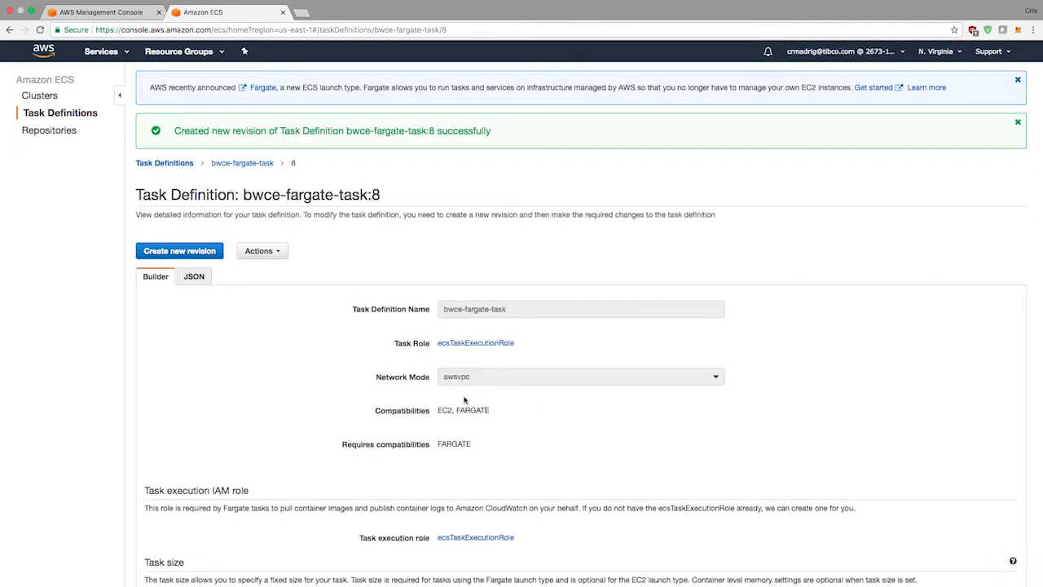
mouse_move(346, 232)
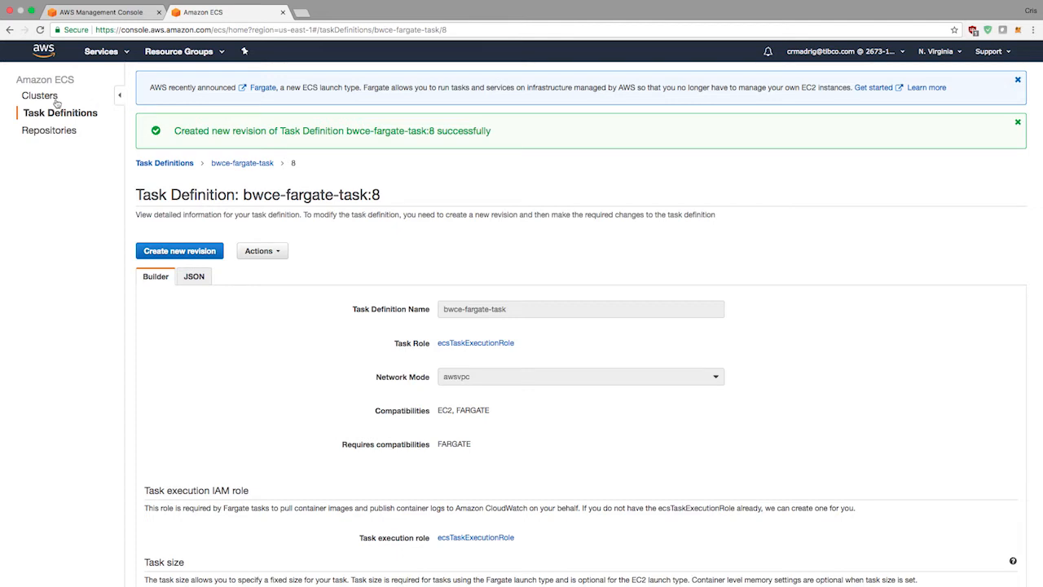
click(39, 95)
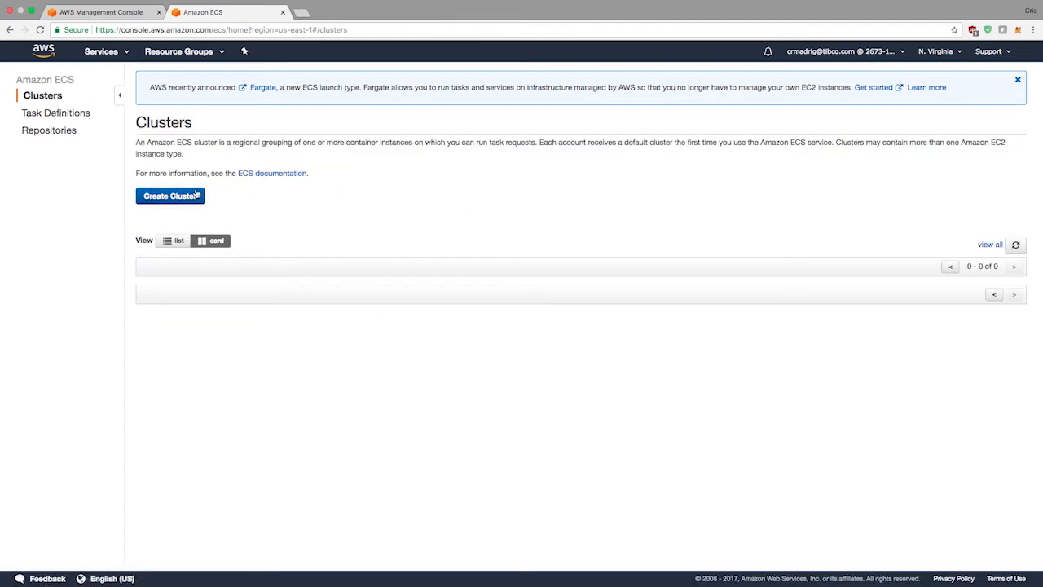
Begin creating a cluster to display the cluster template choices.
click(170, 196)
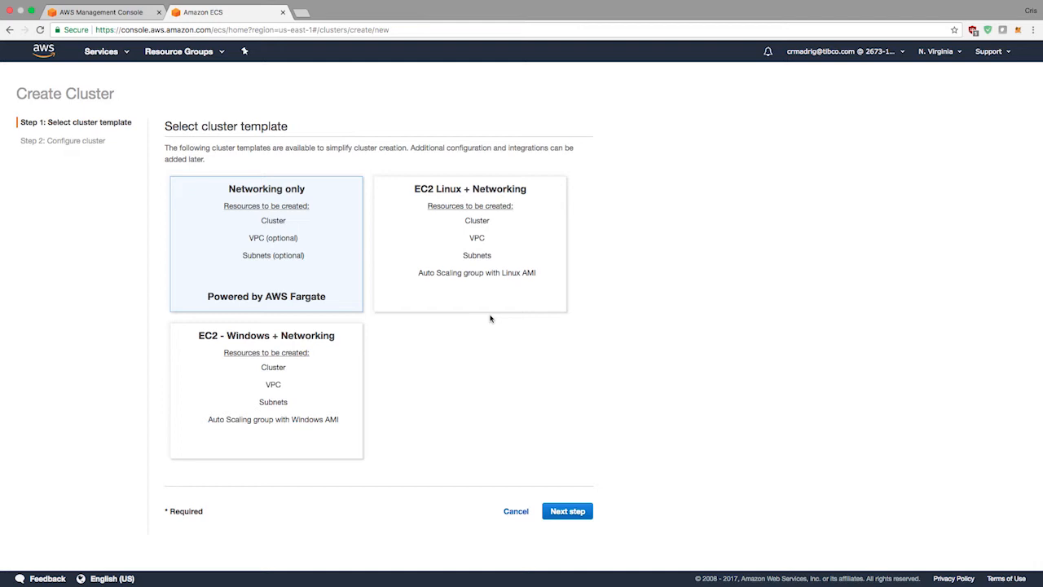
mouse_move(324, 210)
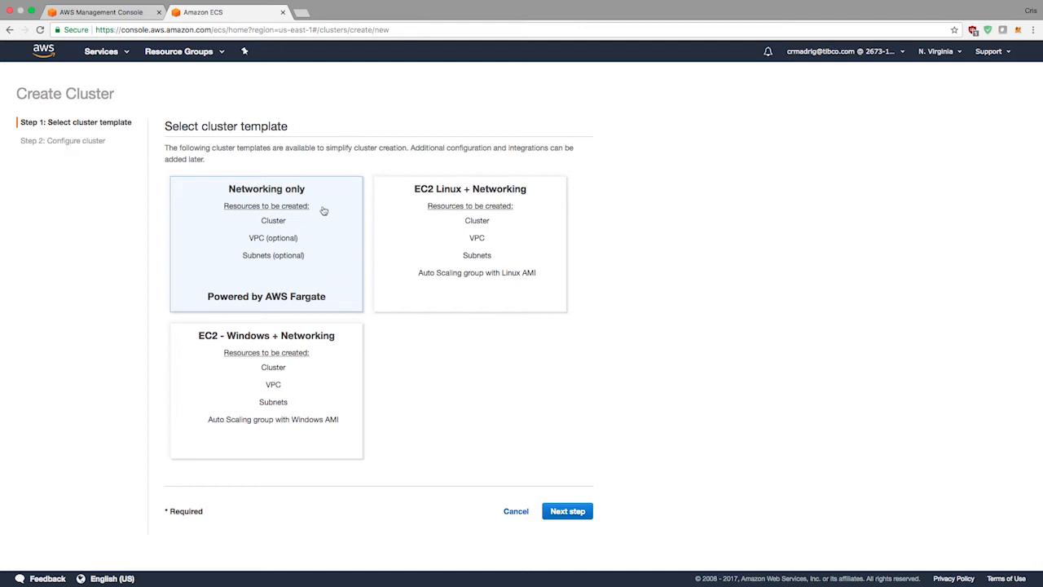
mouse_move(241, 229)
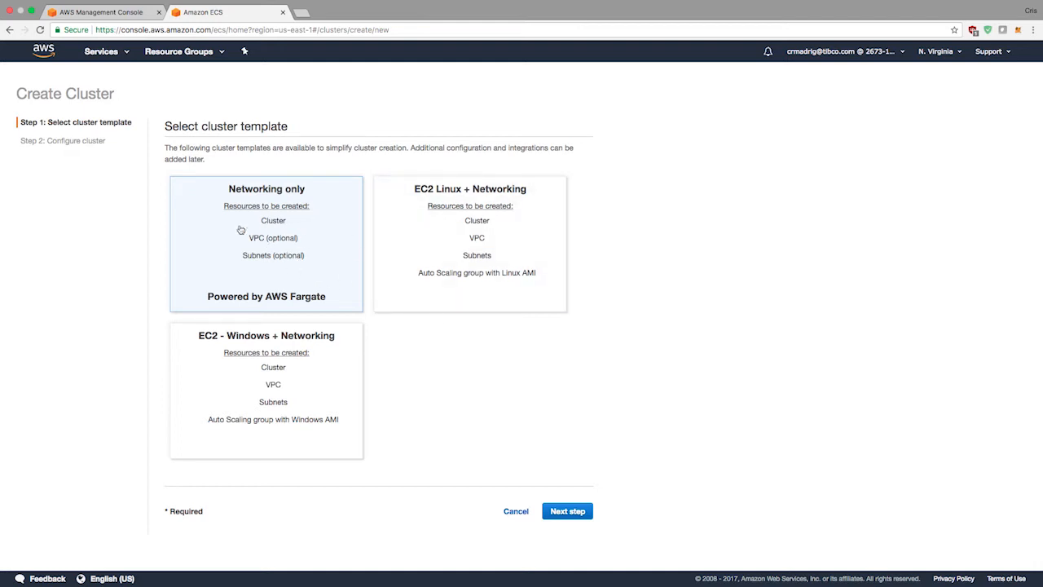
mouse_move(297, 363)
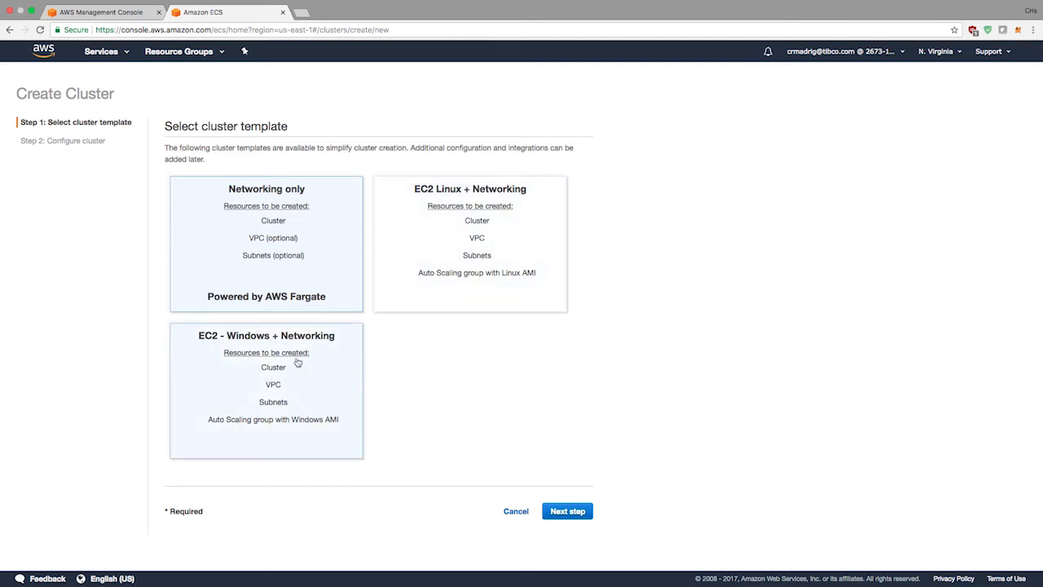
mouse_move(250, 202)
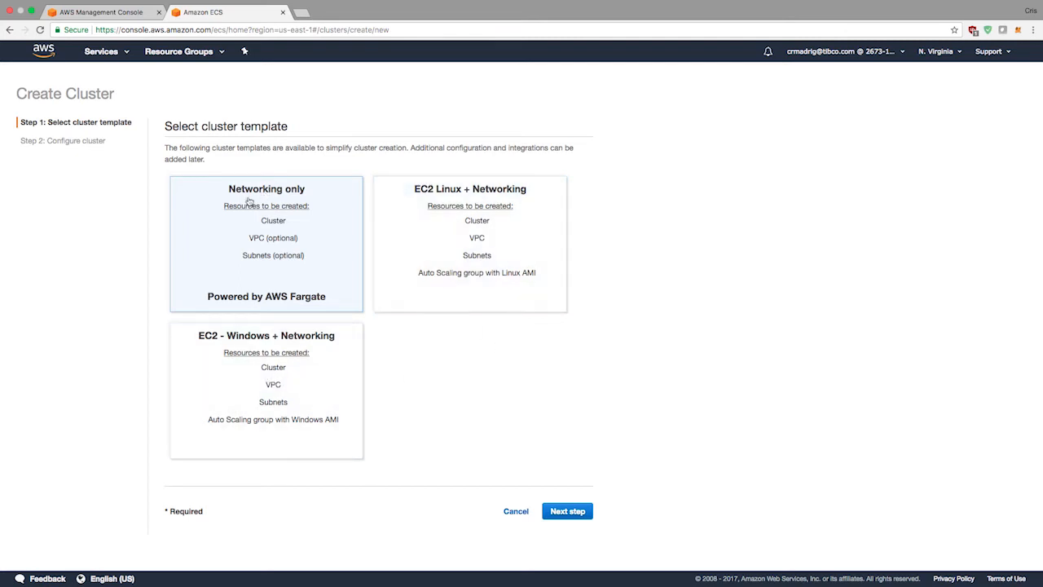
mouse_move(299, 276)
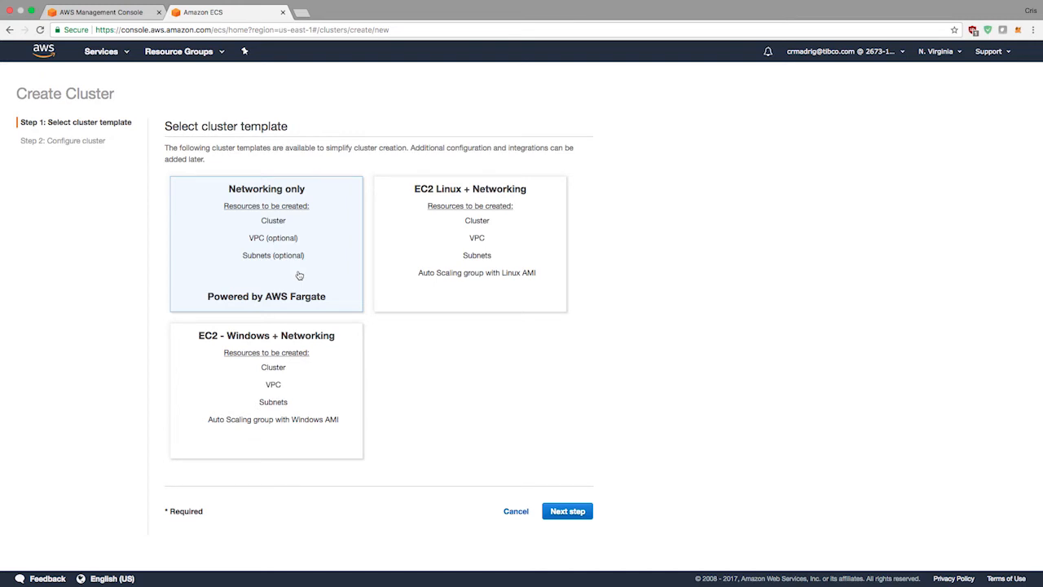
Choose Networking only, name the cluster bwce-fargate-cluster, and tick Create VPC.
click(567, 510)
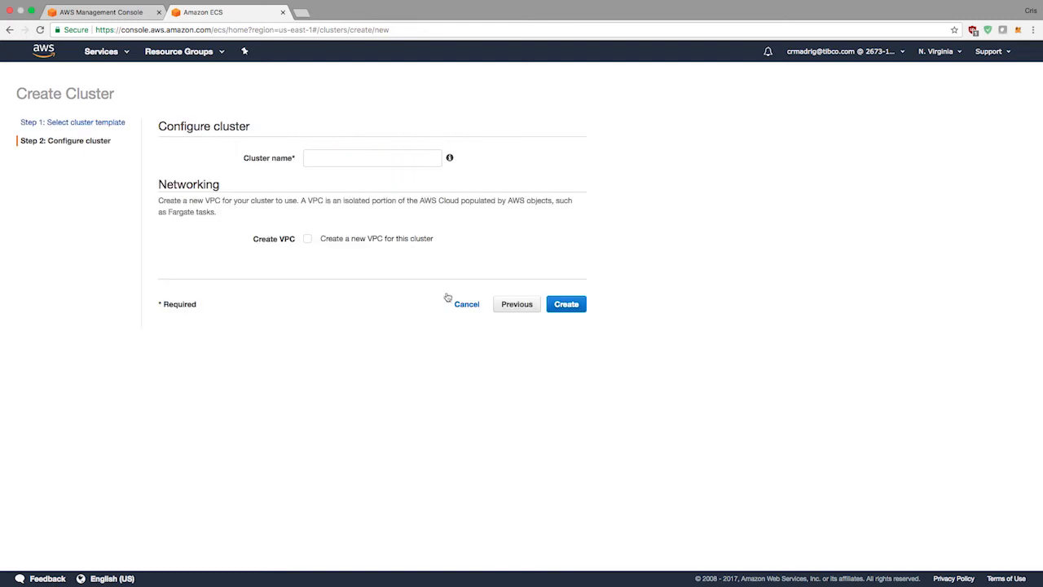
text(vwca)
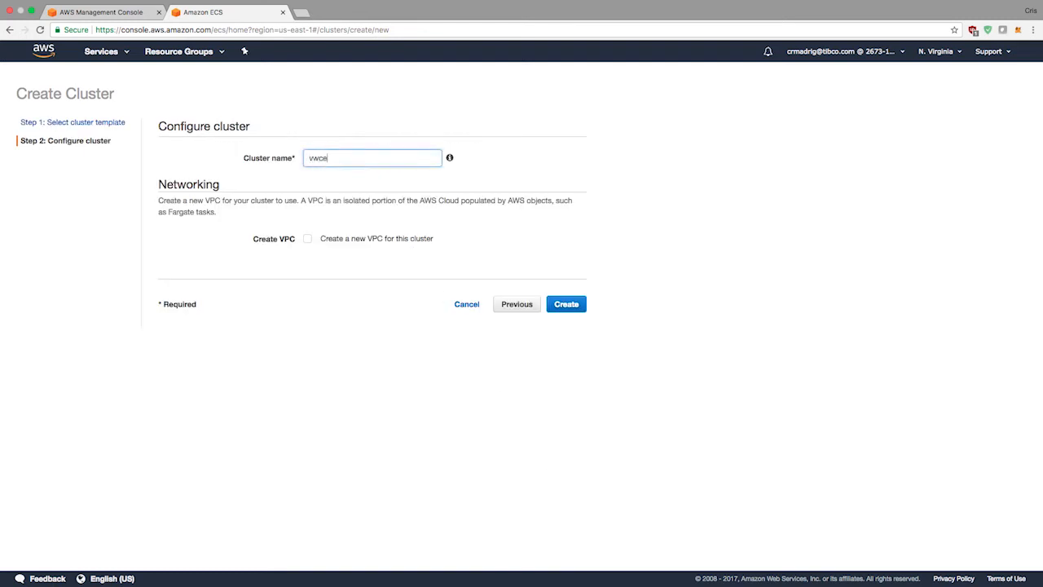
text(bwce-fargate-cluster)
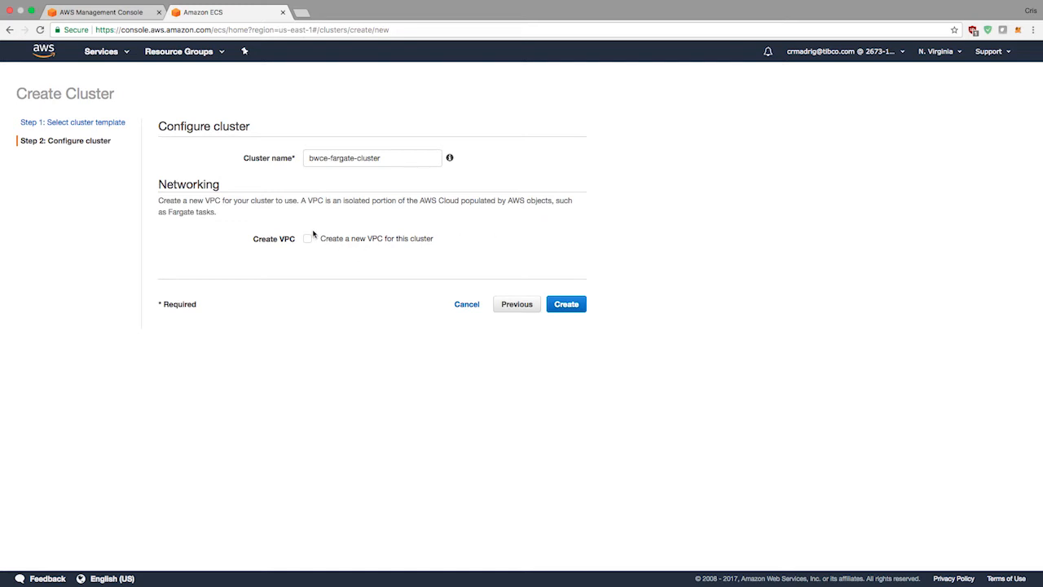
click(308, 238)
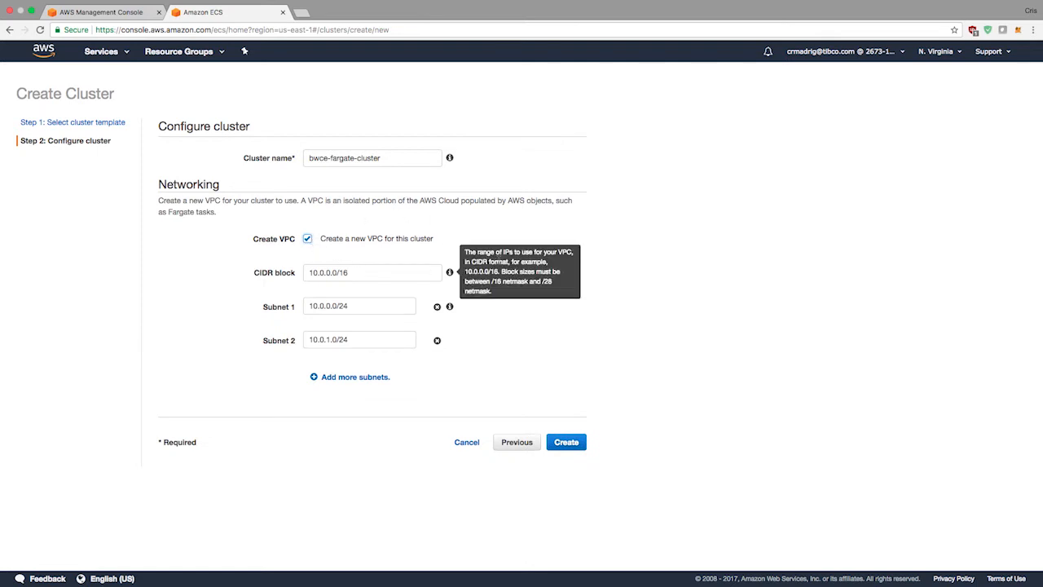
mouse_move(792, 281)
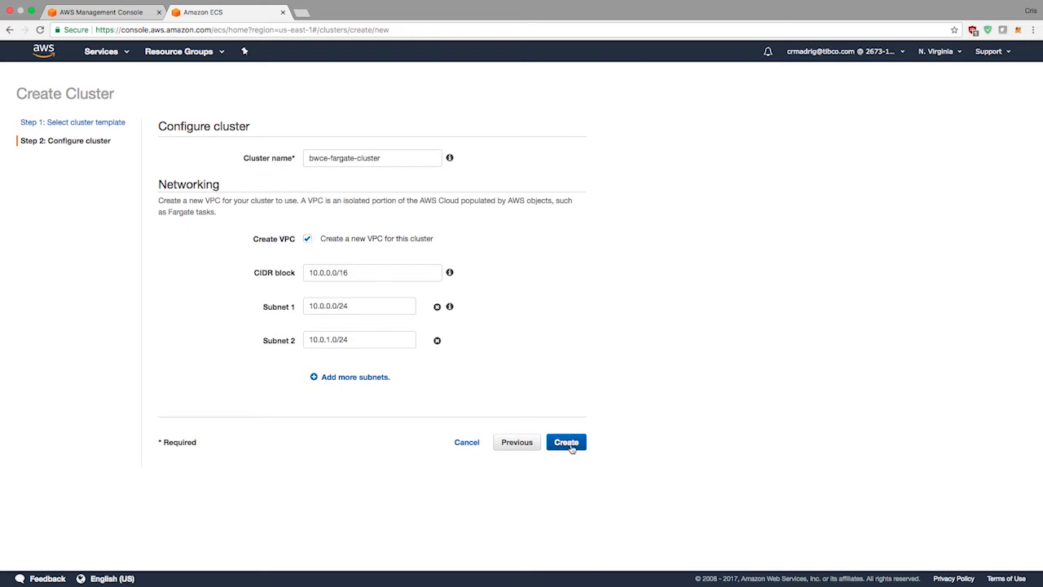
Create bwce-fargate-cluster and watch the ECS cluster and CloudFormation stack launch status.
click(566, 442)
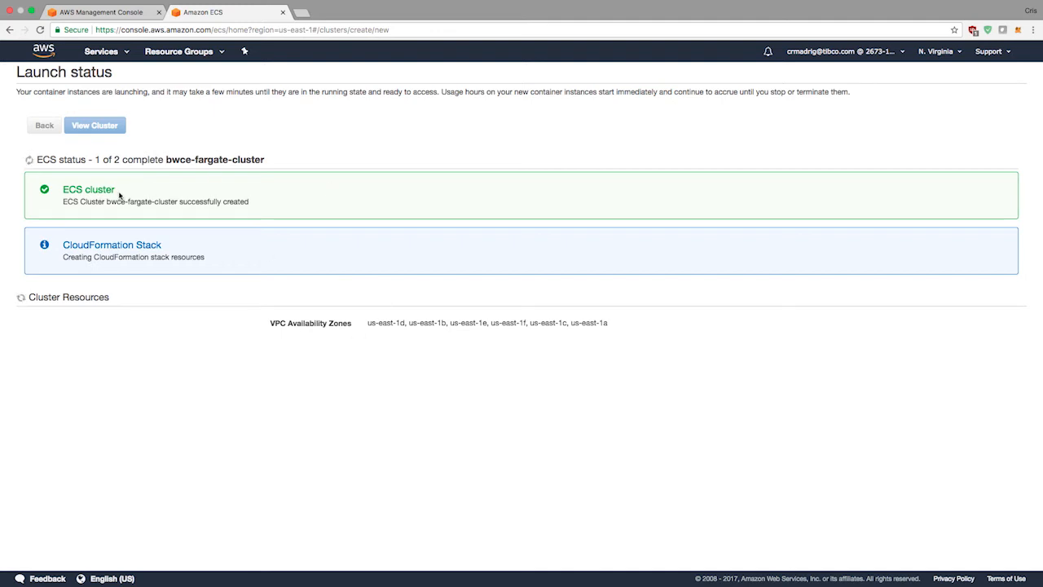
mouse_move(395, 202)
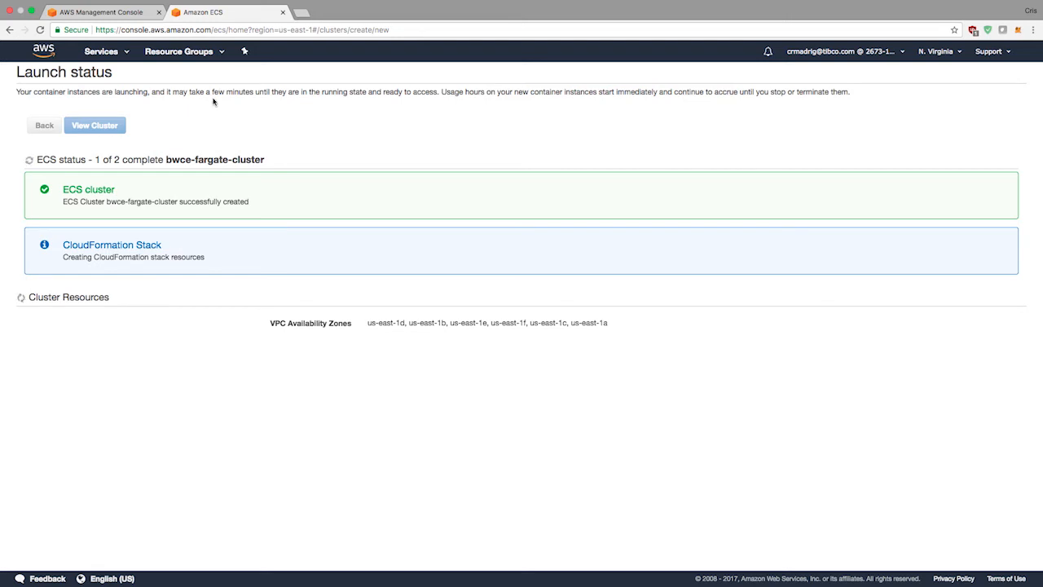
mouse_move(437, 189)
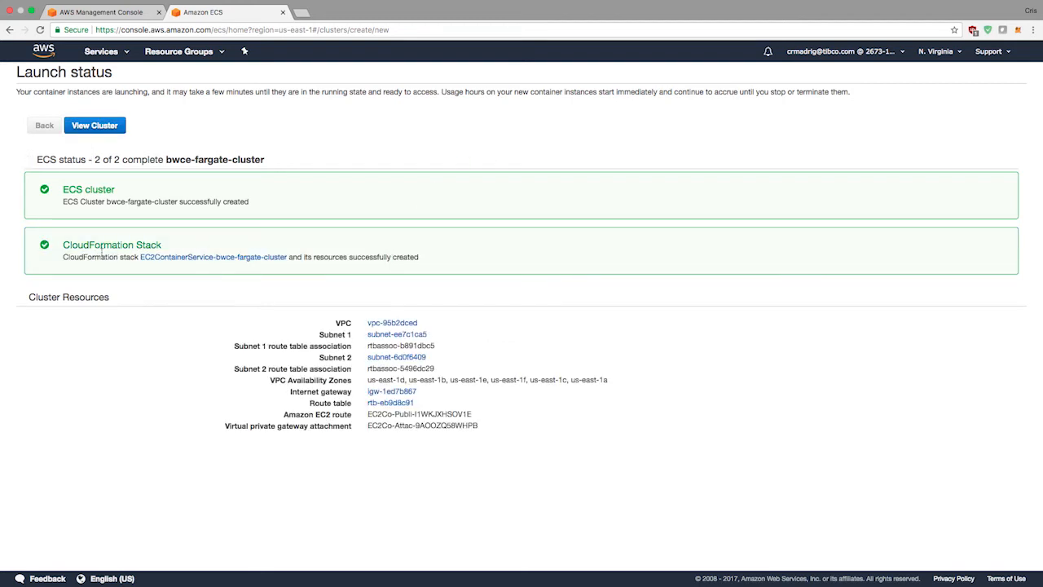
mouse_move(349, 357)
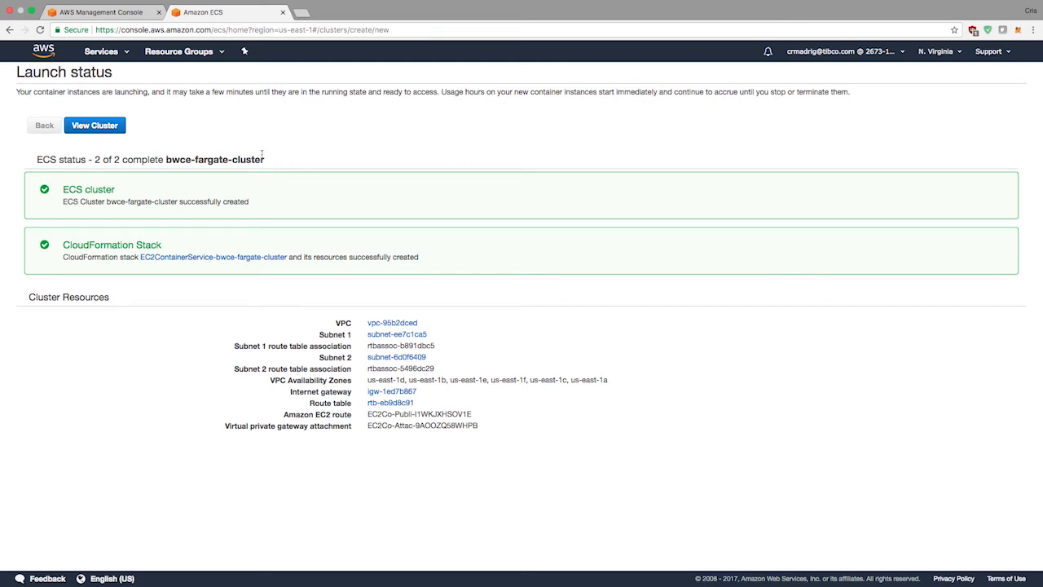
Open bwce-fargate-cluster's Tasks tab and bring up the Run new Task form.
click(94, 125)
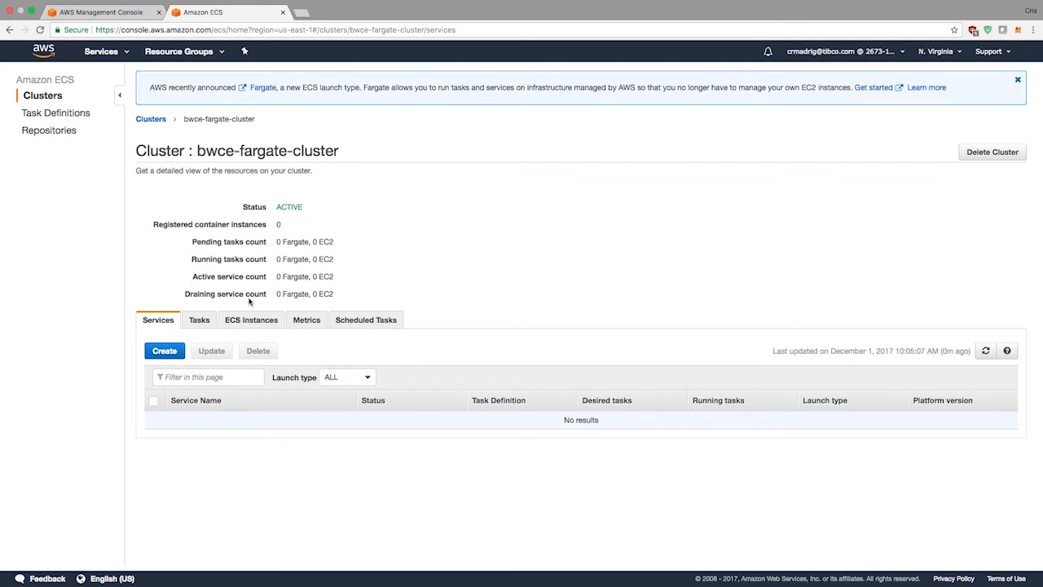
mouse_move(355, 302)
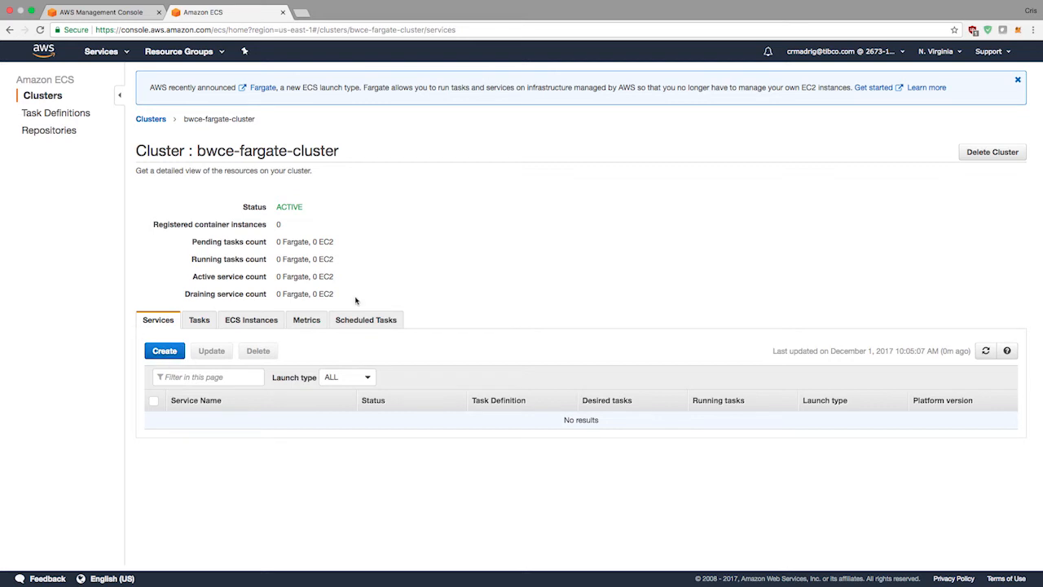
mouse_move(208, 313)
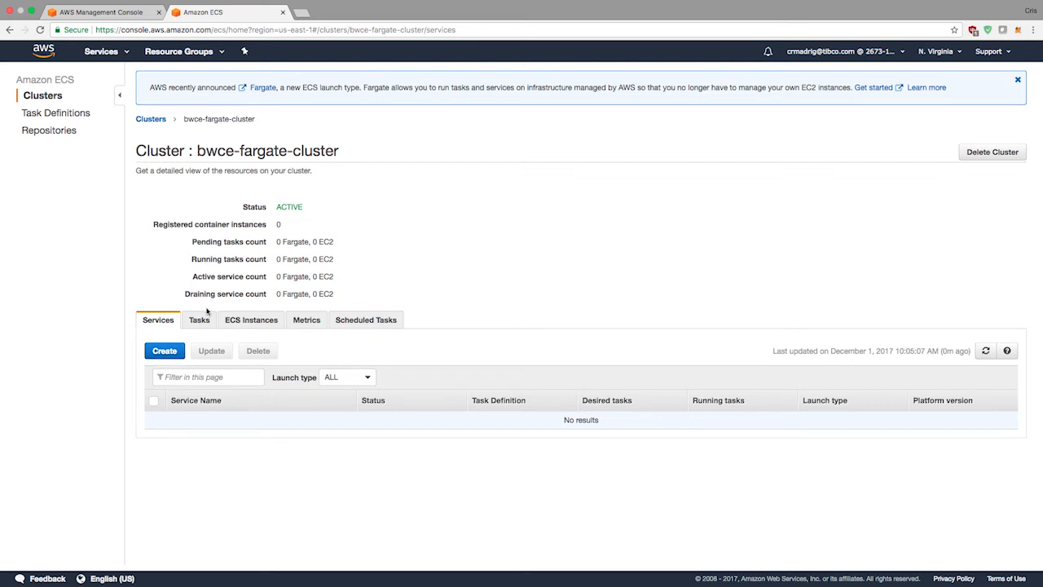
click(199, 320)
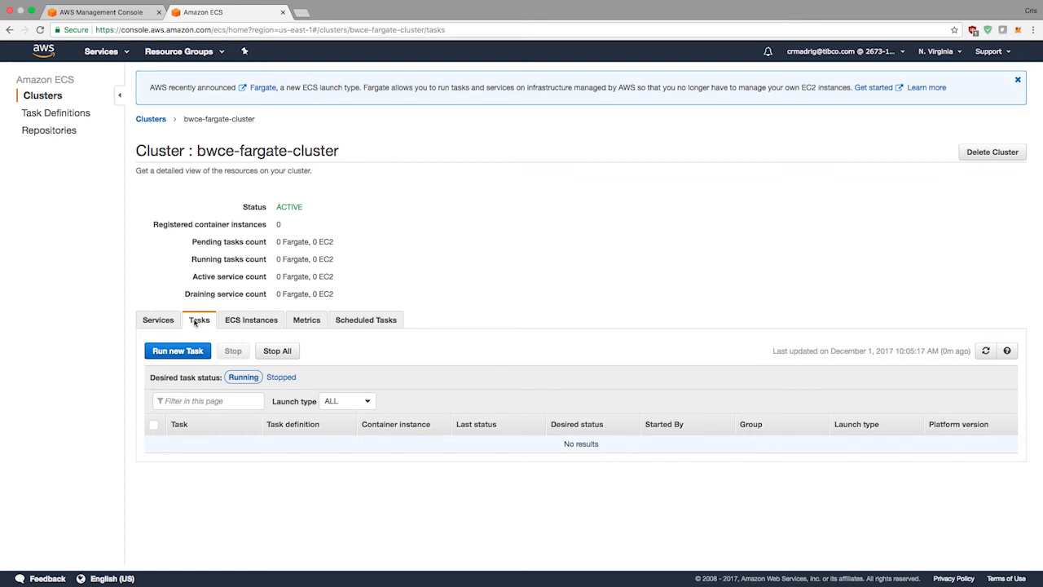
click(157, 320)
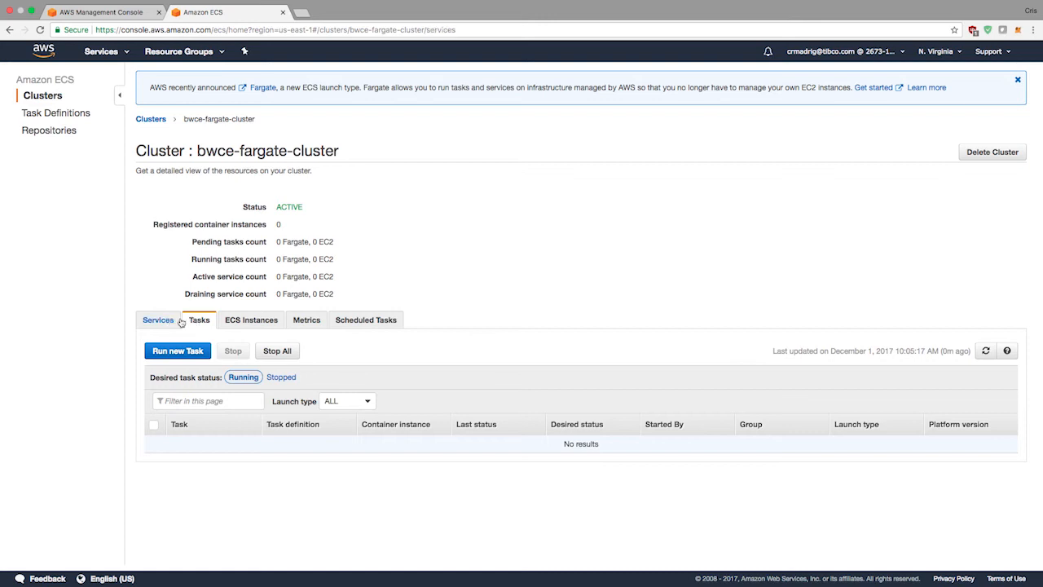
click(199, 319)
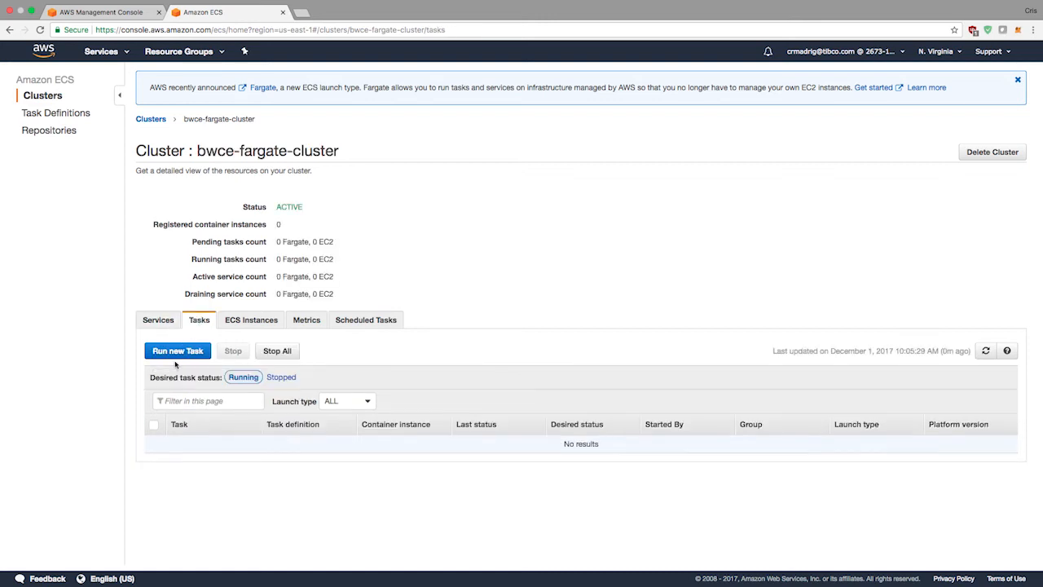
click(177, 350)
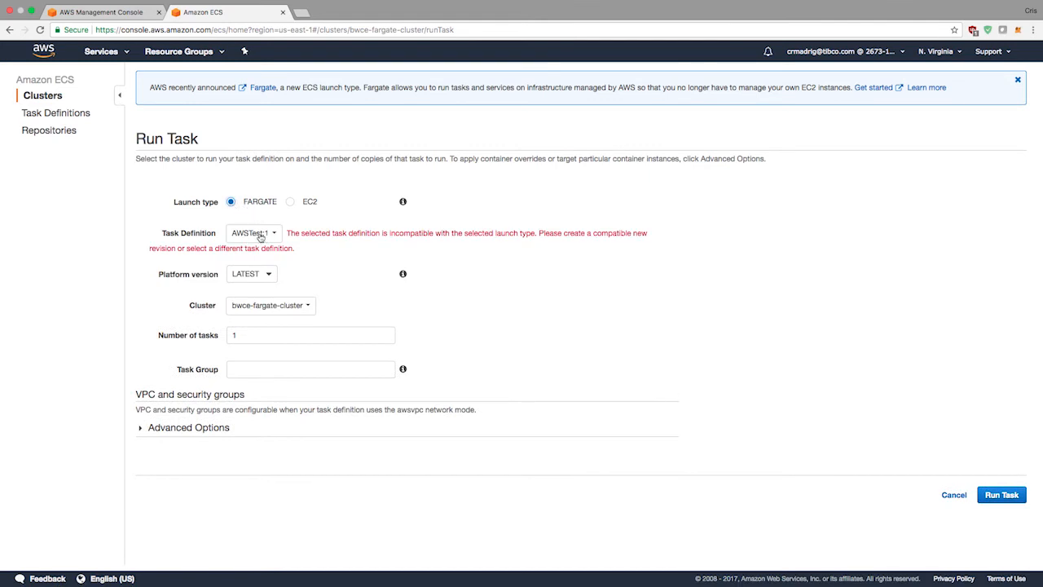
Choose bwce-fargate-task:8 as the task definition for the Fargate run on bwce-fargate-cluster.
click(253, 232)
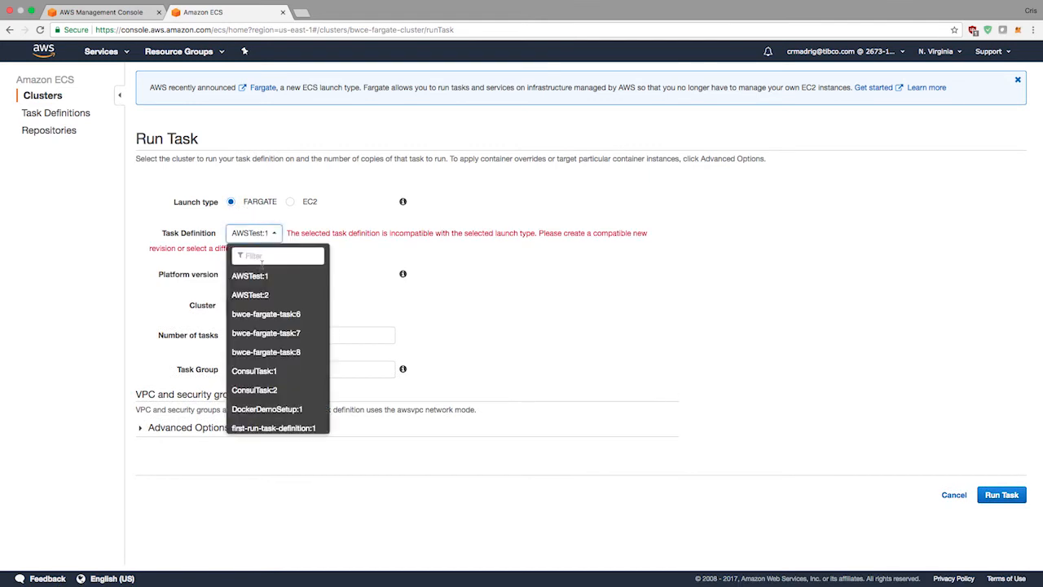
click(407, 240)
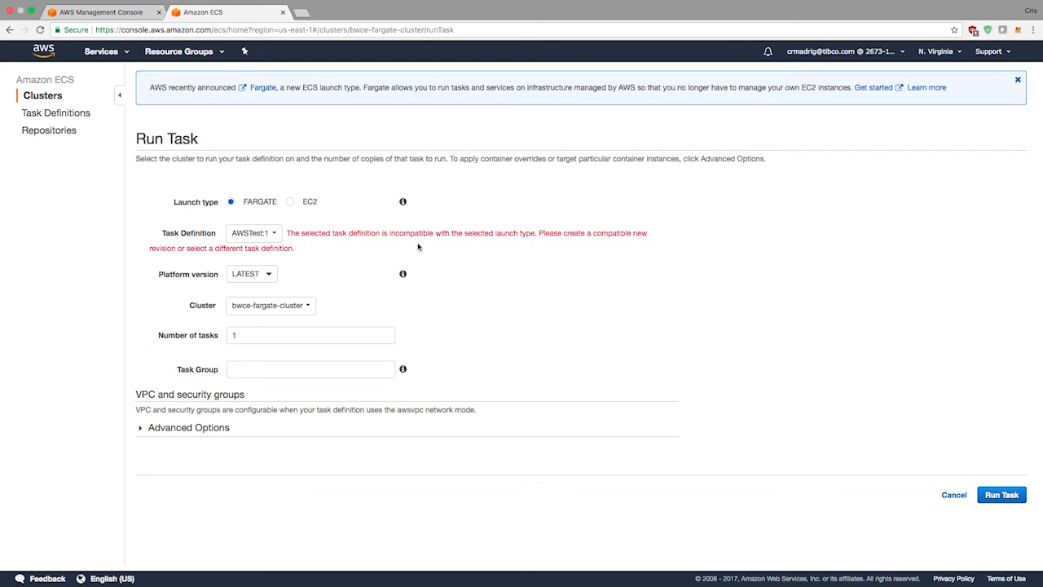
click(252, 233)
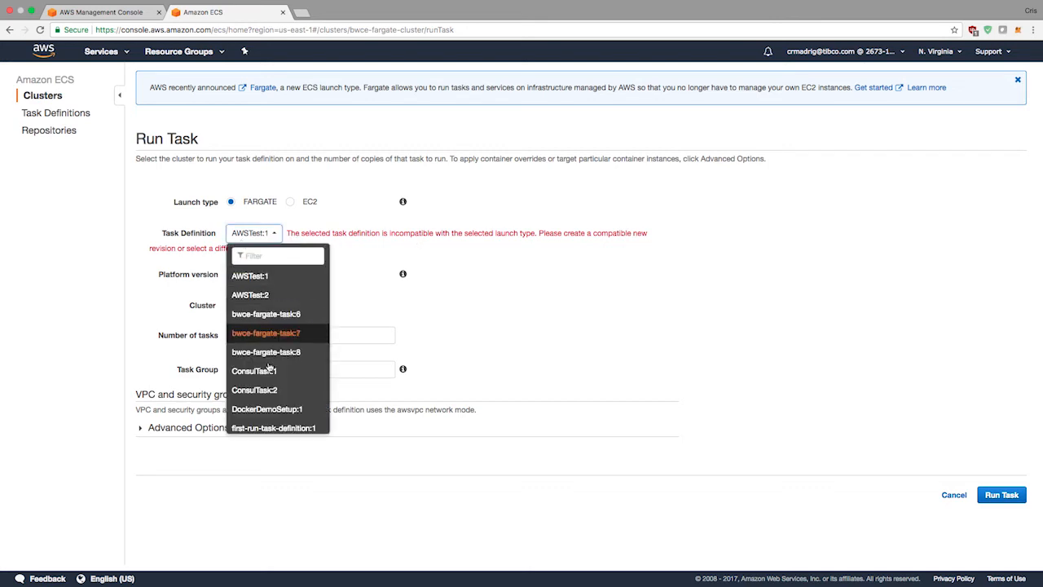
click(266, 351)
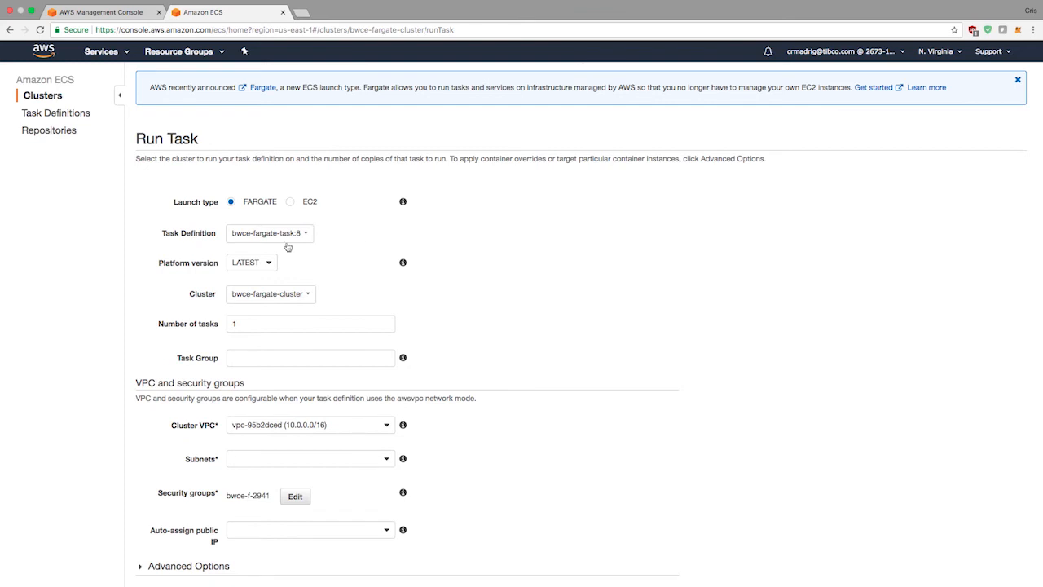
mouse_move(422, 219)
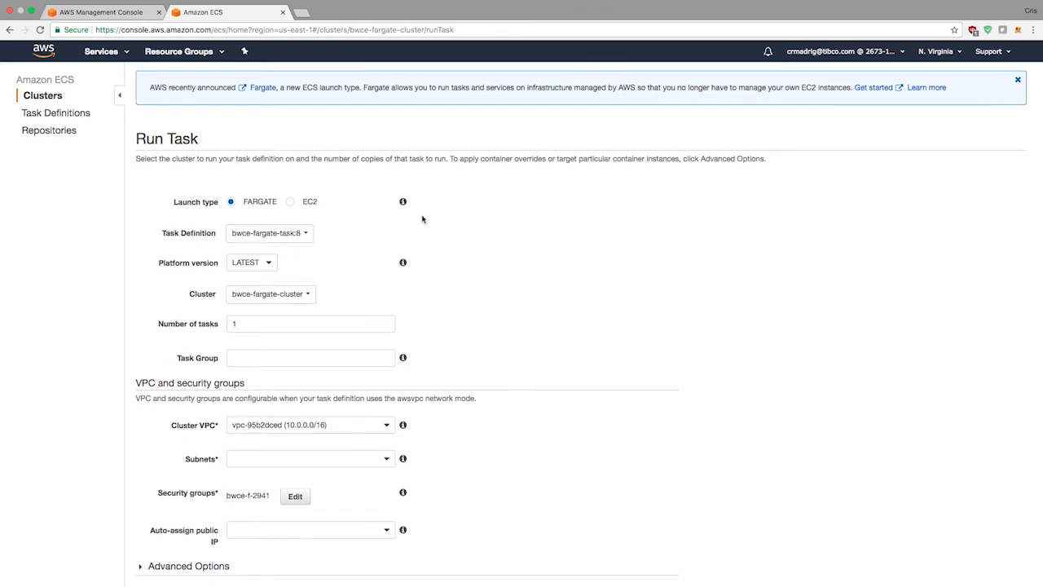
Keep platform version LATEST and enter bwce-fargate-group as the task group.
click(252, 262)
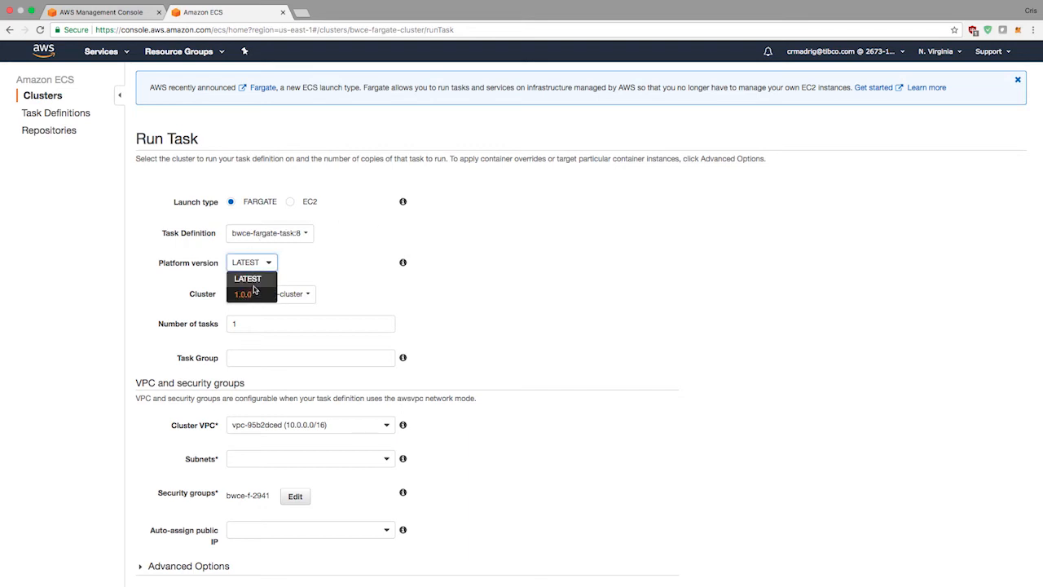
mouse_move(247, 279)
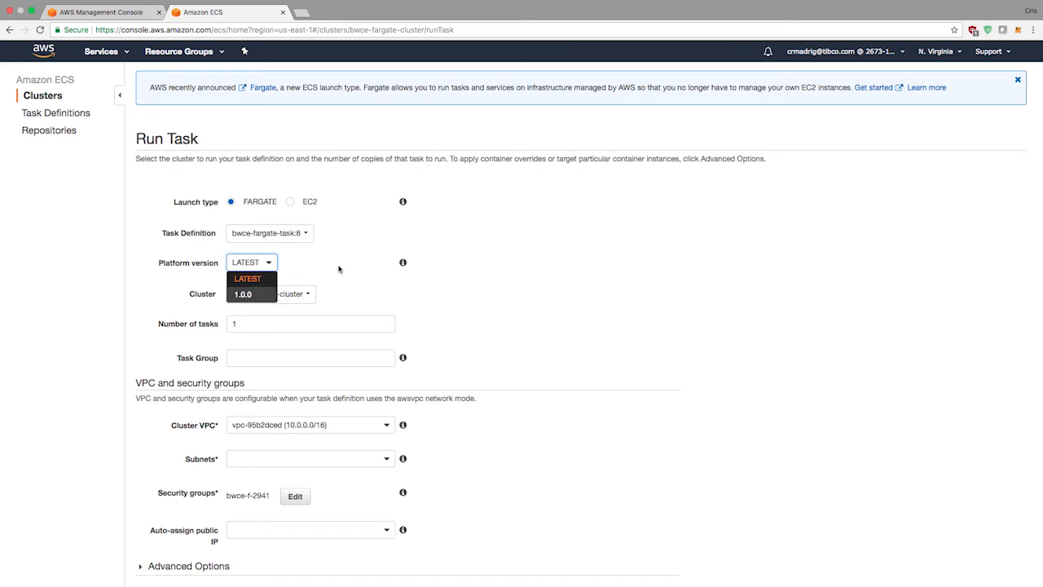
click(247, 279)
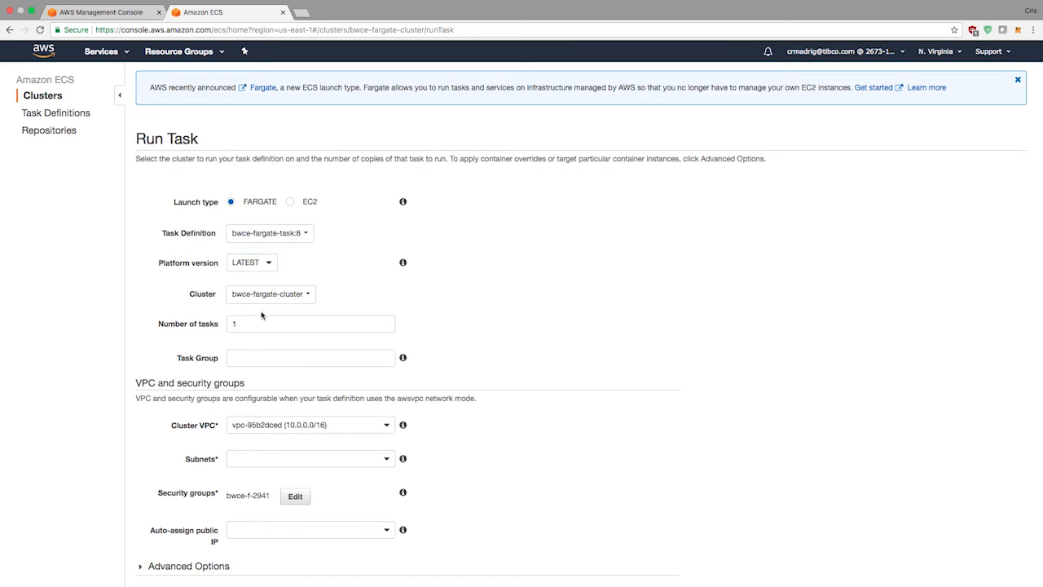
click(310, 357)
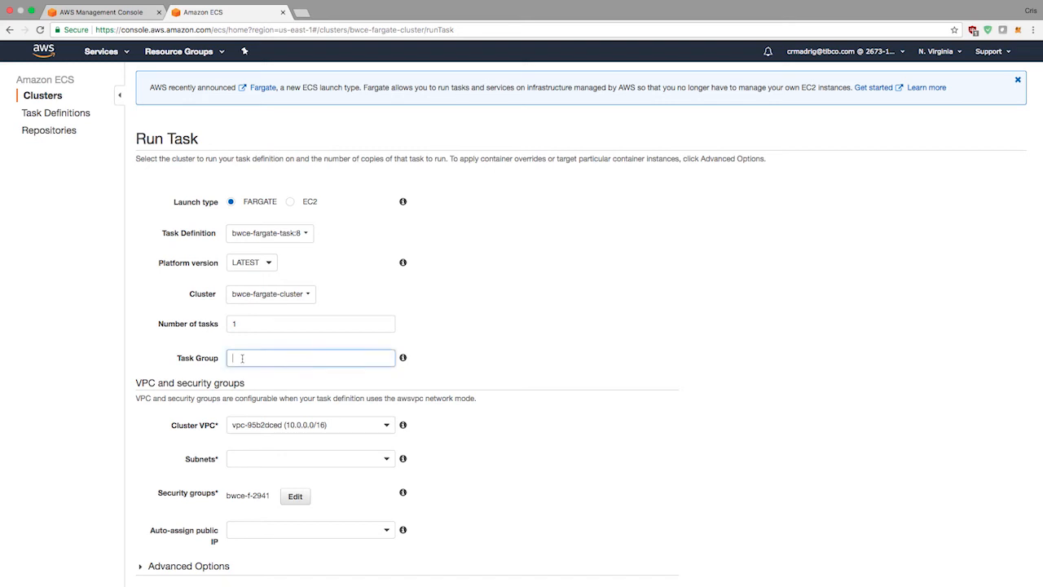
text(bwce-fargate-)
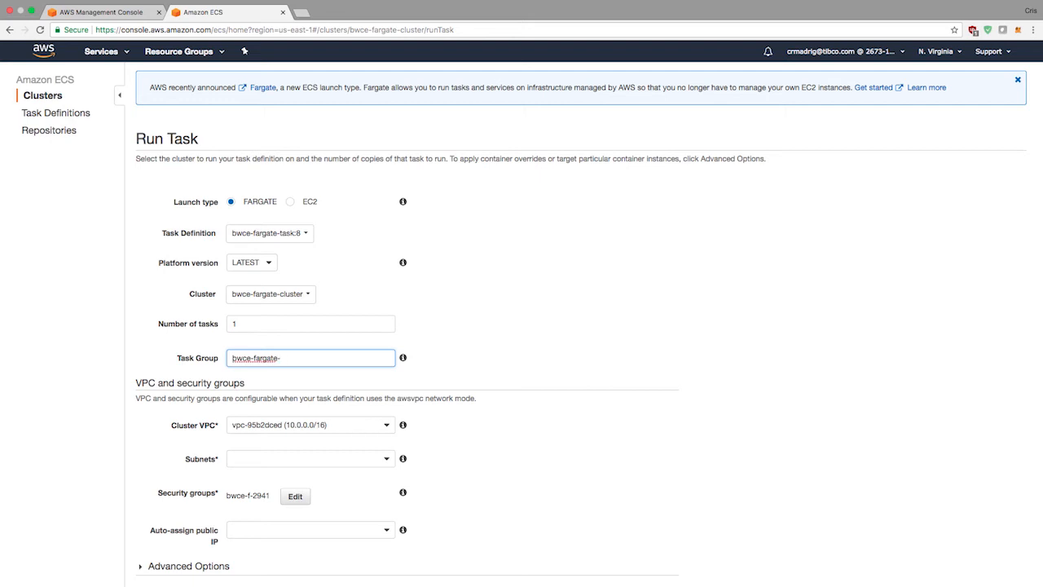
text(group)
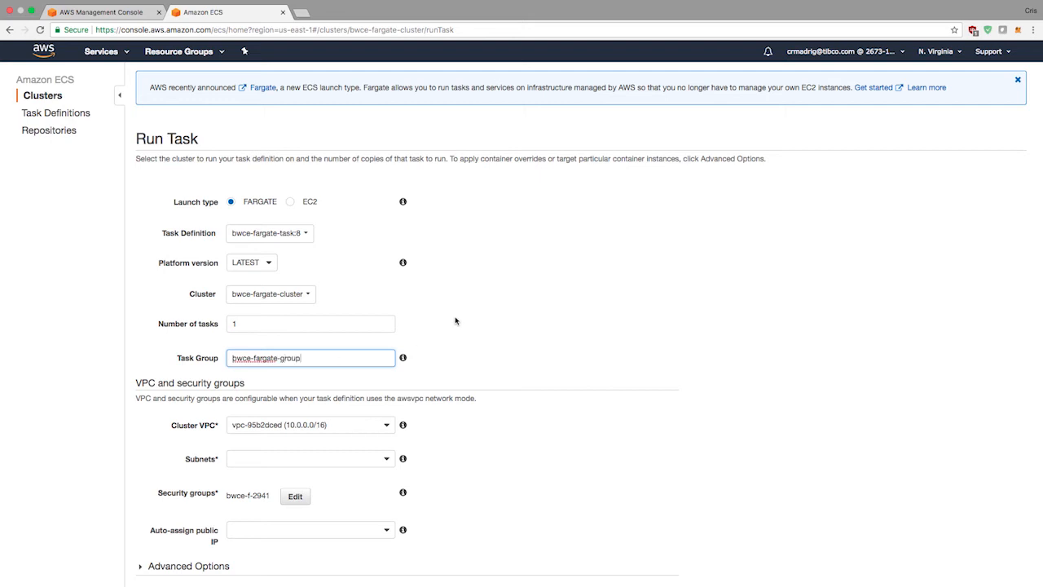
Confirm VPC vpc-95b2dced and select public subnet subnet-6d0f6409 in us-east-1b.
scroll(down, 3)
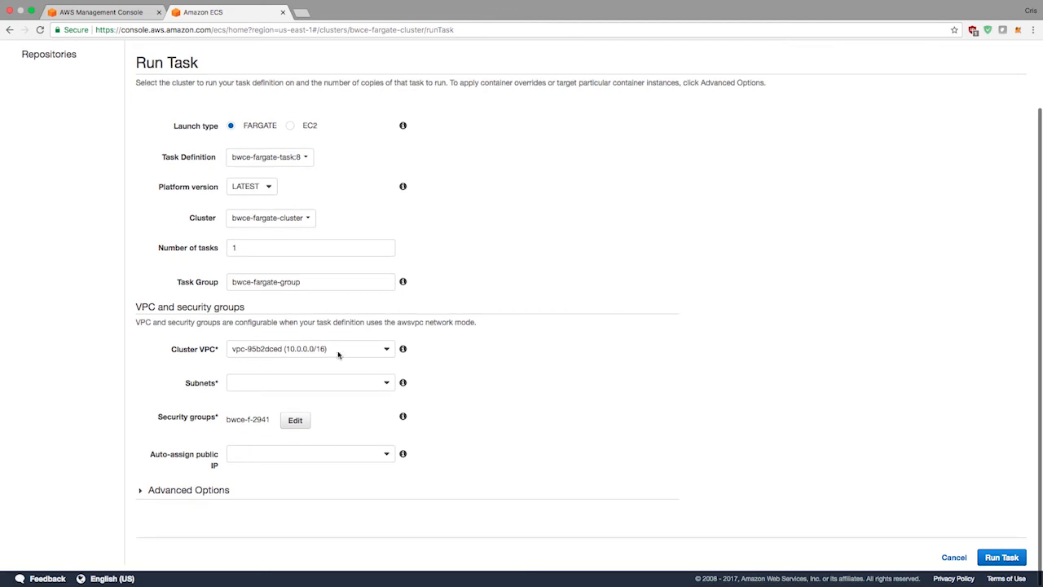
mouse_move(403, 349)
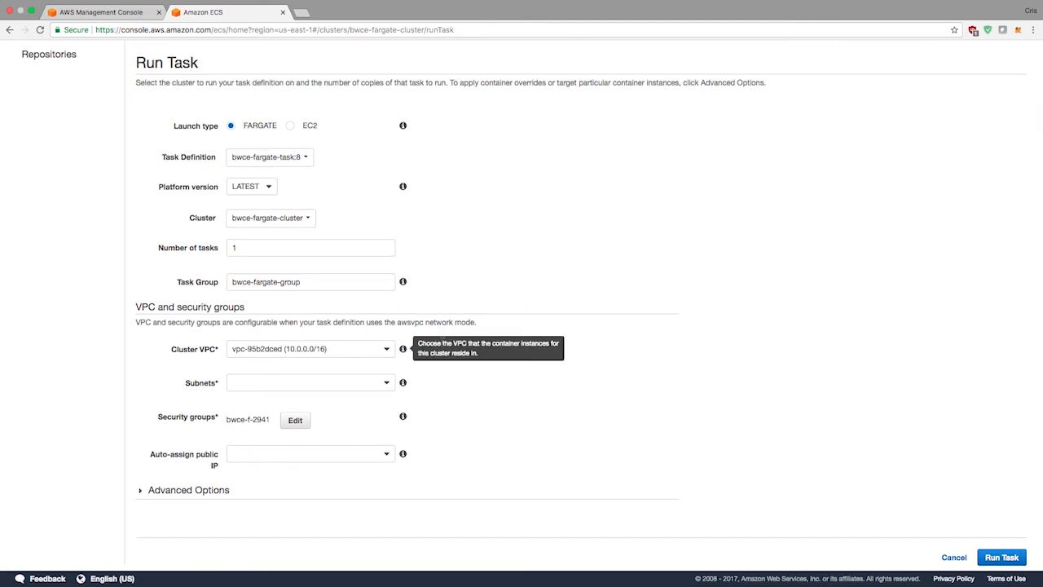
click(309, 348)
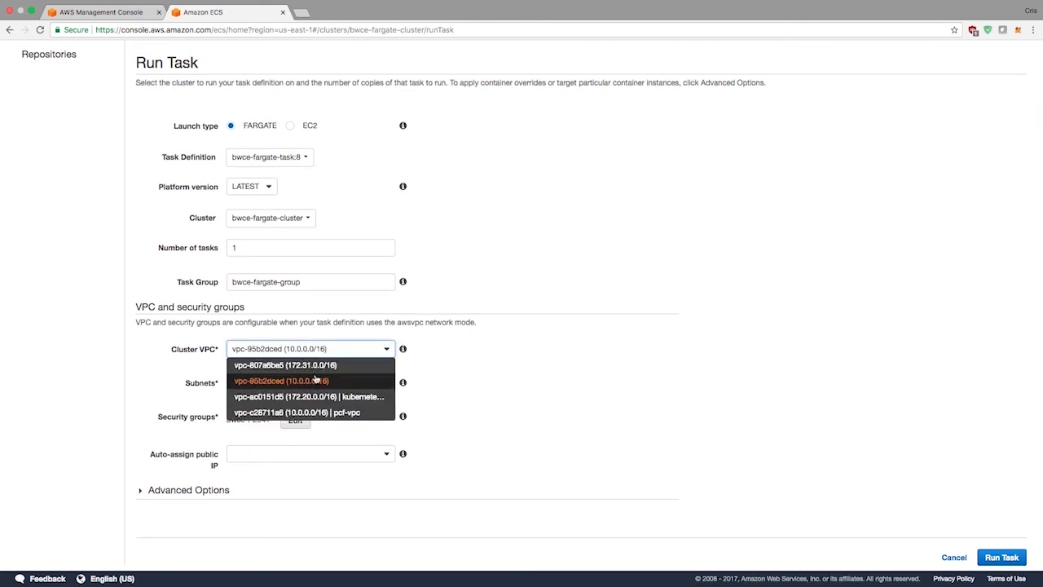
mouse_move(309, 365)
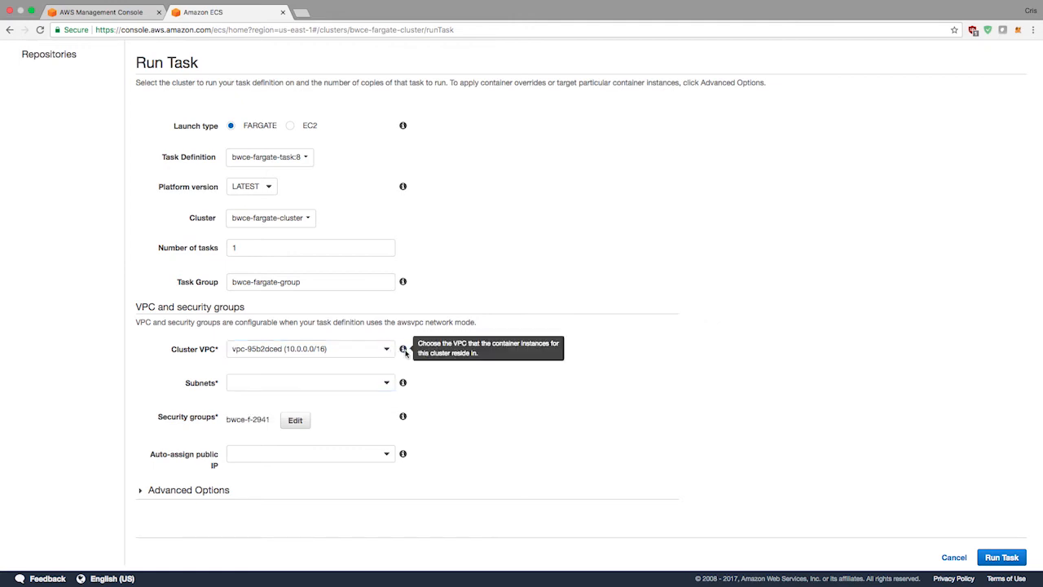
click(309, 382)
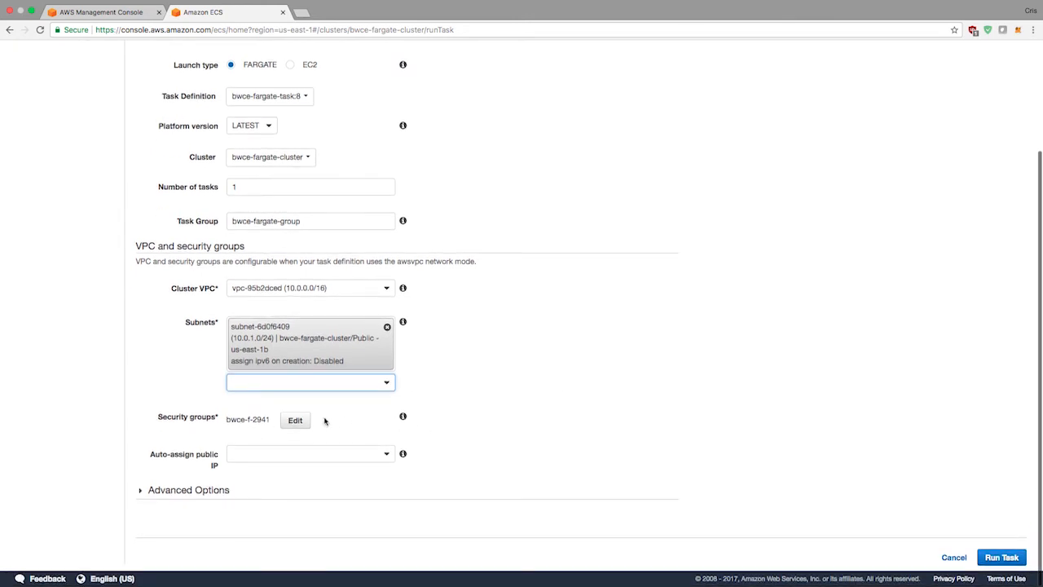
mouse_move(584, 365)
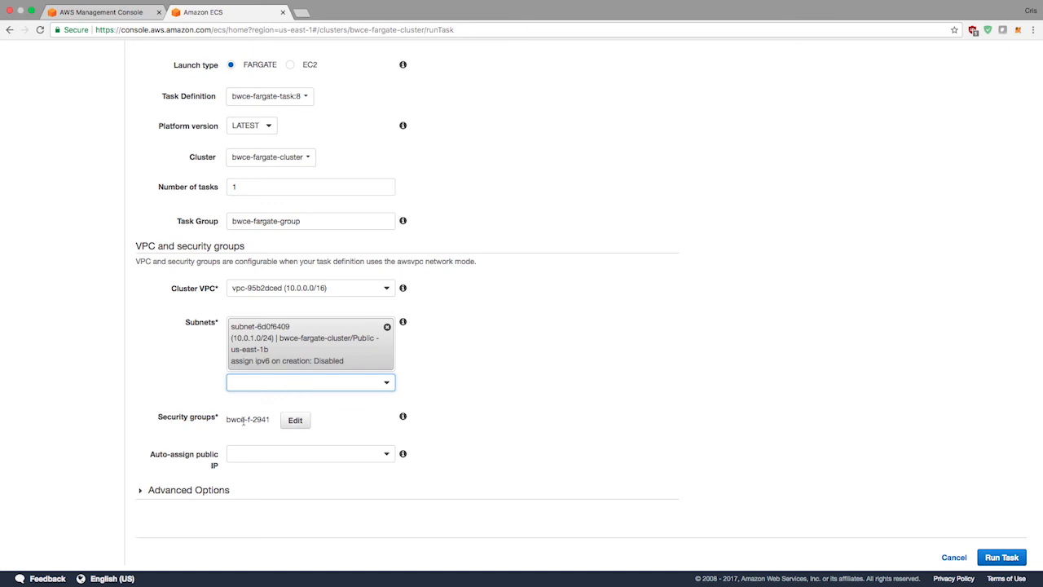
mouse_move(509, 365)
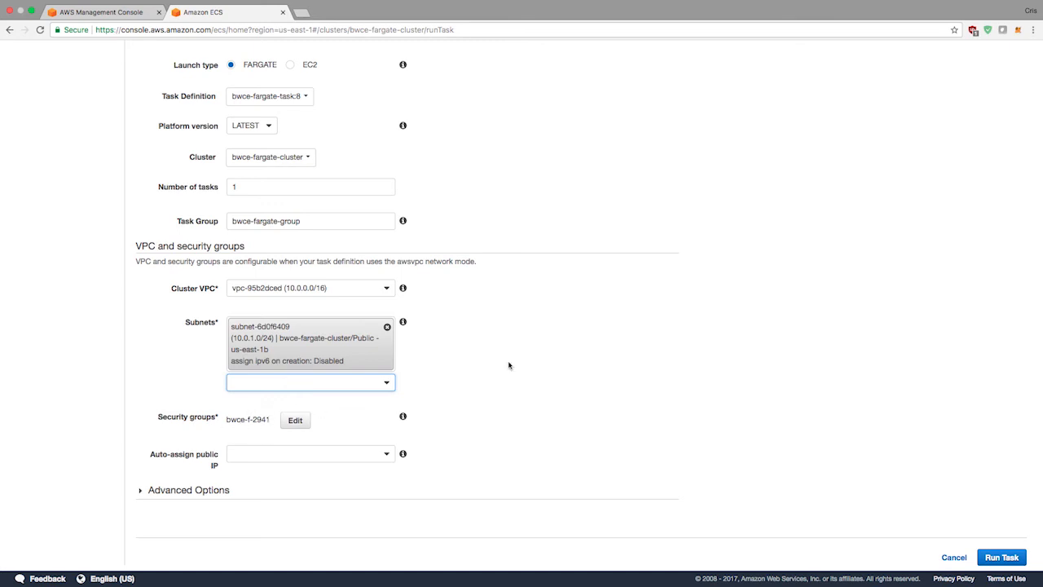
mouse_move(273, 412)
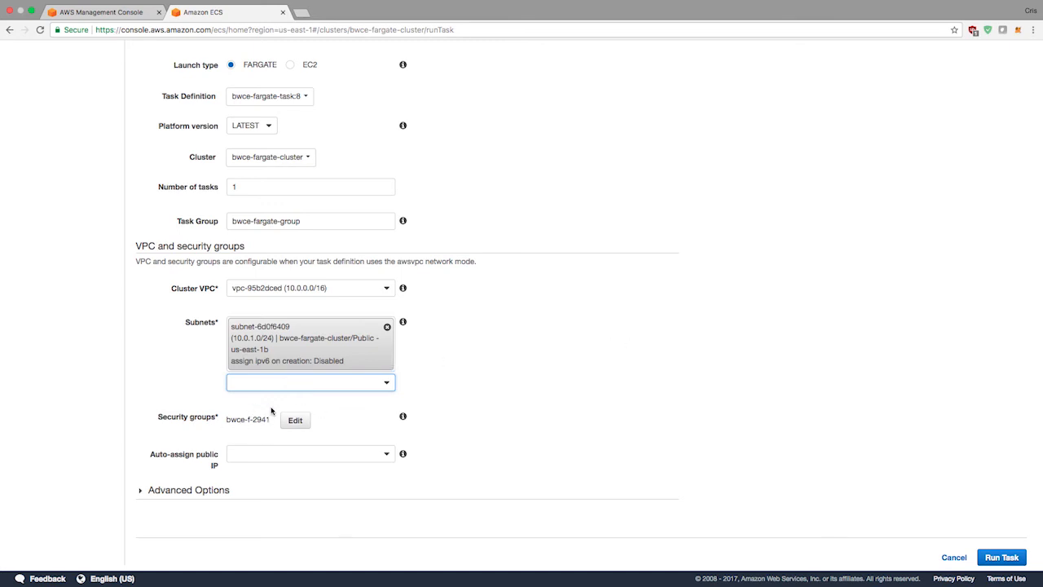
mouse_move(518, 399)
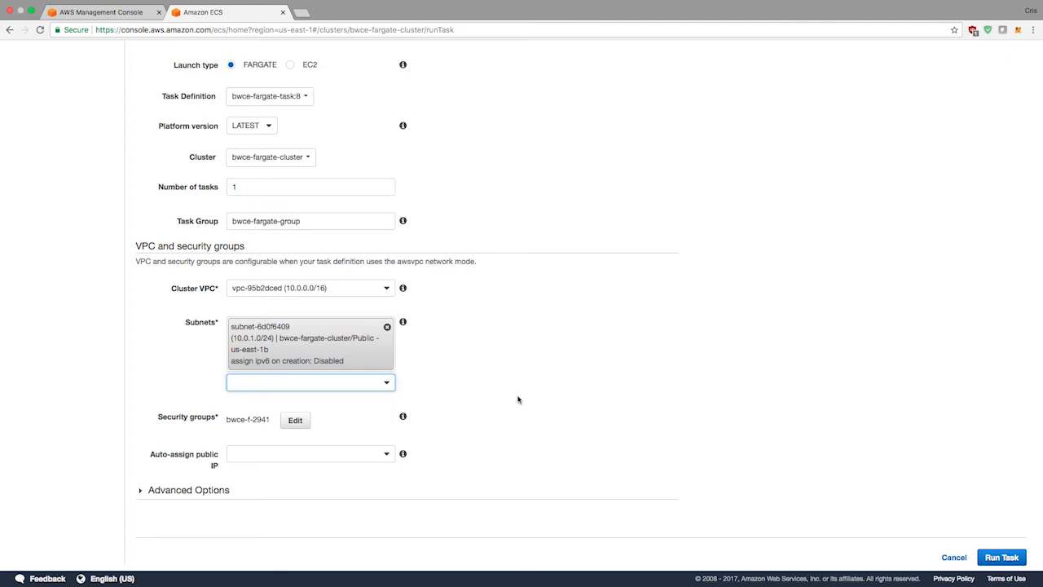
Set Auto-assign public IP to ENABLED.
click(310, 453)
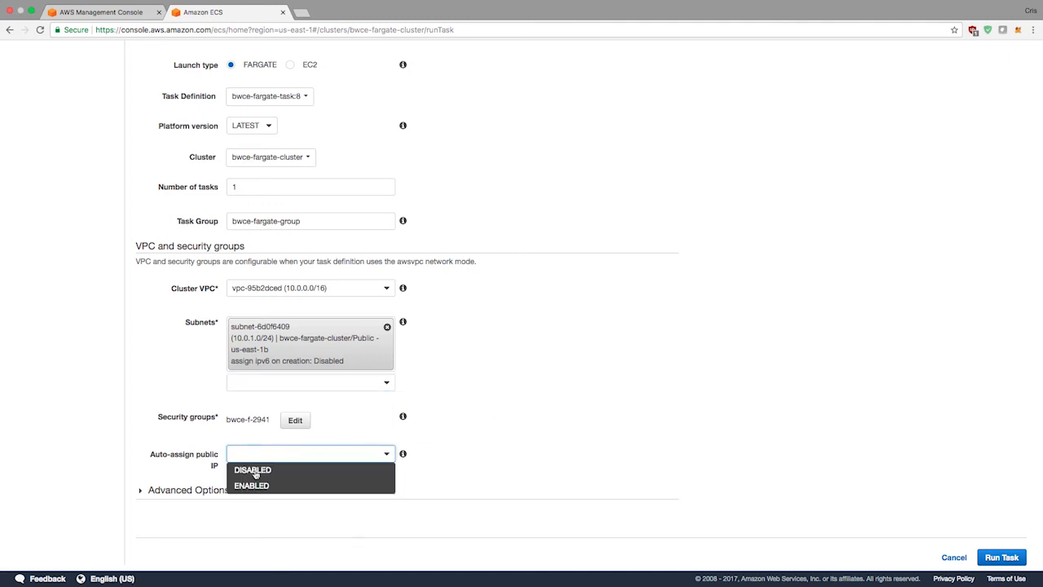
click(251, 485)
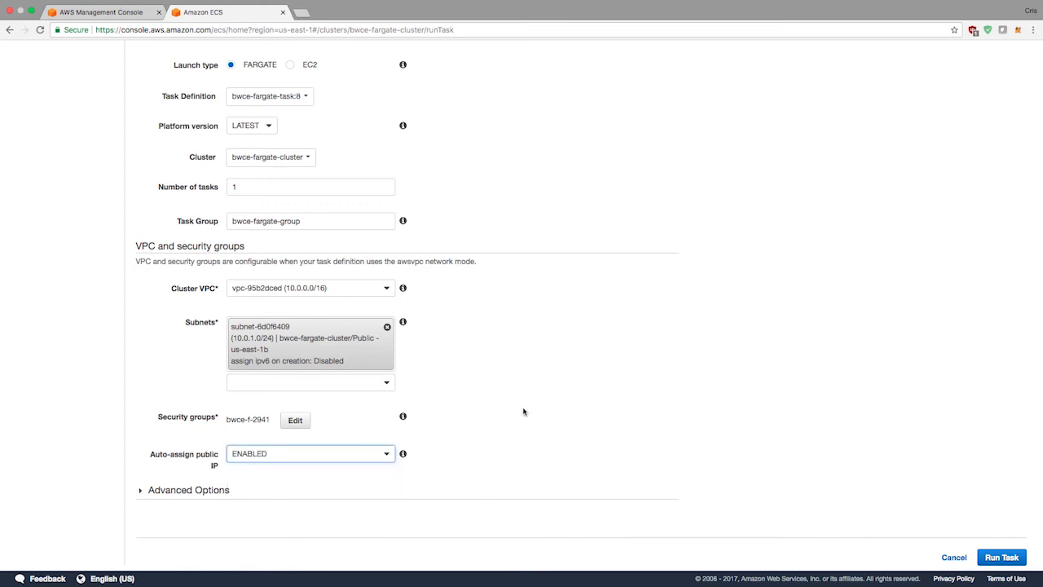
mouse_move(591, 401)
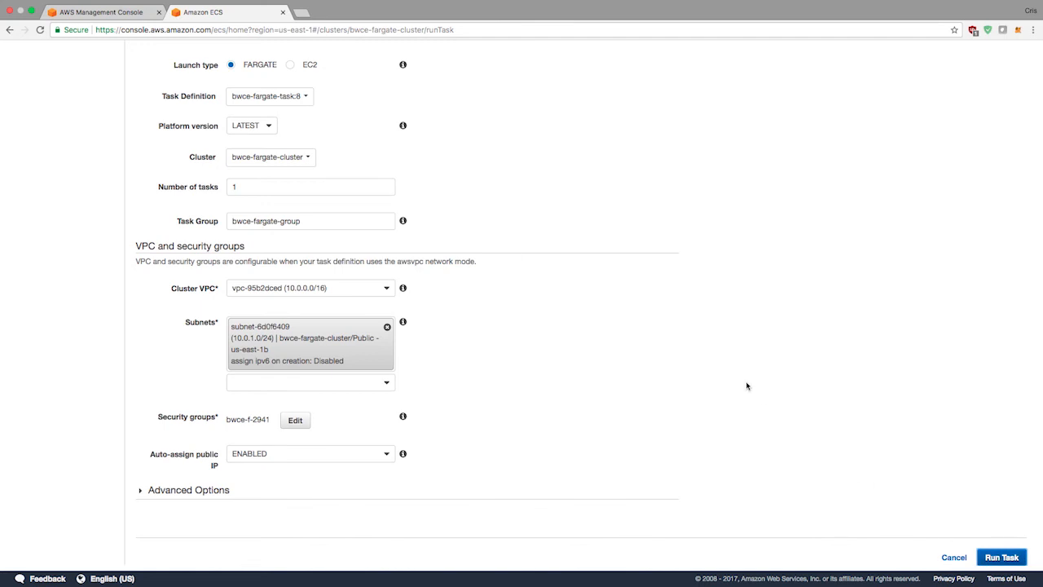
Run the task, refresh the task list, and open the new task's details.
click(1002, 557)
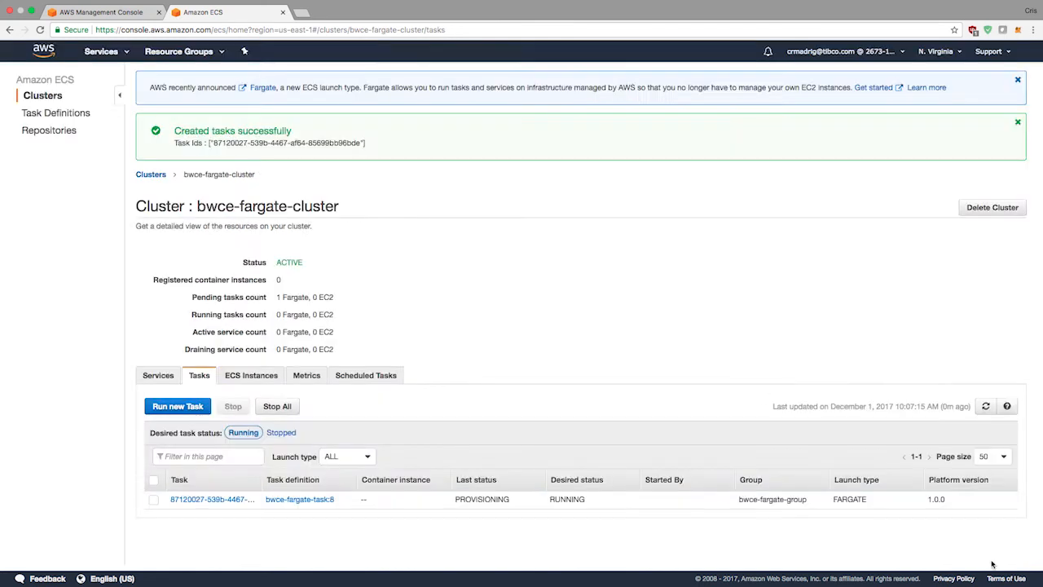
mouse_move(286, 167)
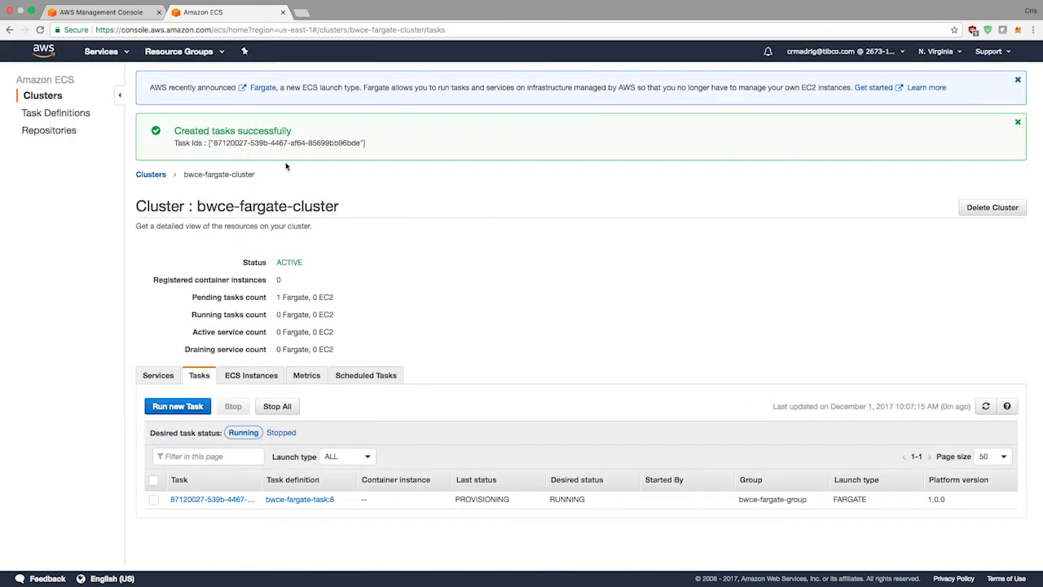
mouse_move(485, 425)
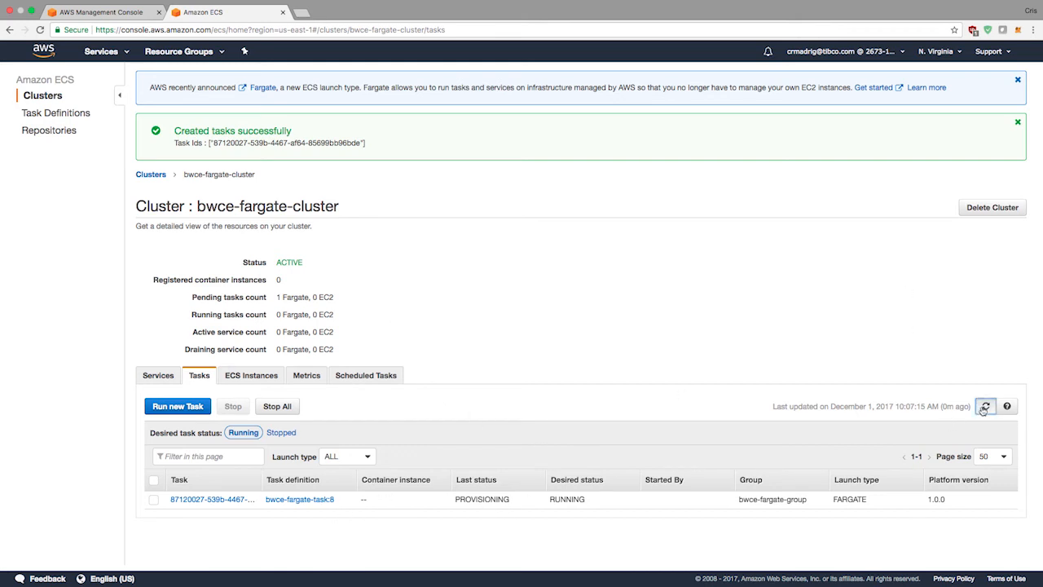
click(986, 406)
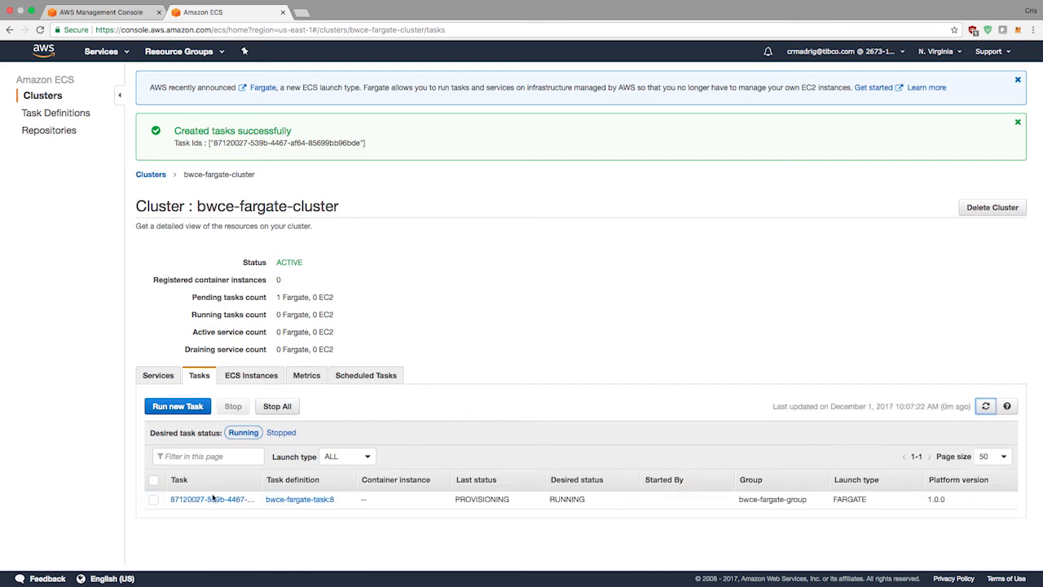
click(210, 499)
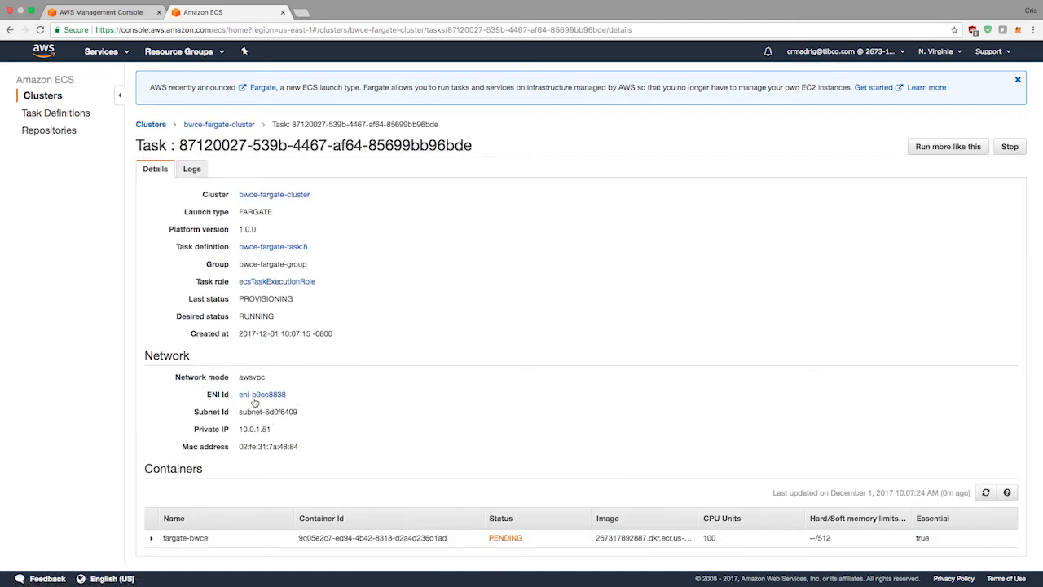
Open the task's network interface in EC2 and its security group sg-420a6e37 (bwce-f-2941).
click(261, 394)
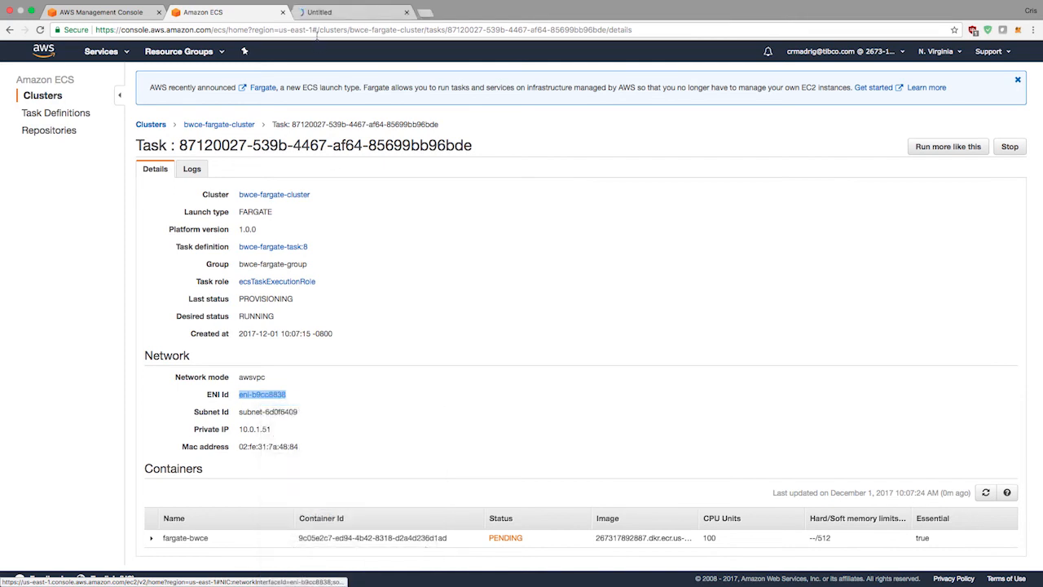
click(262, 393)
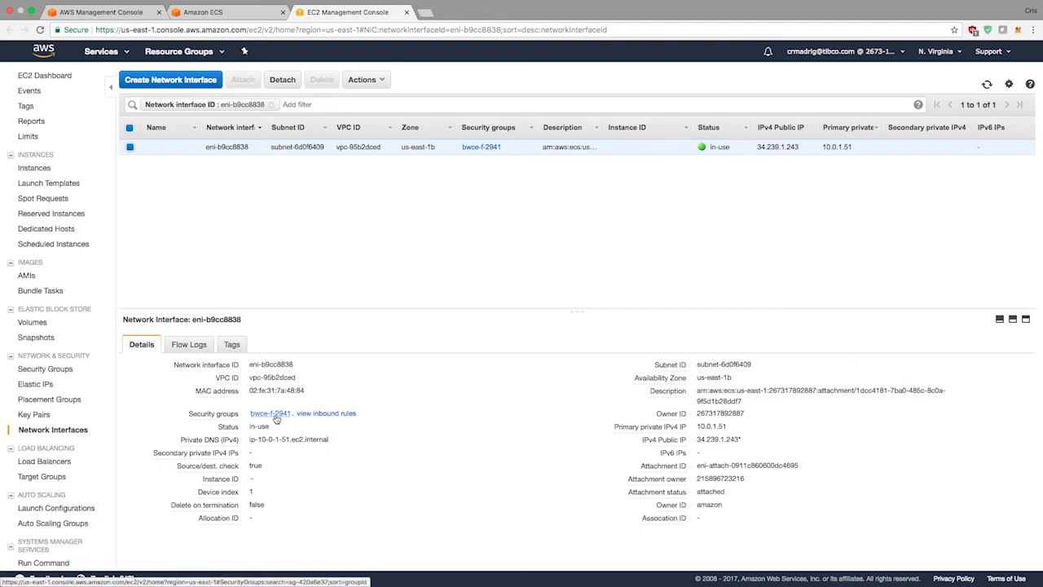
click(326, 414)
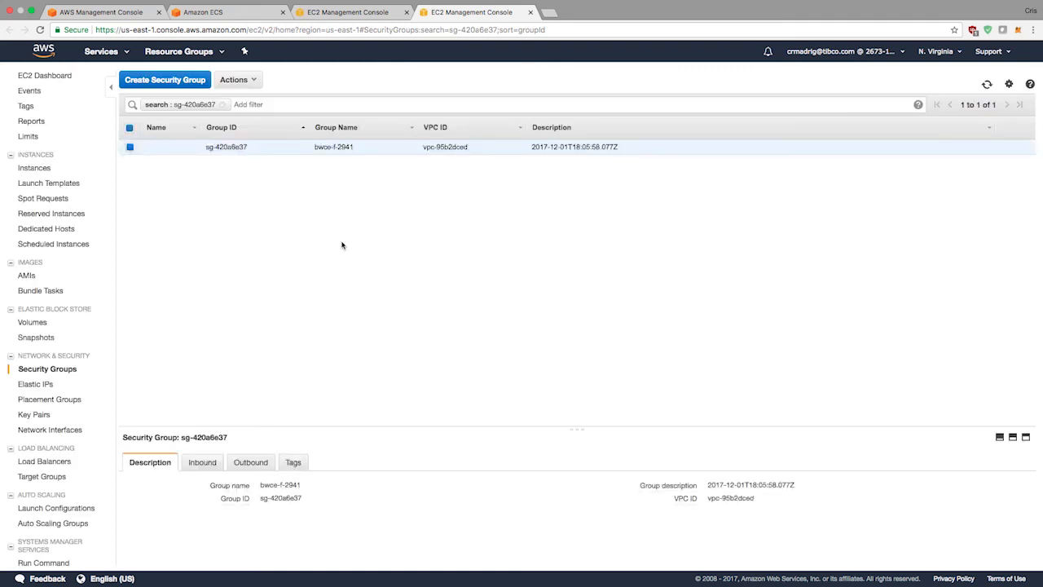
Add and save an inbound Custom TCP rule for port 8080 from Anywhere.
click(200, 463)
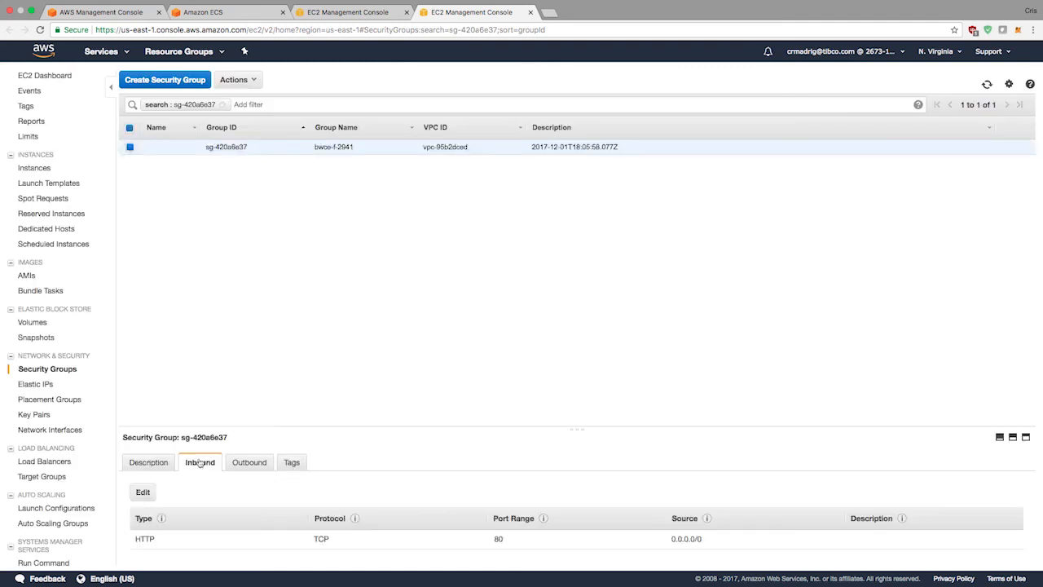
click(141, 492)
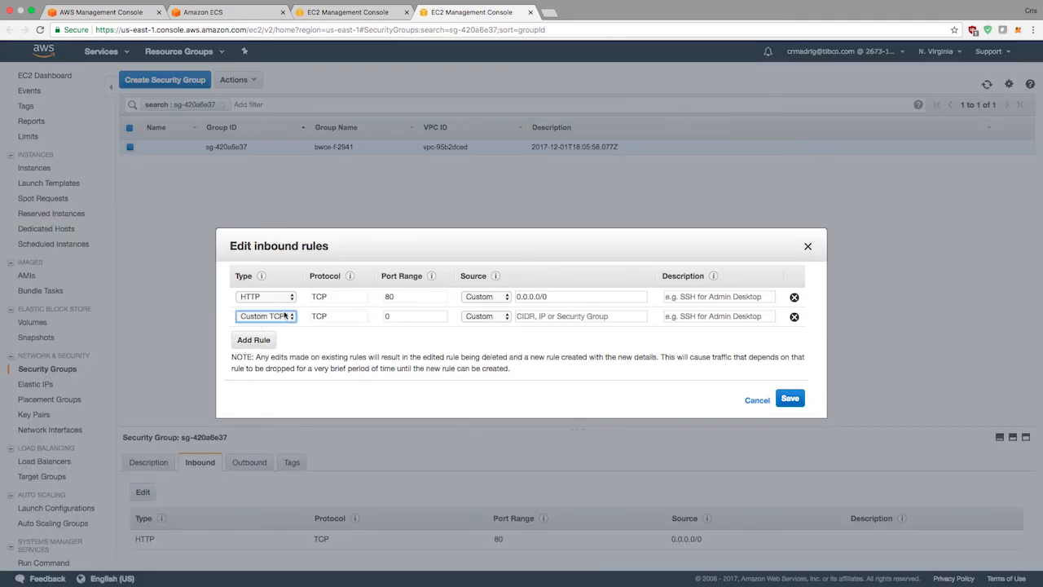
text(8080)
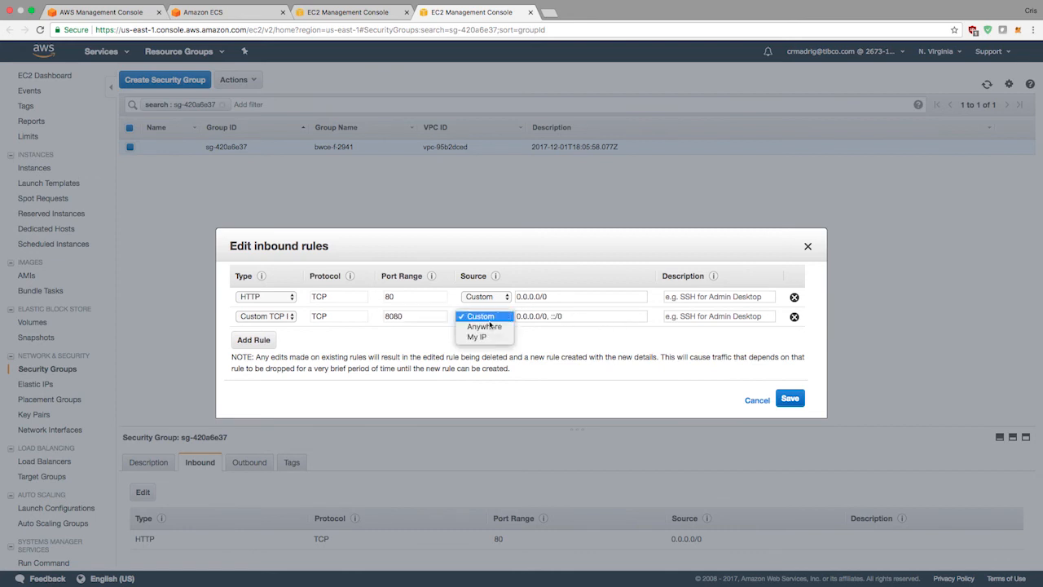
click(484, 326)
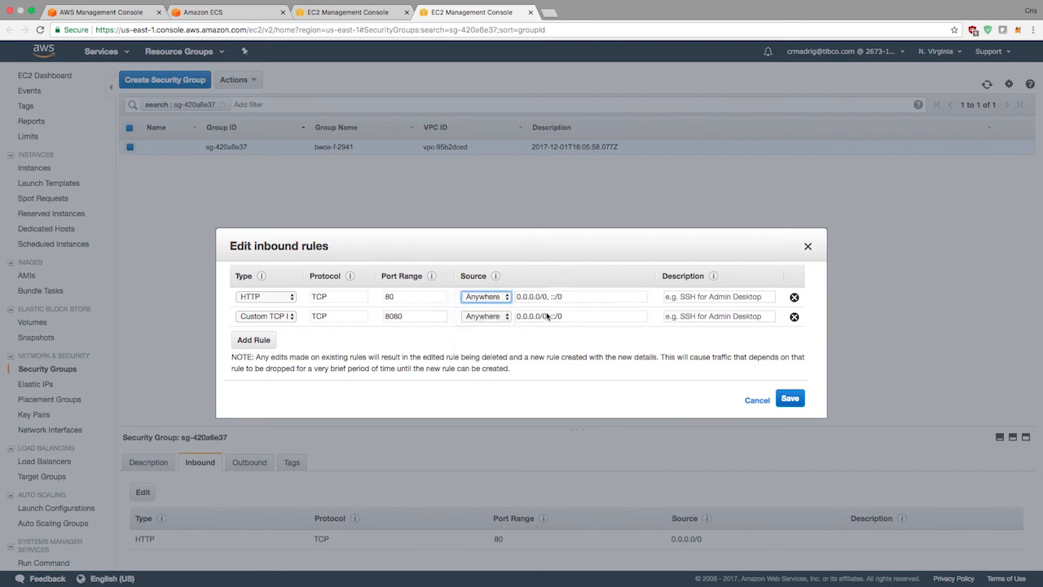
click(789, 398)
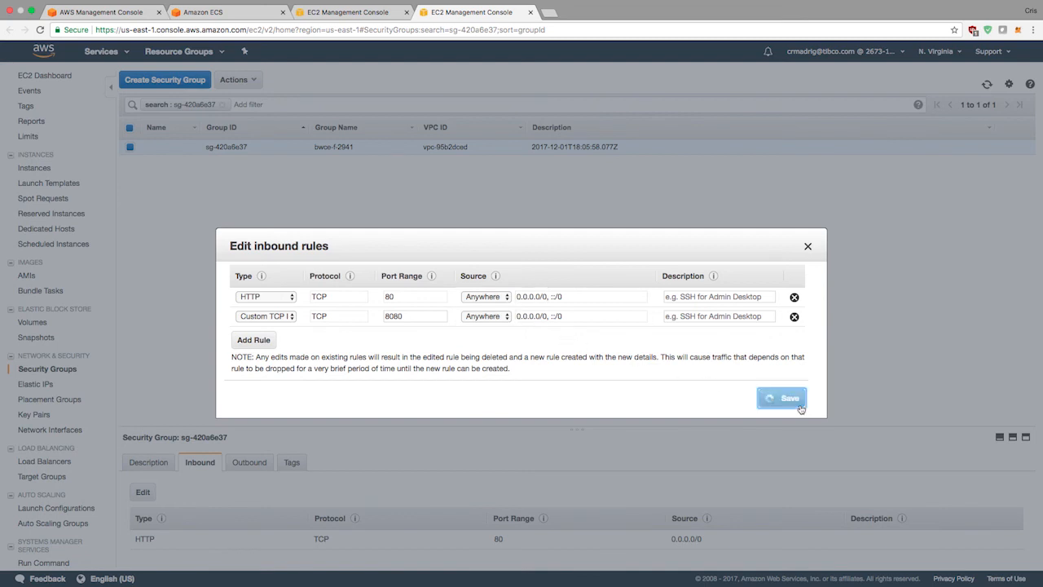
click(782, 398)
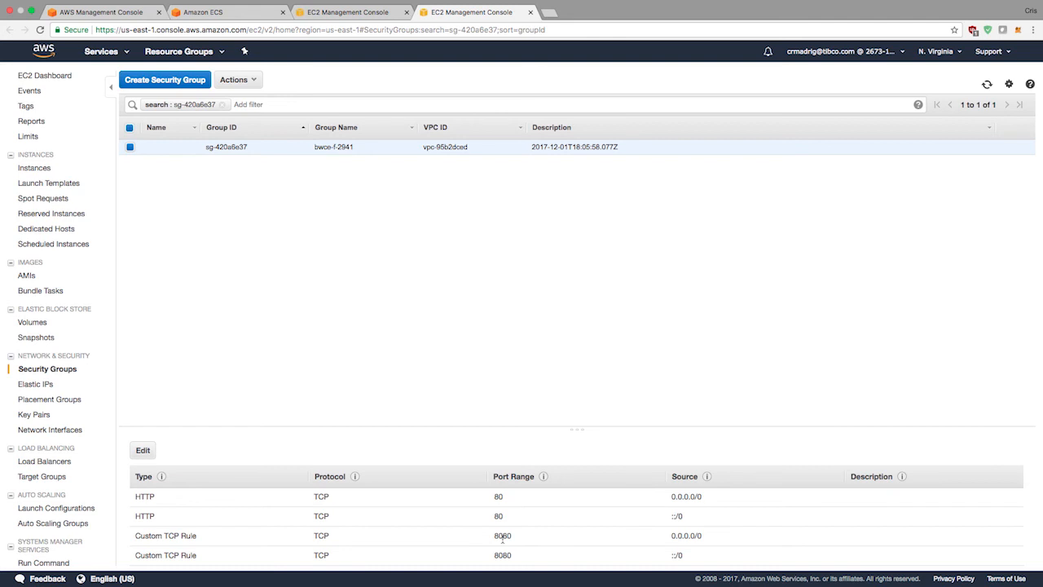
mouse_move(487, 396)
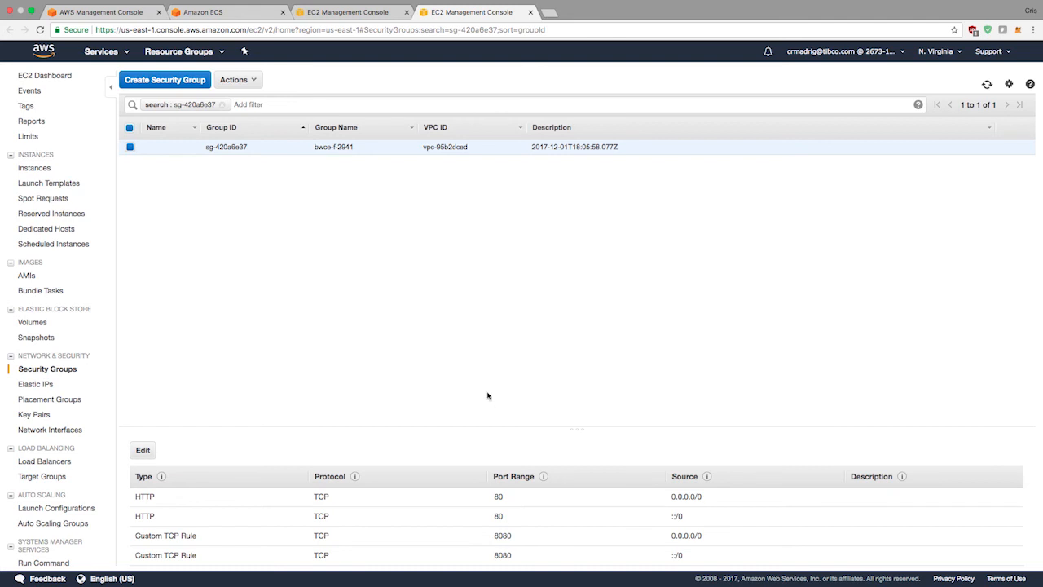
Return to the Fargate task and refresh its status until the task and fargate-bwce container show RUNNING.
click(52, 430)
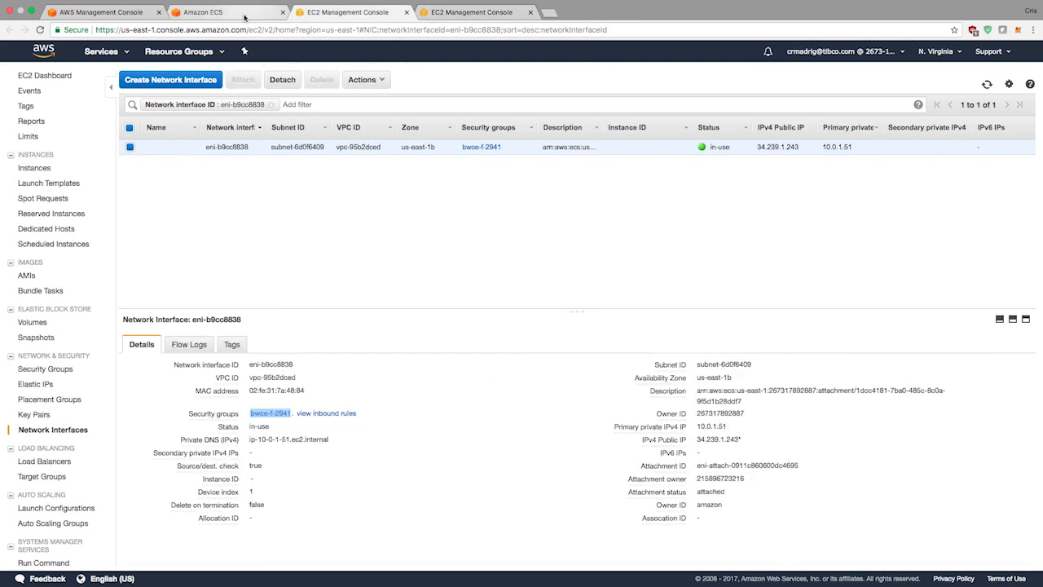
click(228, 12)
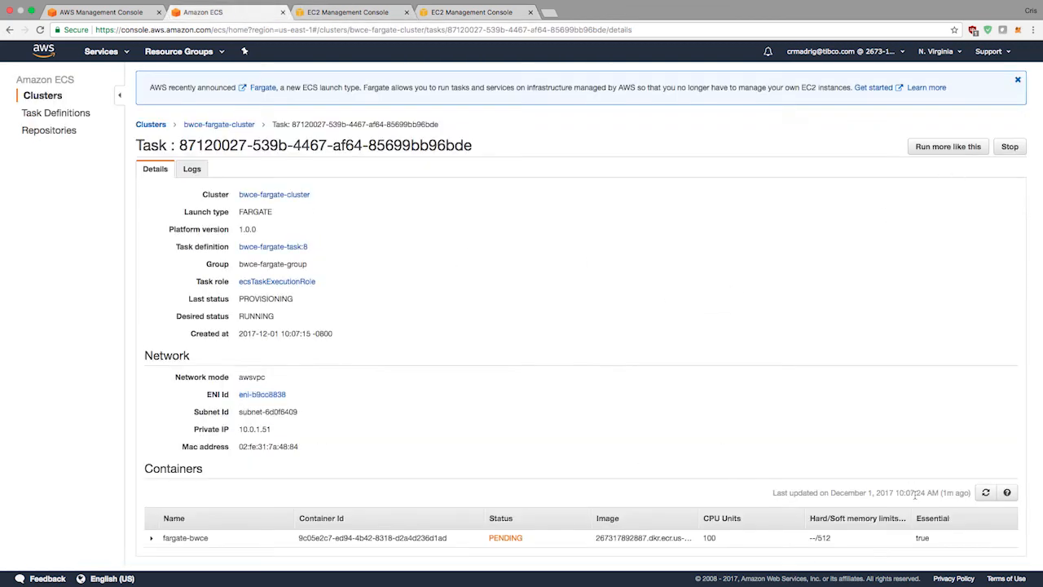
click(985, 492)
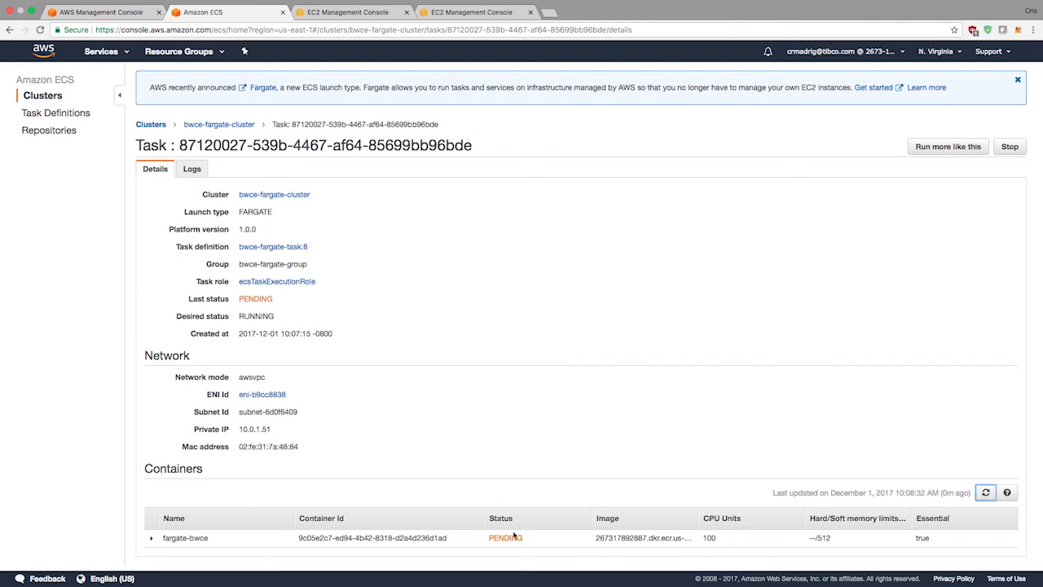
click(191, 168)
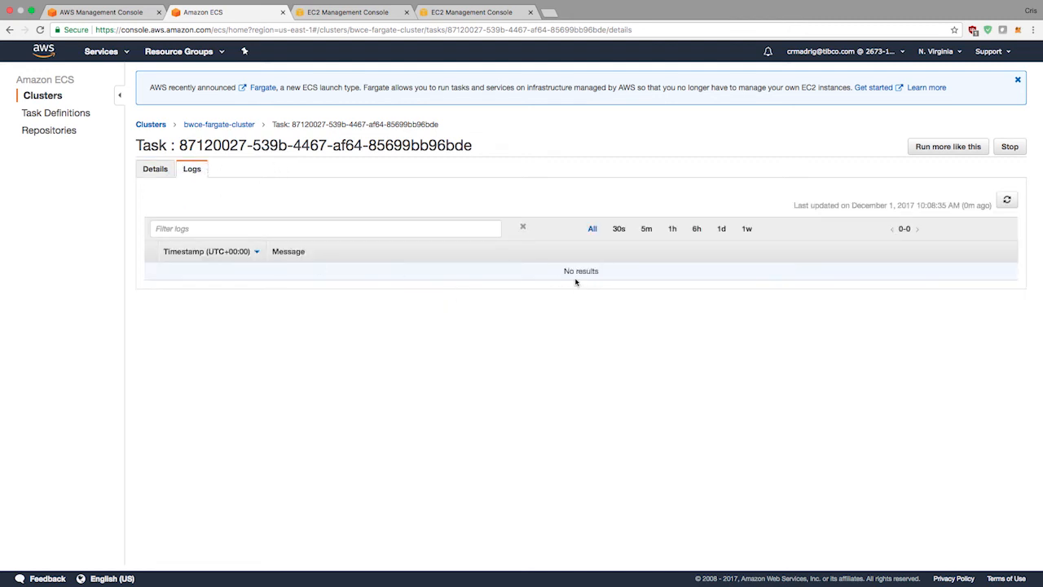
mouse_move(314, 163)
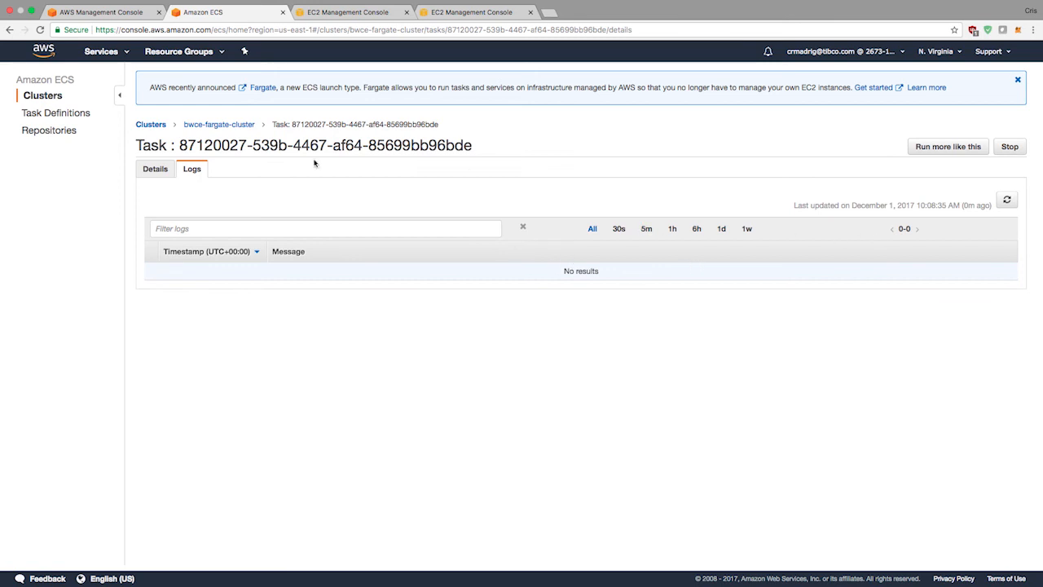
click(155, 168)
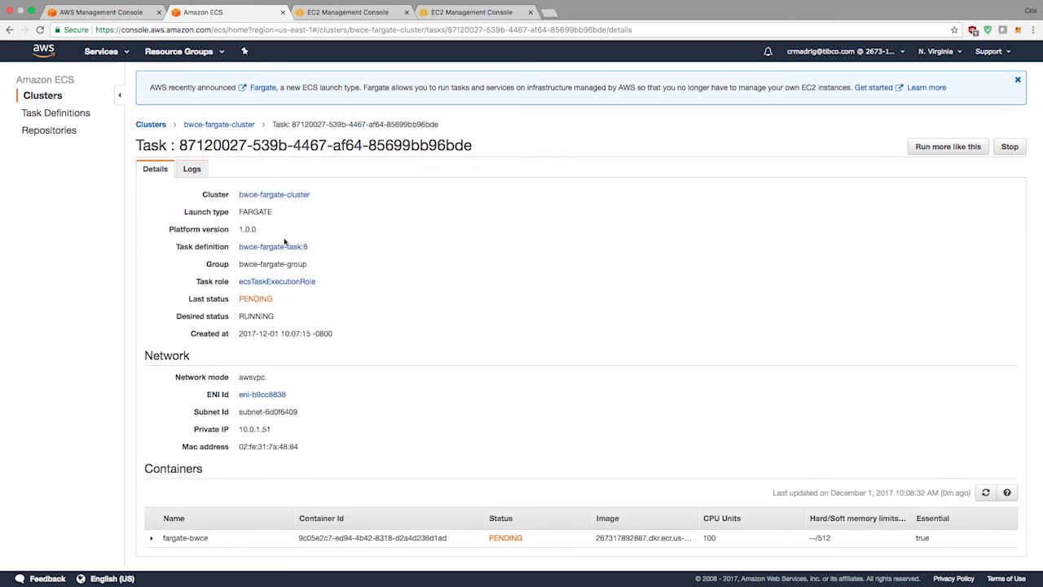
mouse_move(402, 210)
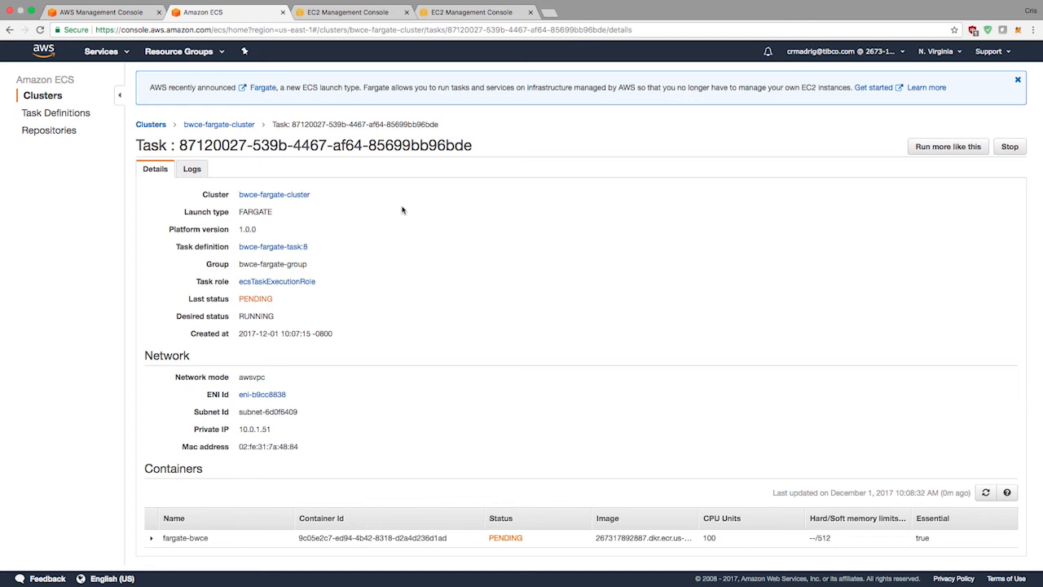
mouse_move(380, 361)
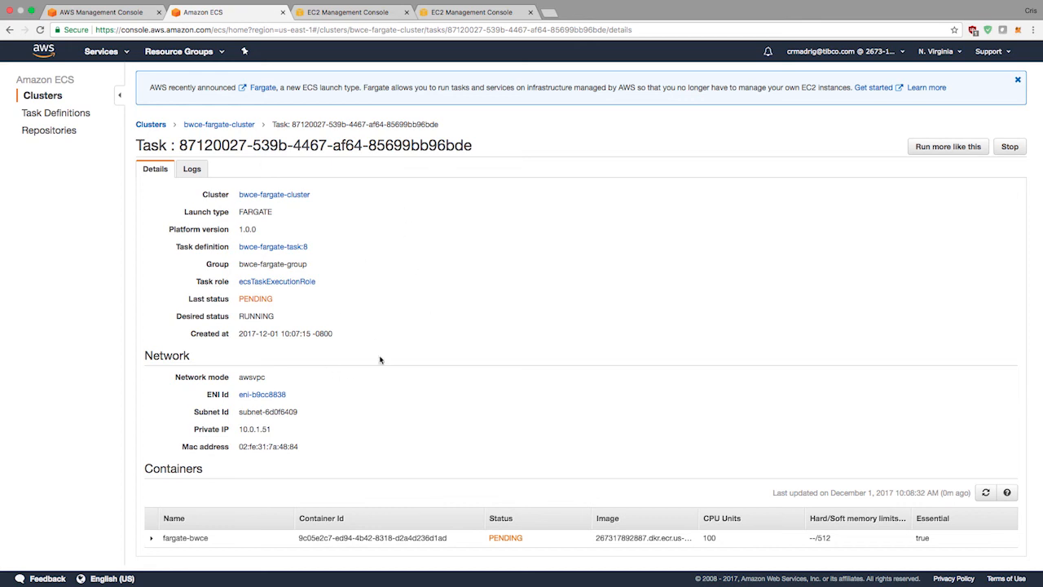
mouse_move(431, 273)
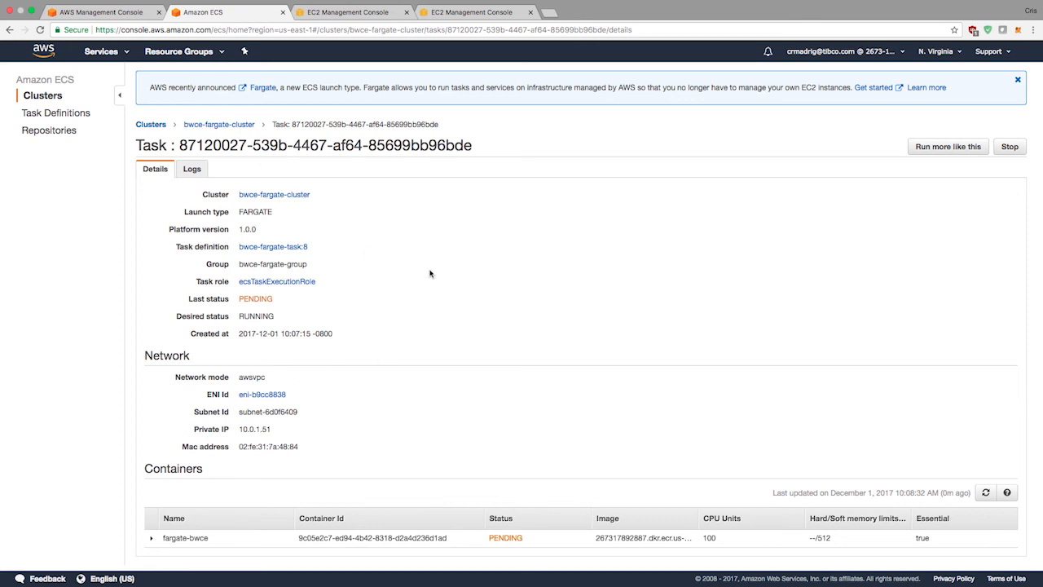
mouse_move(516, 267)
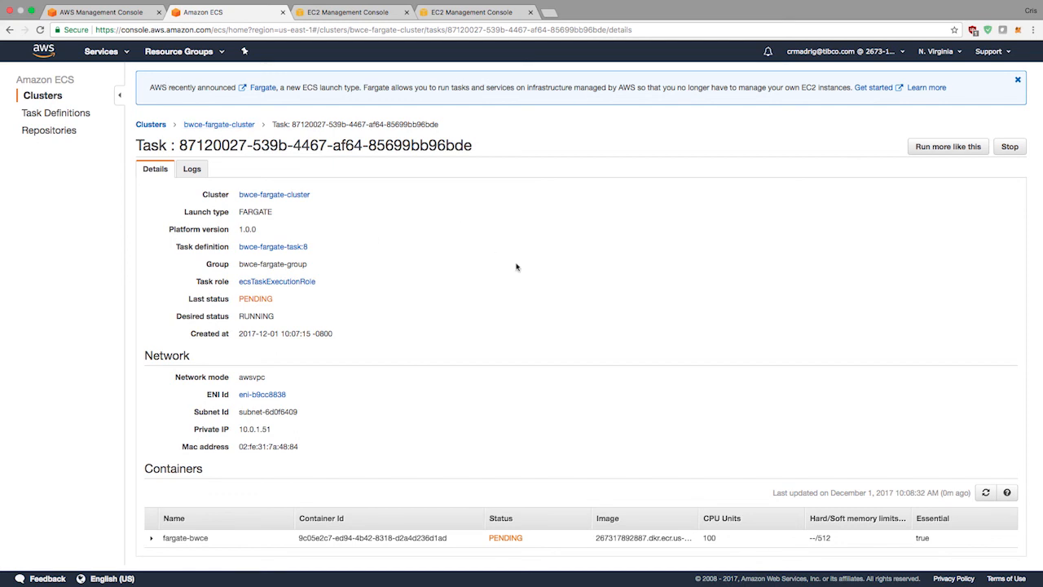
mouse_move(262, 224)
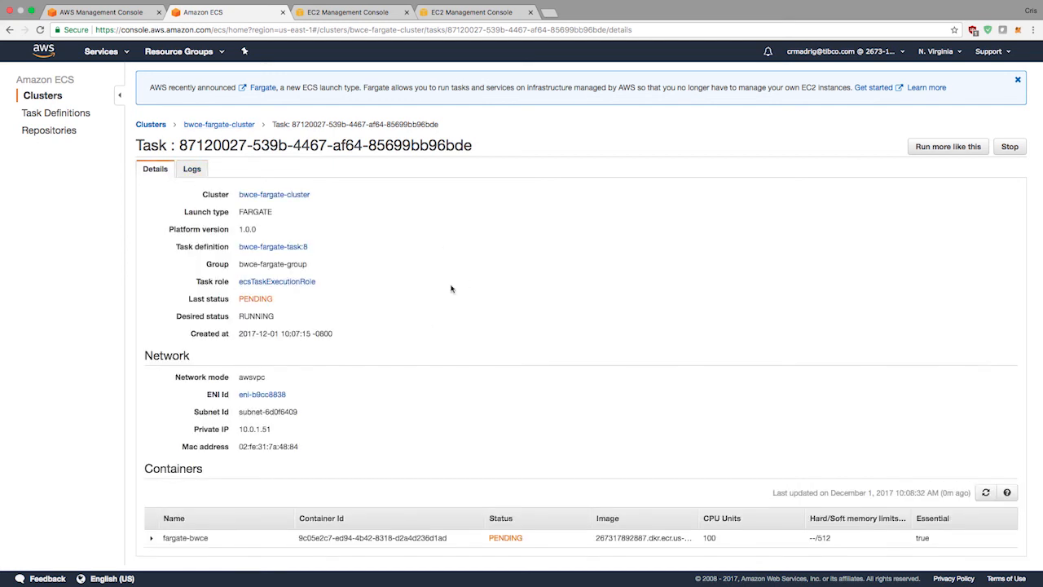
click(985, 492)
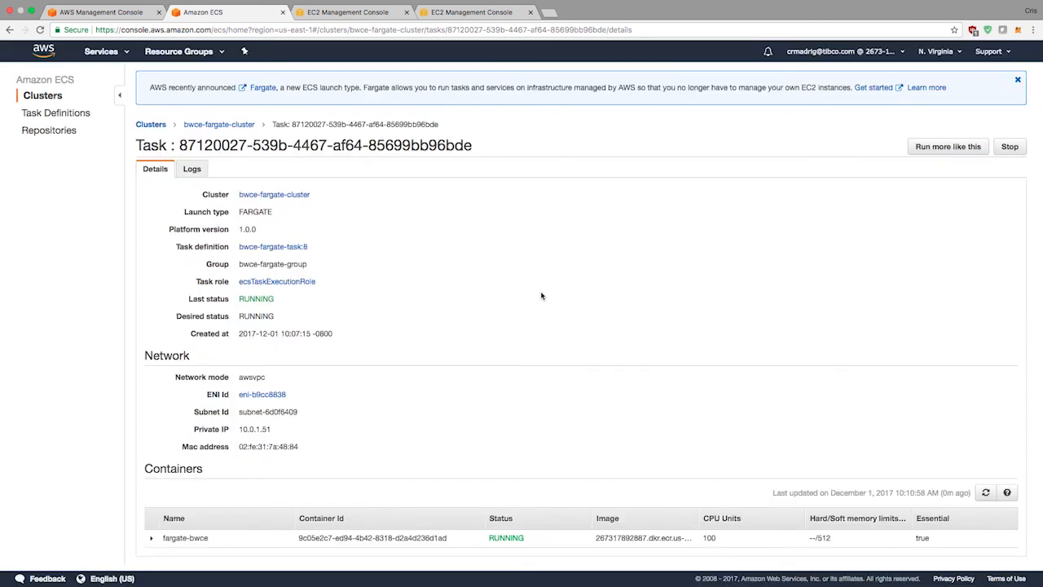
mouse_move(258, 311)
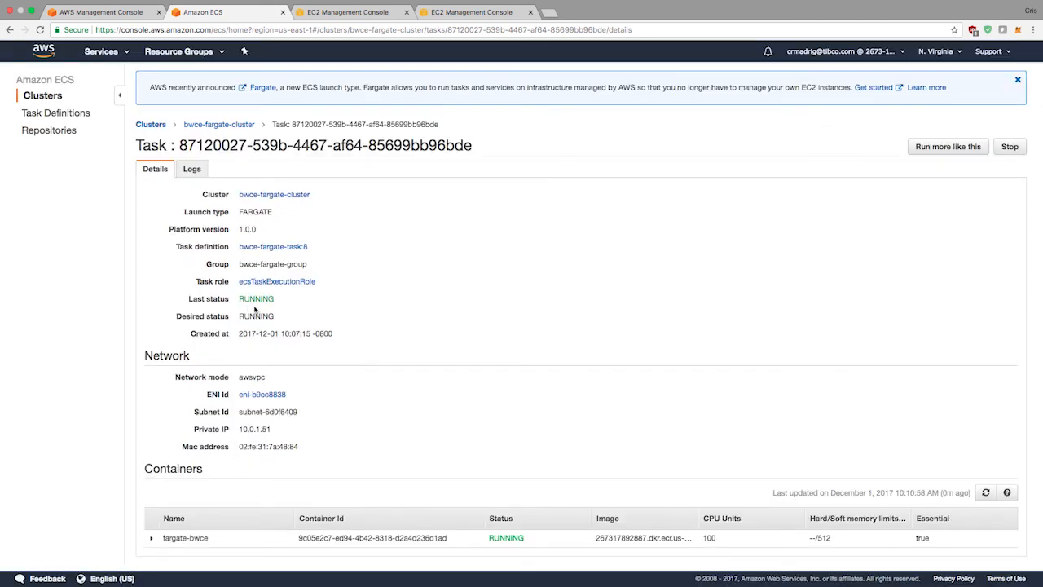
click(986, 493)
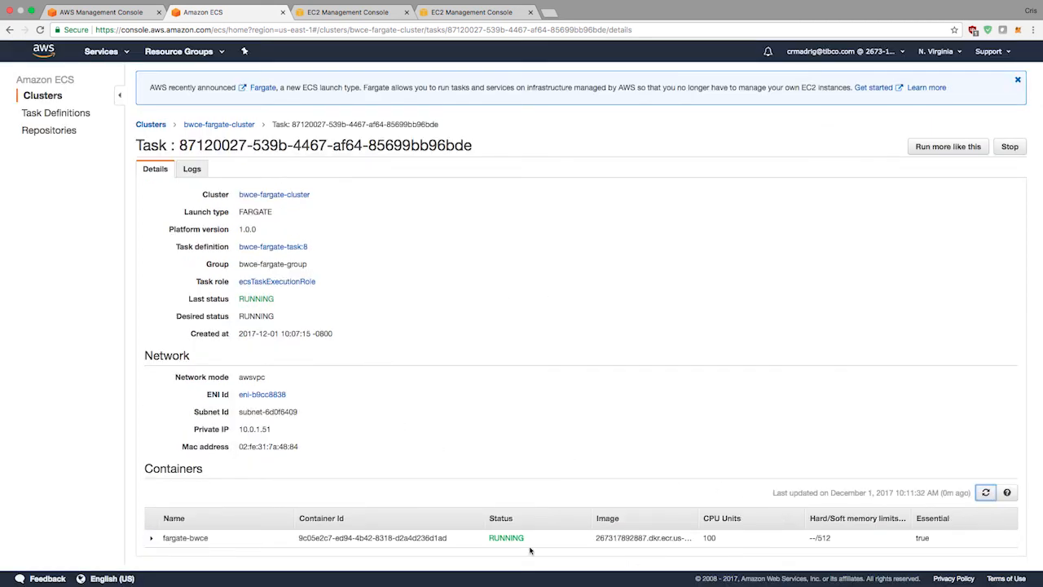
View the task logs showing bwce-fargate-example:1.0 started.
click(192, 169)
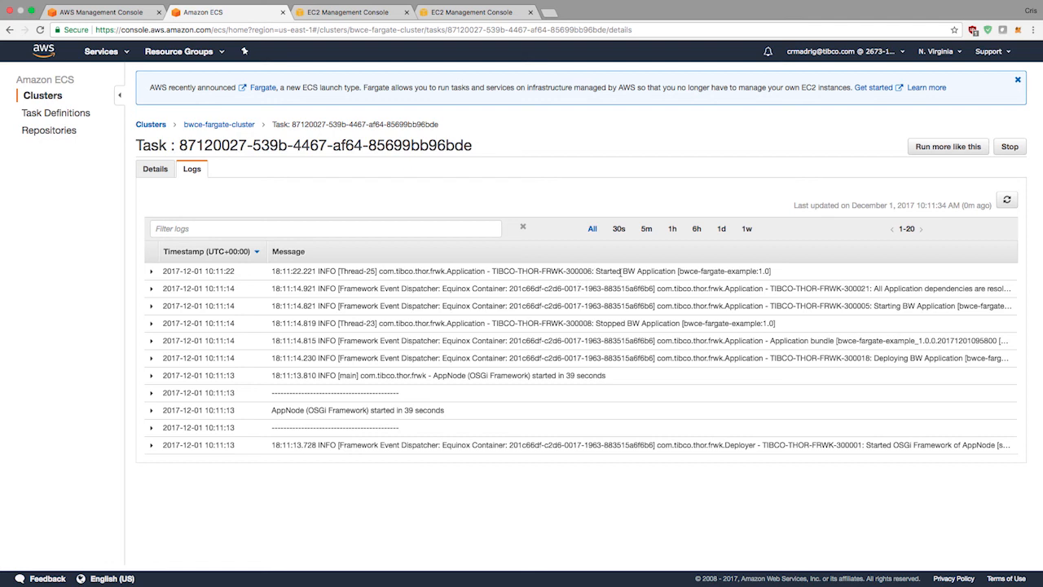
mouse_move(664, 280)
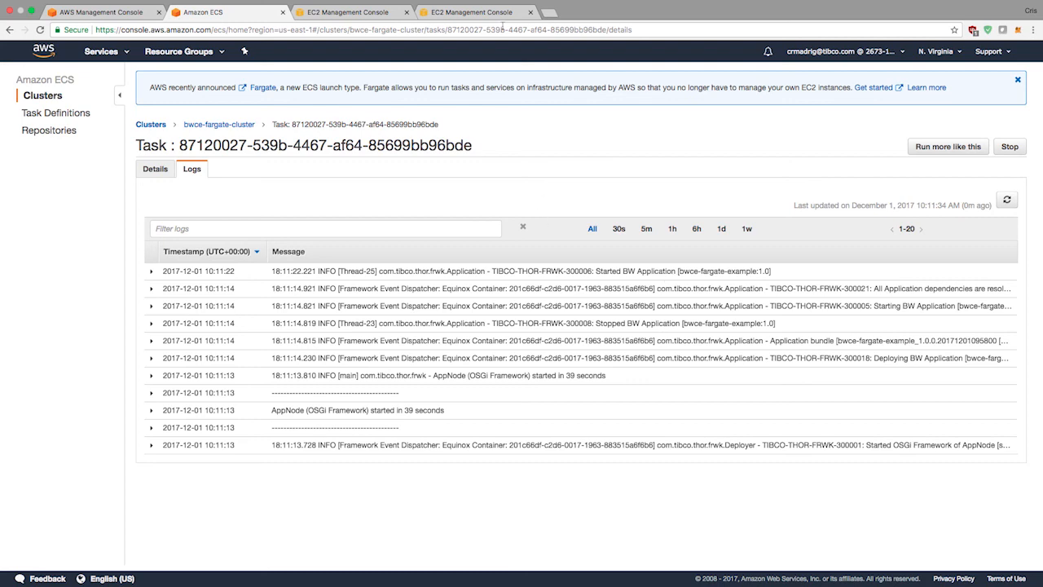
Return to the EC2 network interface details and select public IP 34.239.1.243.
click(351, 12)
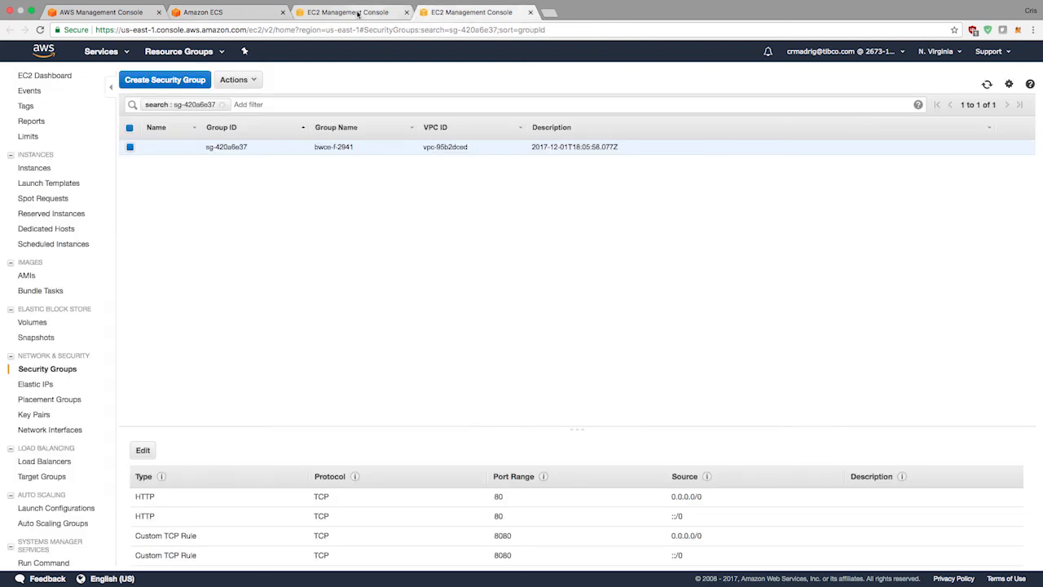
click(50, 430)
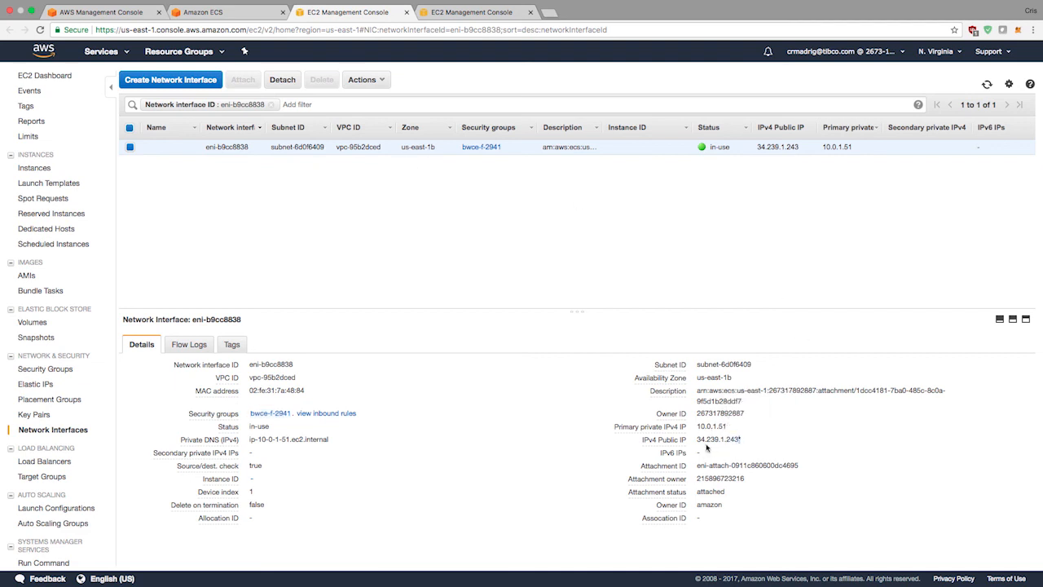
double_click(715, 439)
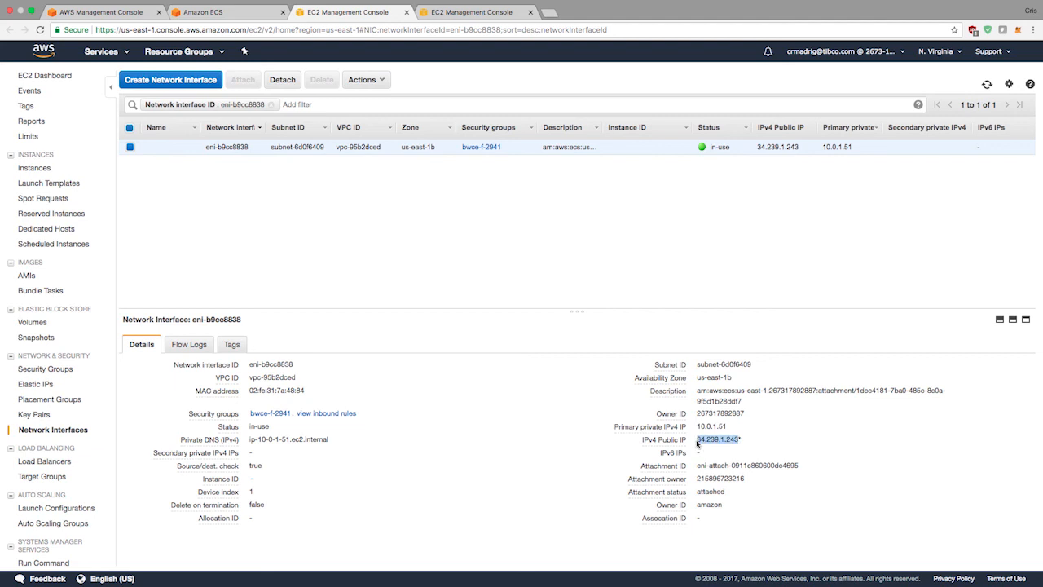